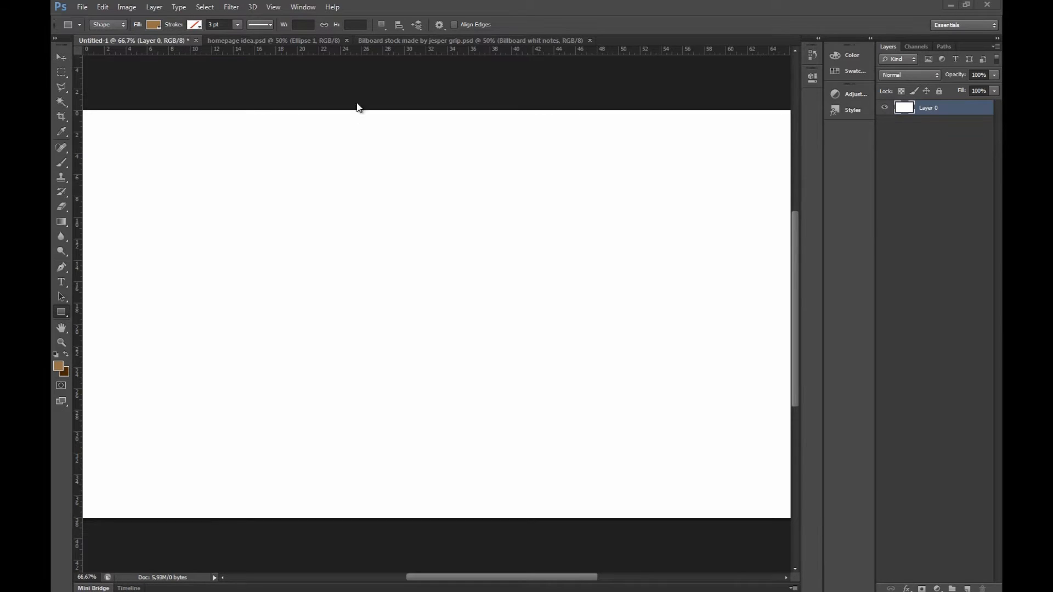
{"action": "mouse_move", "coordinate": [337, 91]}
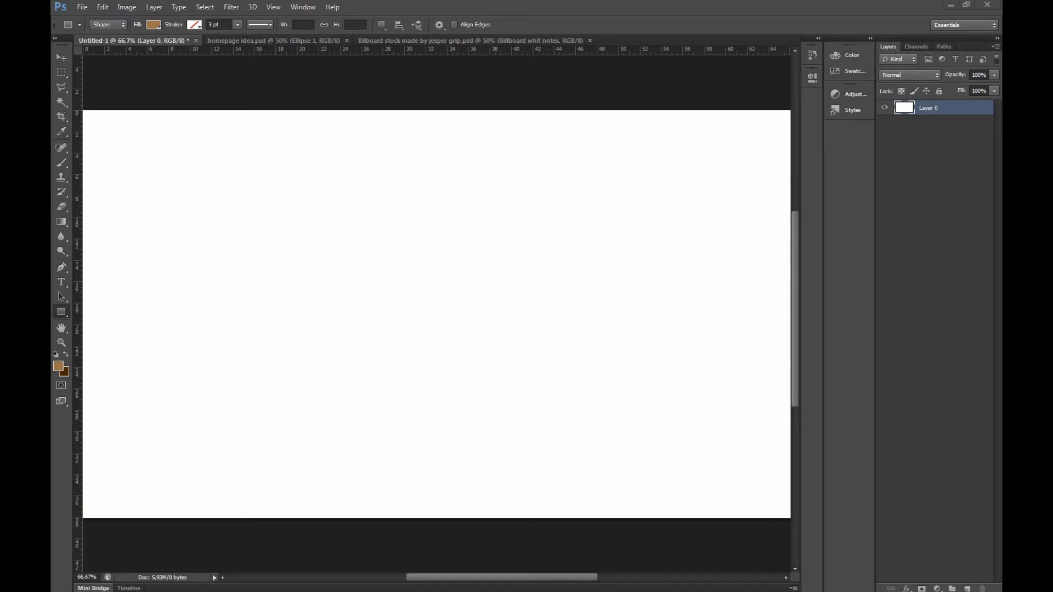
{"action": "mouse_move", "coordinate": [366, 92]}
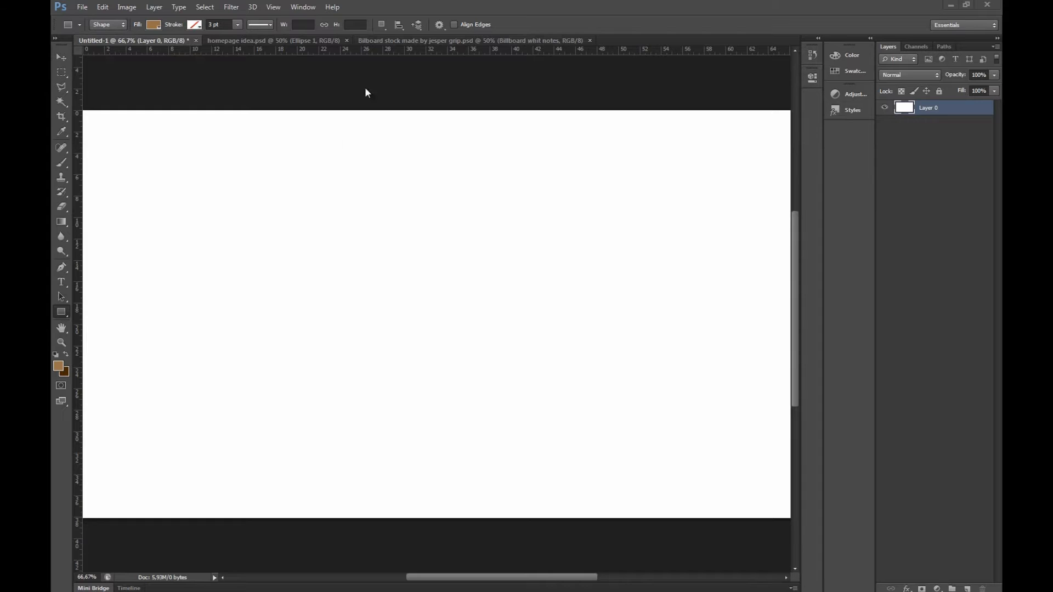
- Check the reference billboard, then draw the board rectangle and set its width to 1400 px
{"action": "left_click", "coordinate": [465, 40]}
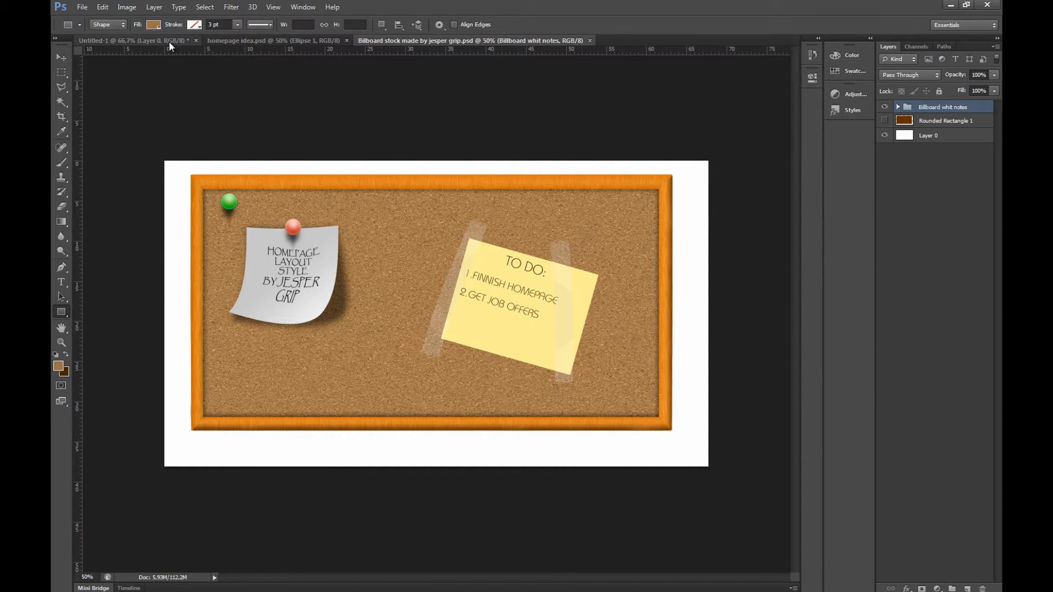
{"action": "mouse_move", "coordinate": [170, 47]}
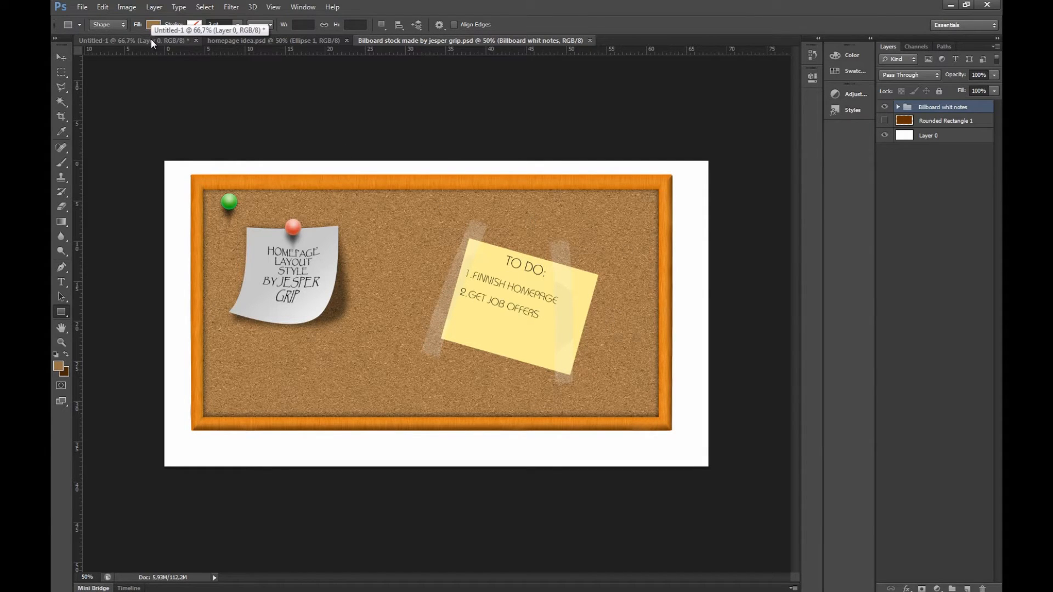
{"action": "left_click", "coordinate": [127, 41]}
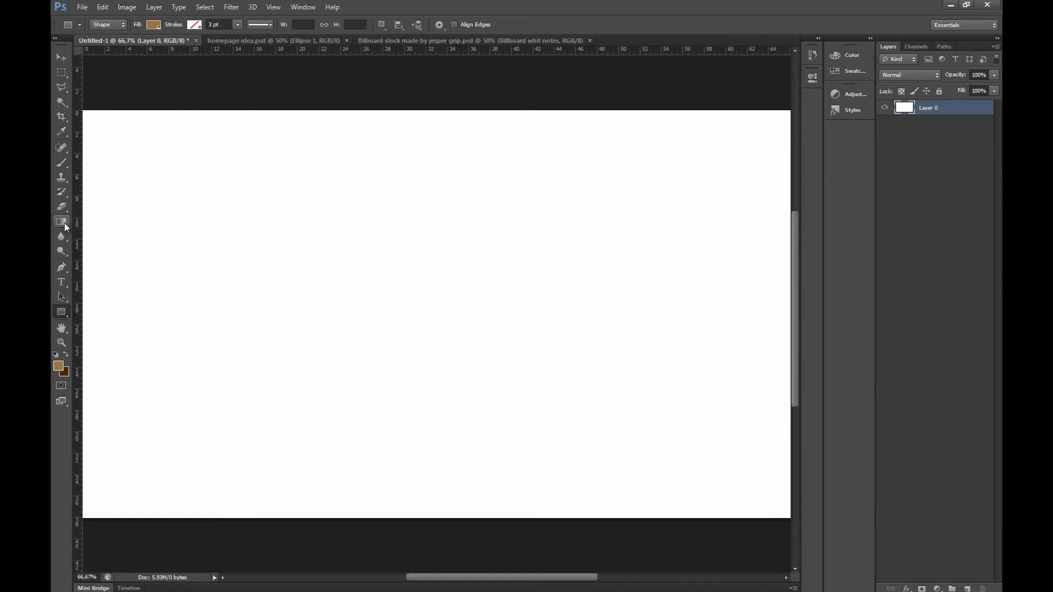
{"action": "left_click_drag", "start_coordinate": [146, 173], "coordinate": [714, 474]}
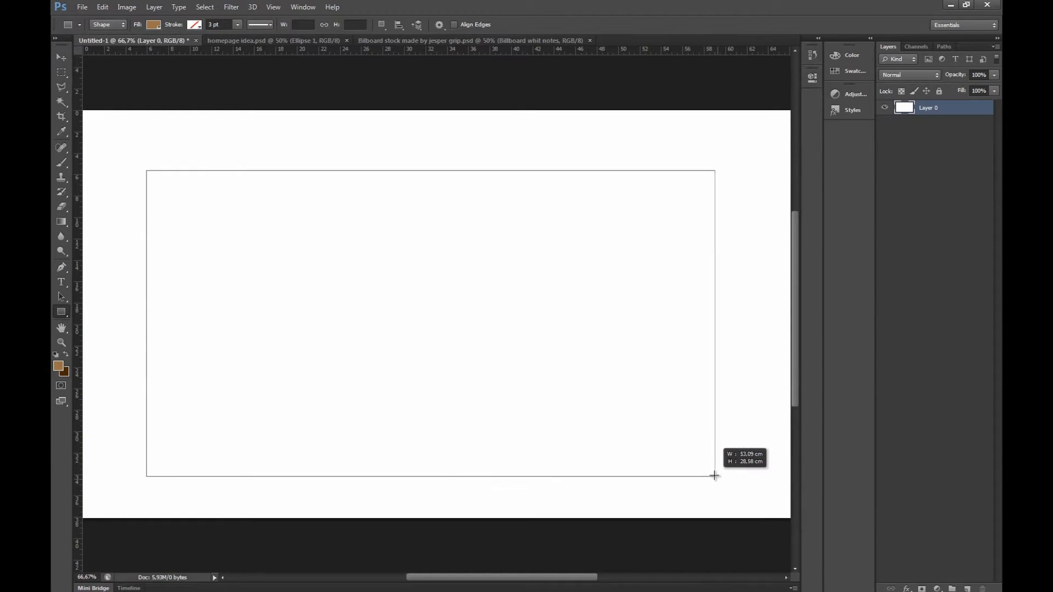
{"action": "left_click_drag", "start_coordinate": [714, 475], "coordinate": [691, 438]}
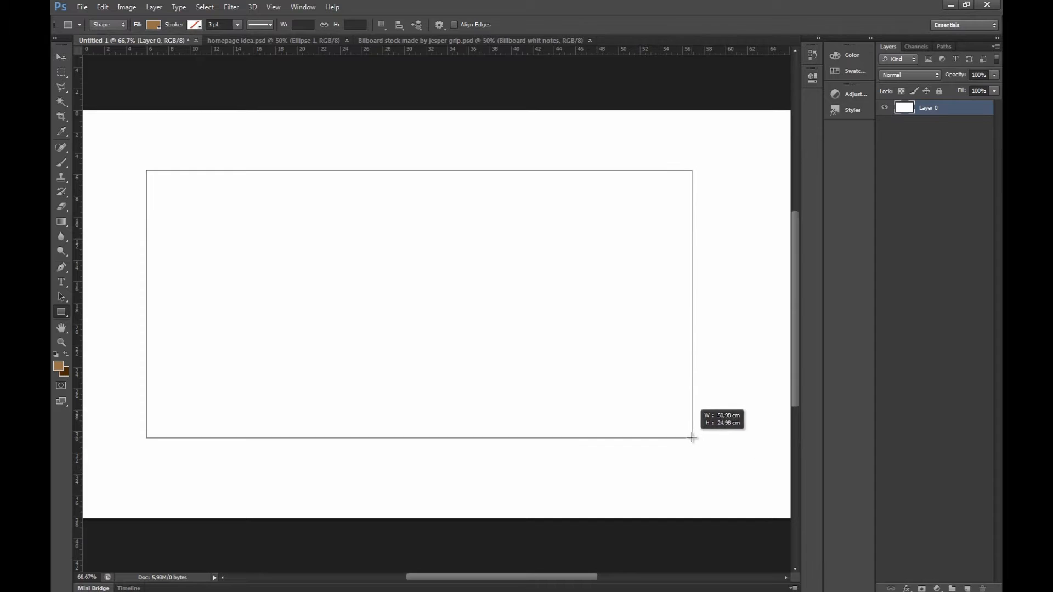
{"action": "left_click_drag", "start_coordinate": [147, 172], "coordinate": [692, 437]}
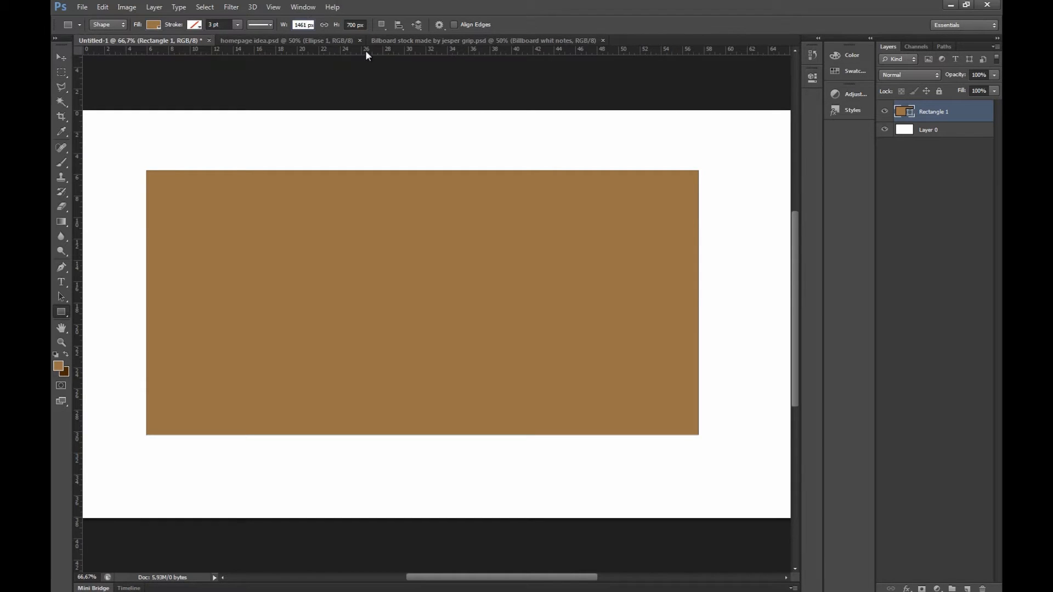
{"action": "type", "text": "1400"}
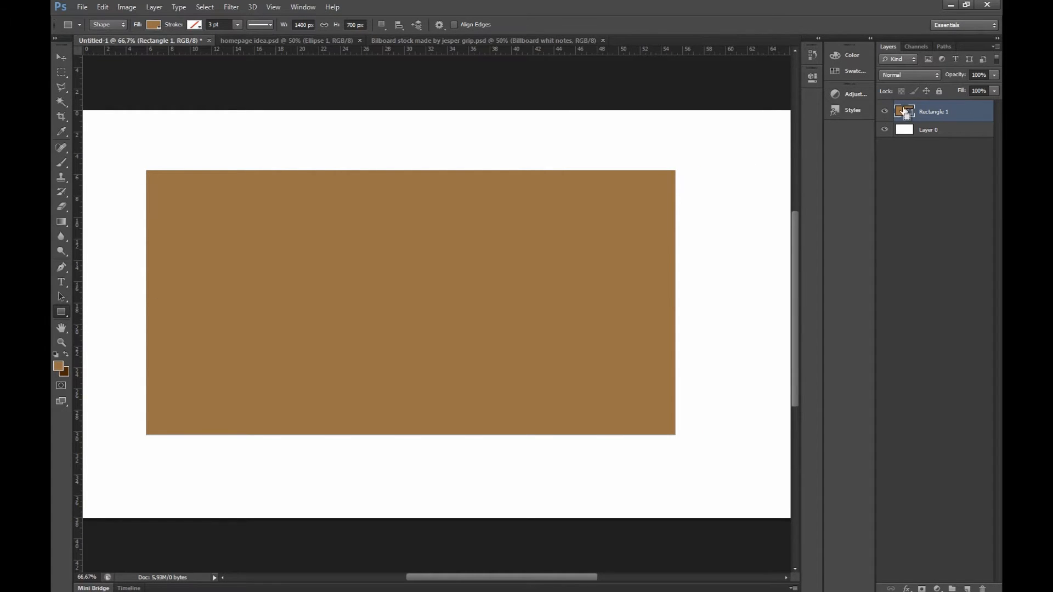
- Load the rectangle's selection, rasterize it and render a brown Clouds pattern inside
{"action": "left_click", "coordinate": [230, 6]}
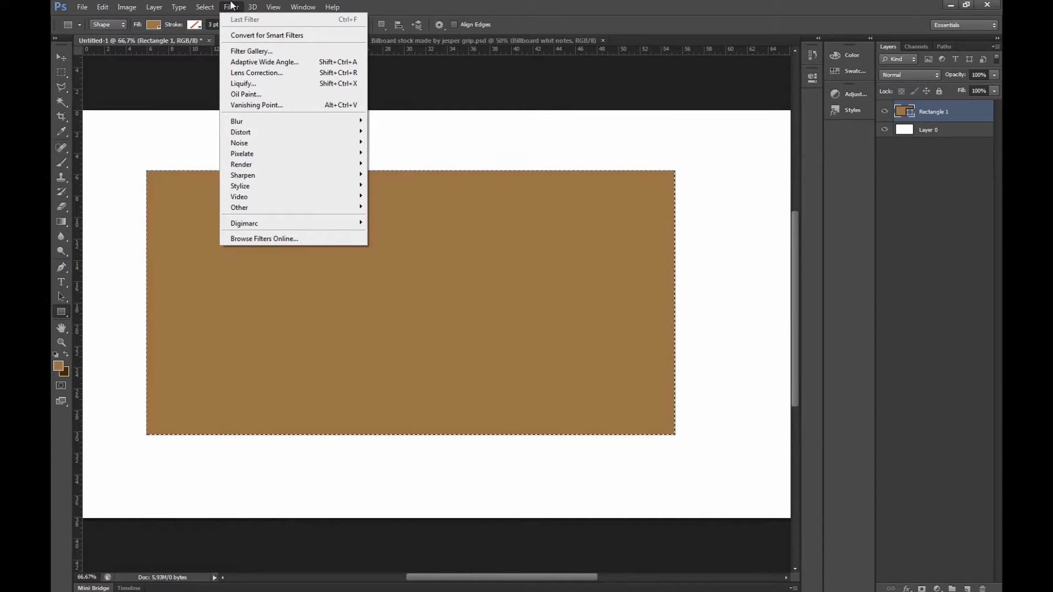
{"action": "mouse_move", "coordinate": [241, 164]}
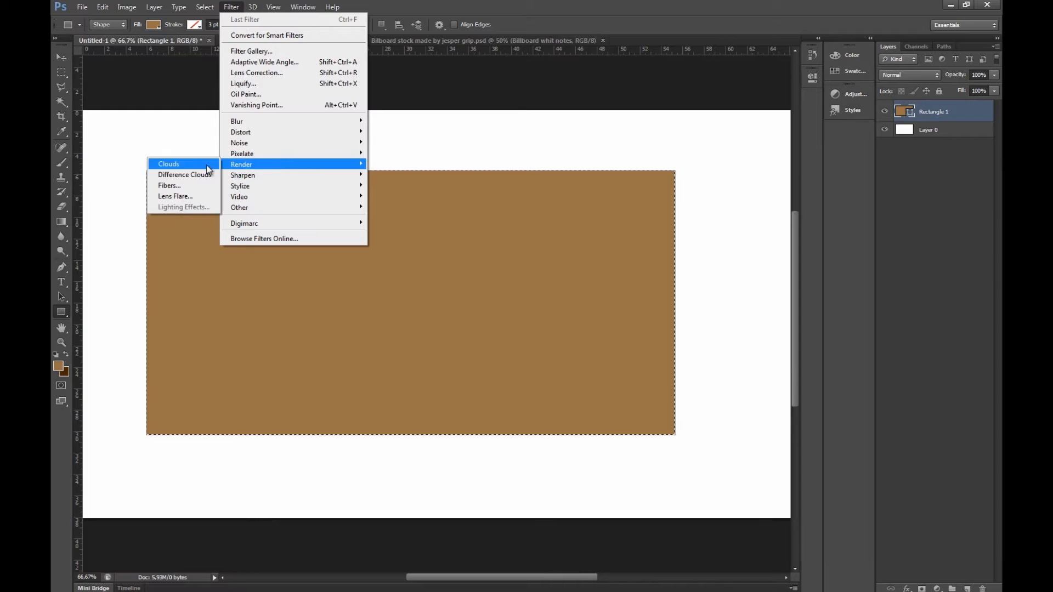
{"action": "left_click", "coordinate": [167, 164]}
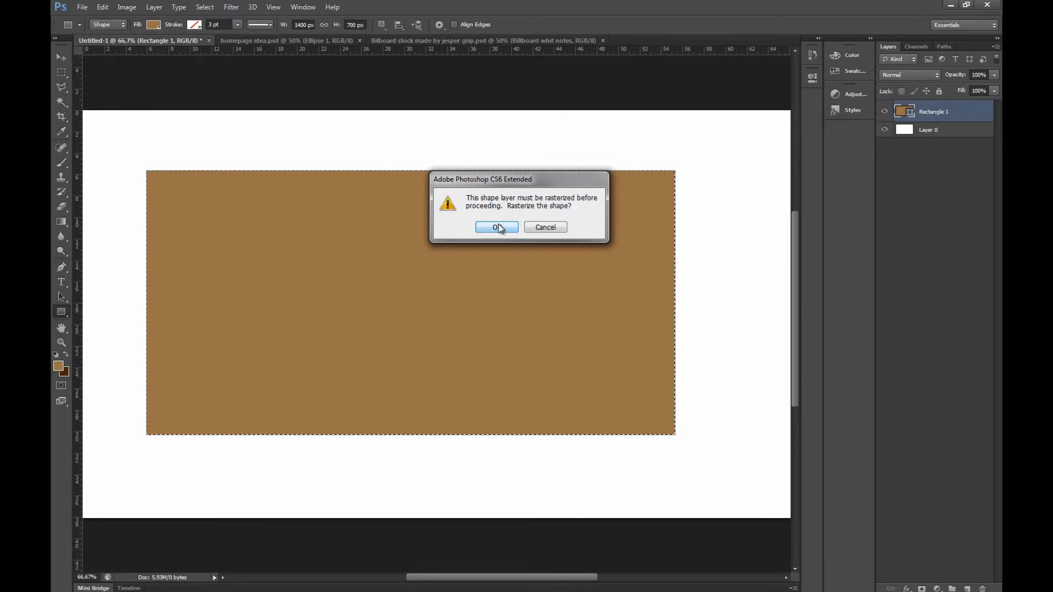
{"action": "left_click", "coordinate": [496, 227]}
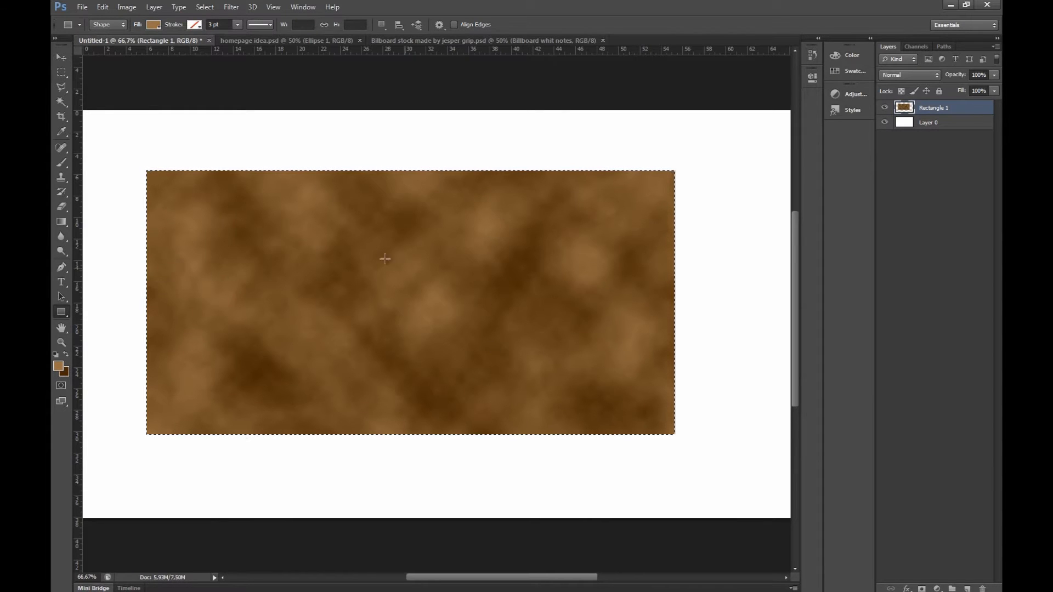
{"action": "left_click", "coordinate": [231, 8]}
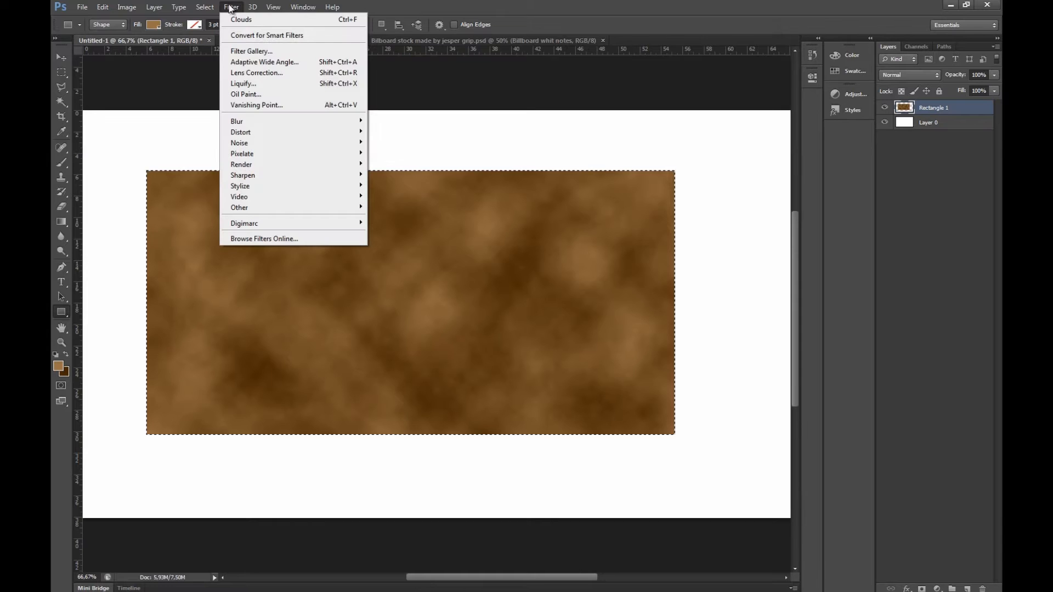
{"action": "mouse_move", "coordinate": [255, 50]}
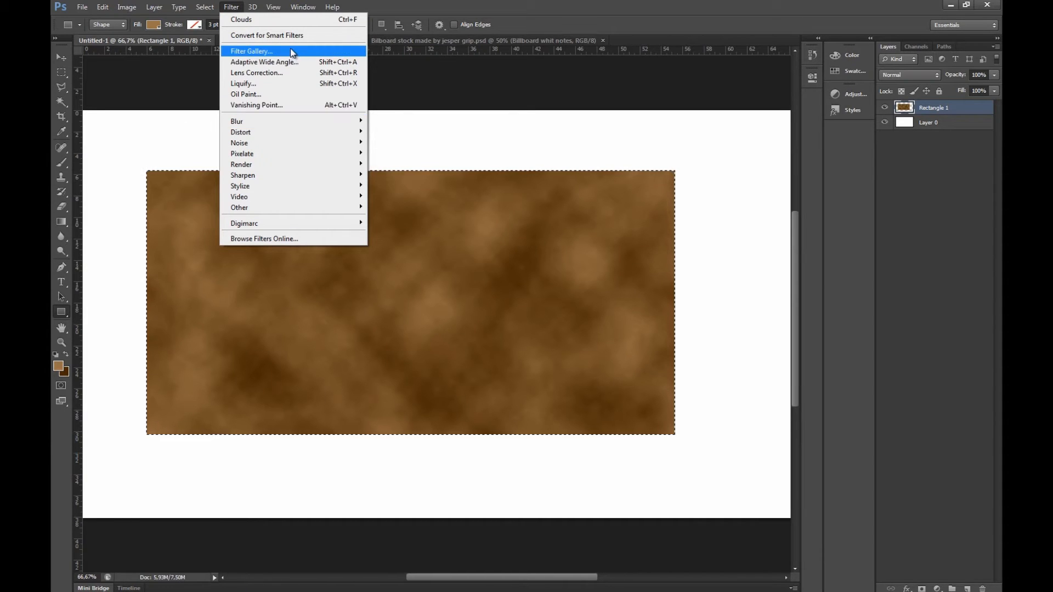
- Apply the Sketch > Note Paper filter from the Filter Gallery for grain
{"action": "left_click", "coordinate": [252, 51]}
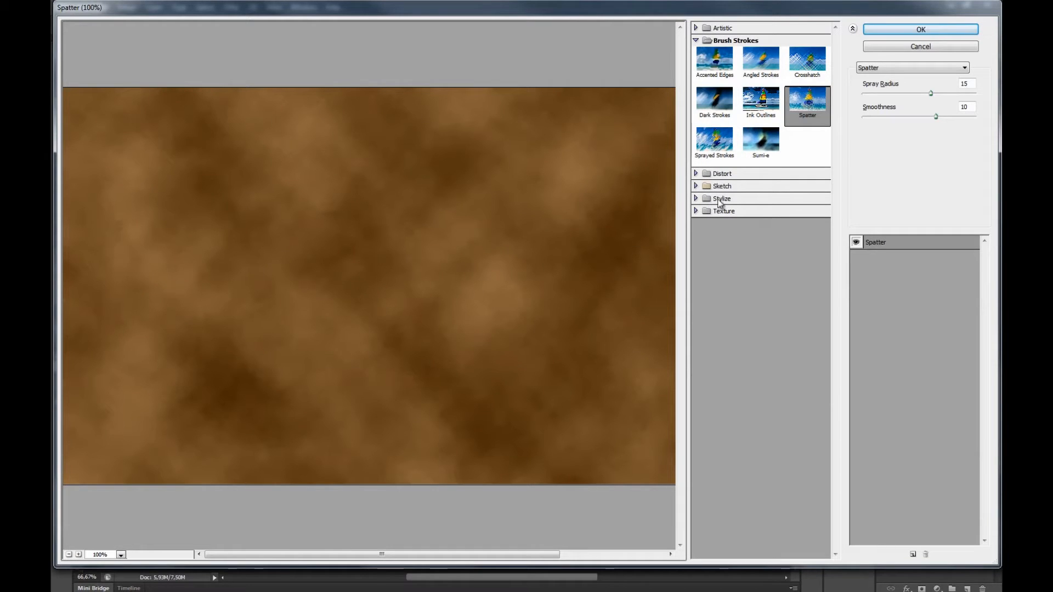
{"action": "left_click", "coordinate": [697, 186]}
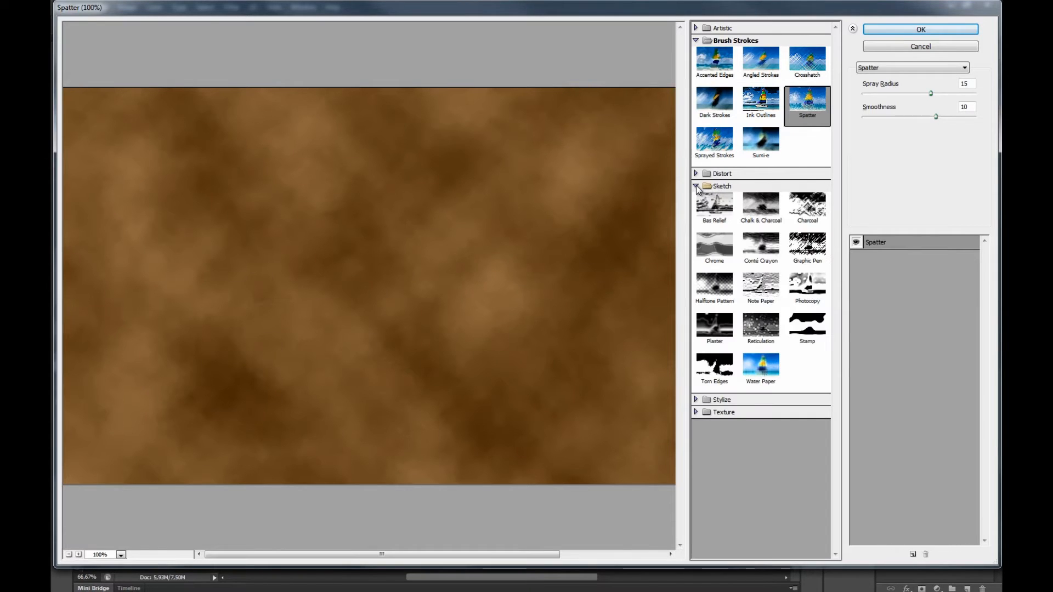
{"action": "left_click", "coordinate": [760, 285]}
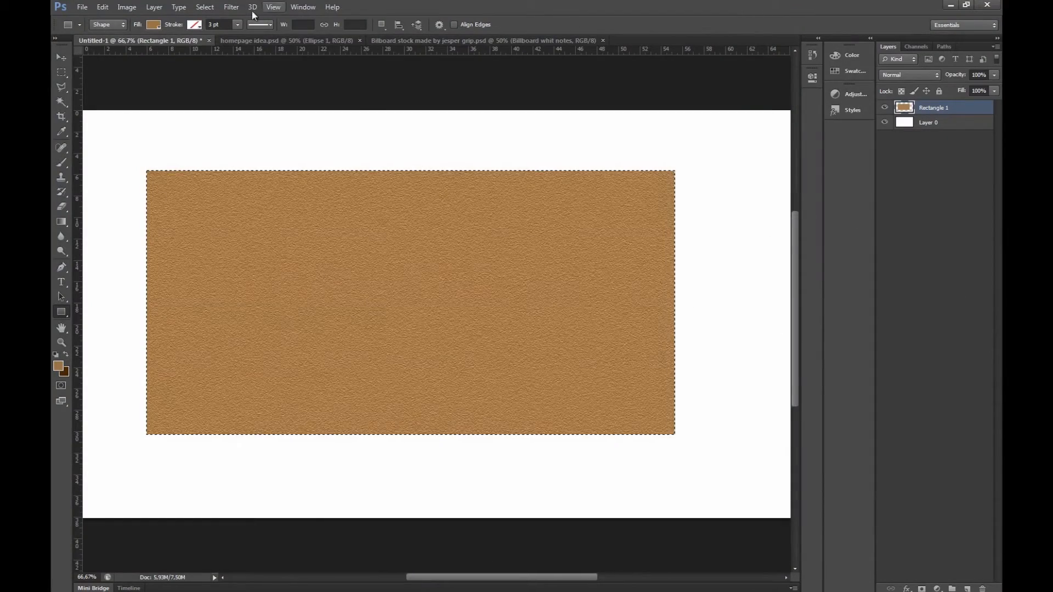
- Add the Brush Strokes > Spatter filter to finish the speckled cork look
{"action": "left_click", "coordinate": [223, 7]}
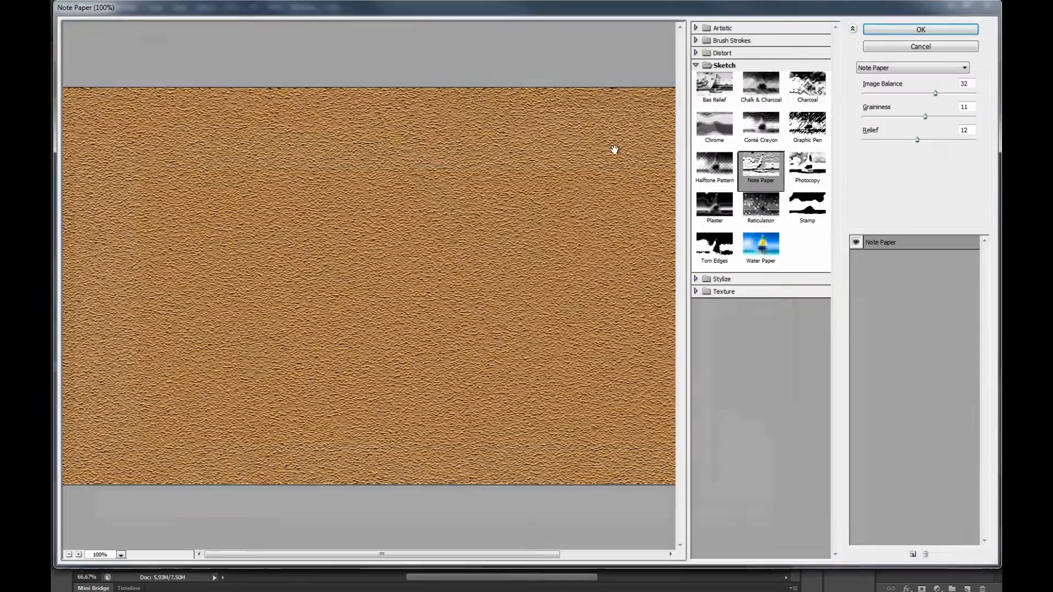
{"action": "left_click", "coordinate": [731, 40]}
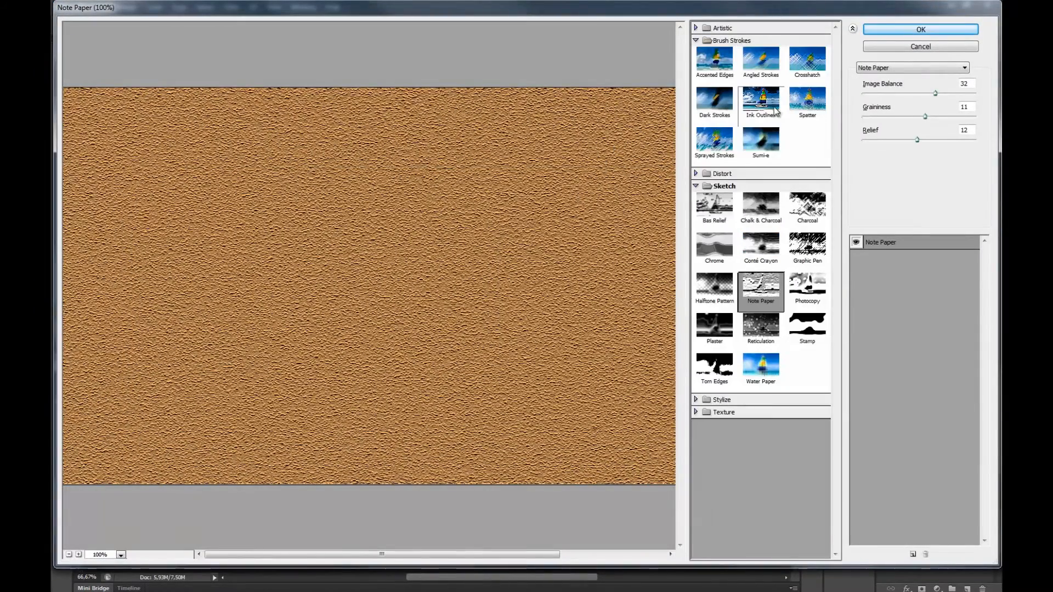
{"action": "left_click", "coordinate": [807, 101]}
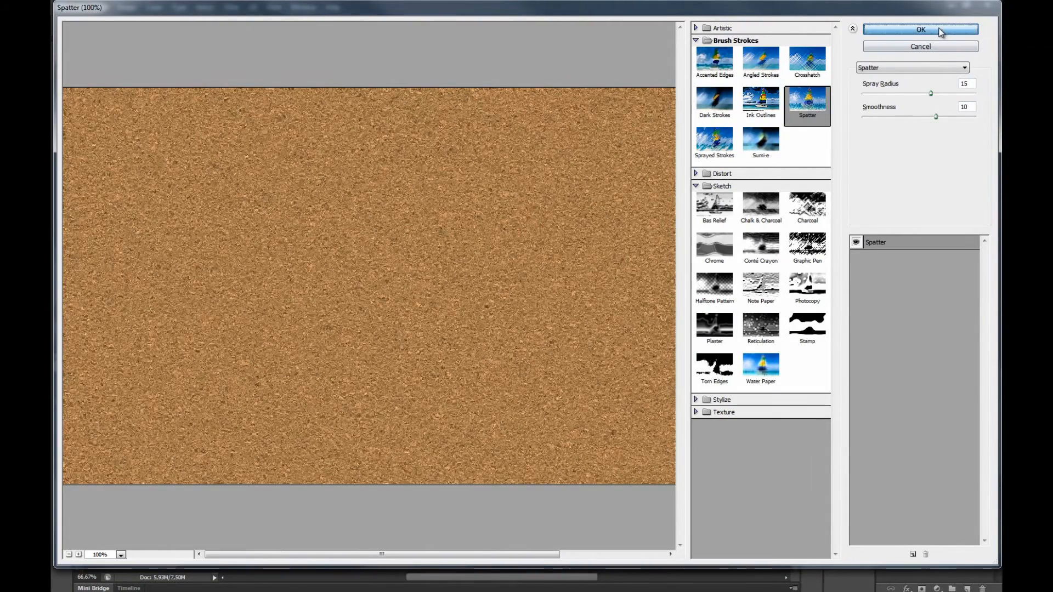
{"action": "left_click", "coordinate": [921, 31]}
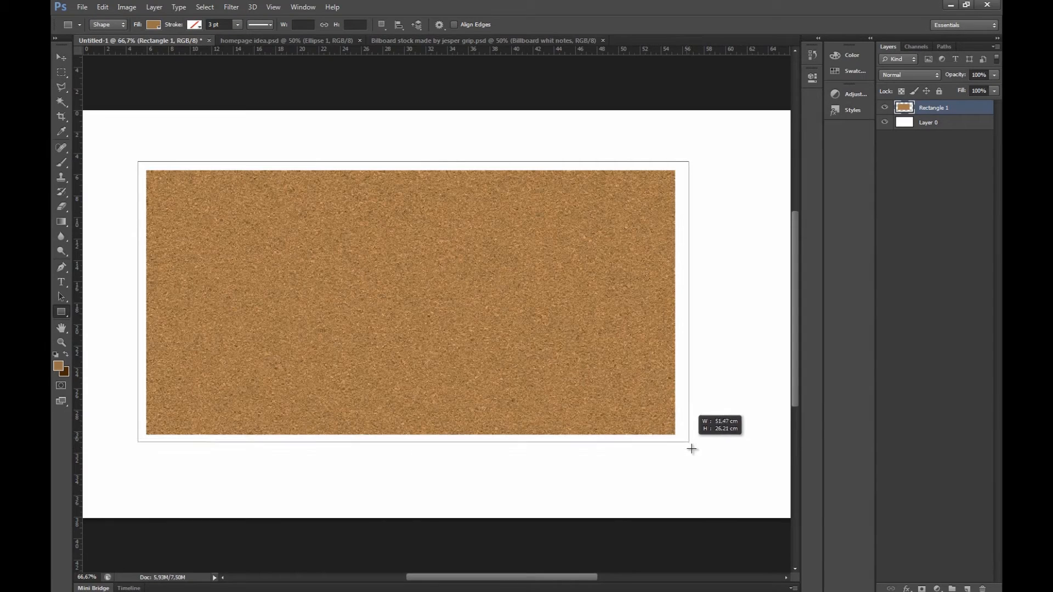
- Draw a larger rectangle snugly around the cork board and colour it dark brown
{"action": "left_click_drag", "start_coordinate": [691, 448], "coordinate": [682, 437]}
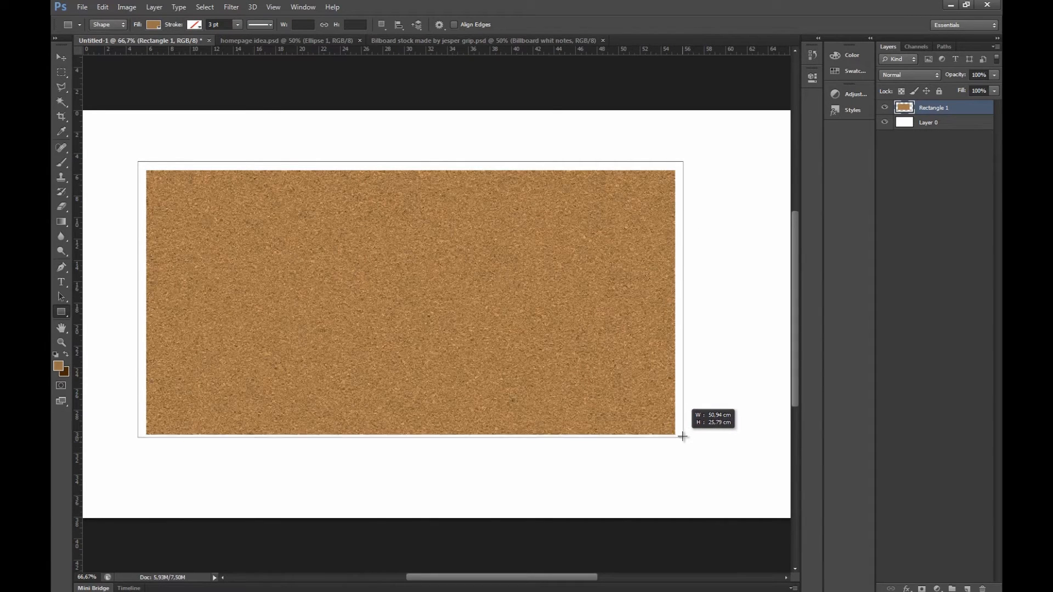
{"action": "left_click_drag", "start_coordinate": [681, 437], "coordinate": [681, 439]}
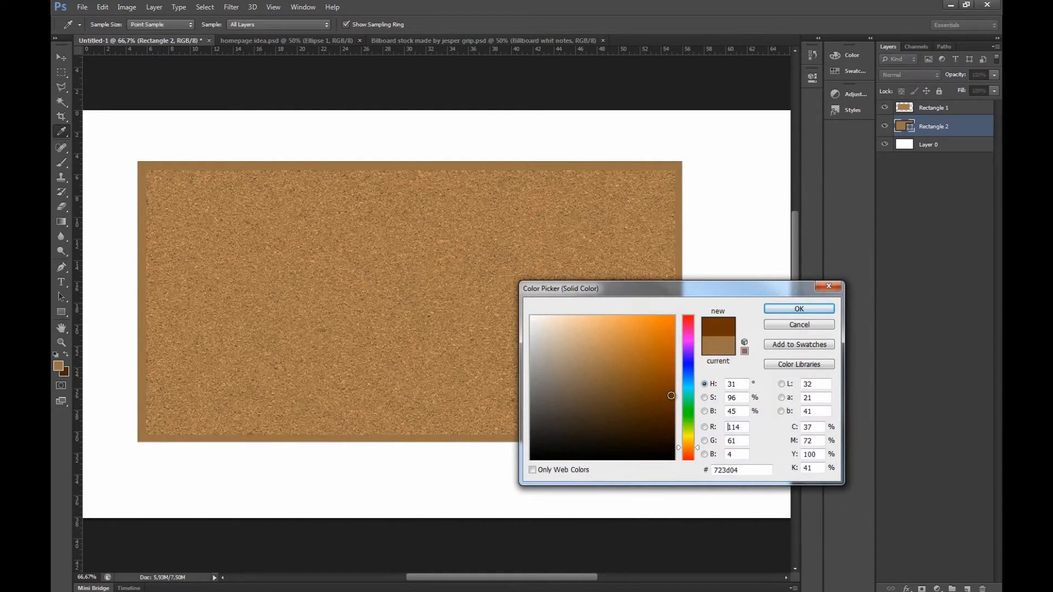
{"action": "left_click", "coordinate": [798, 308]}
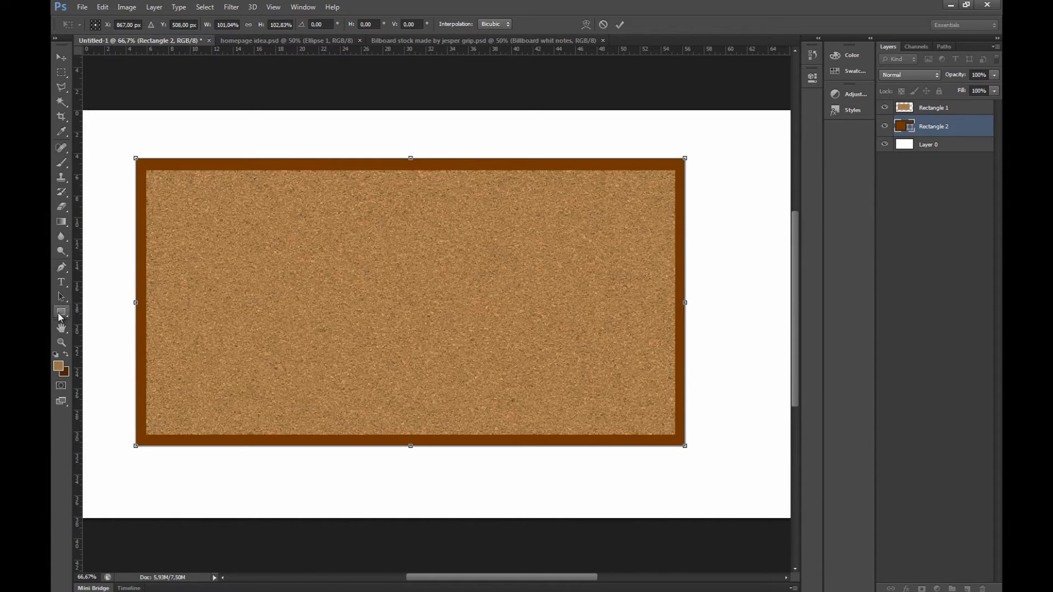
- With the Line tool, draw diagonal lines out from the frame's corners
{"action": "left_click", "coordinate": [62, 312]}
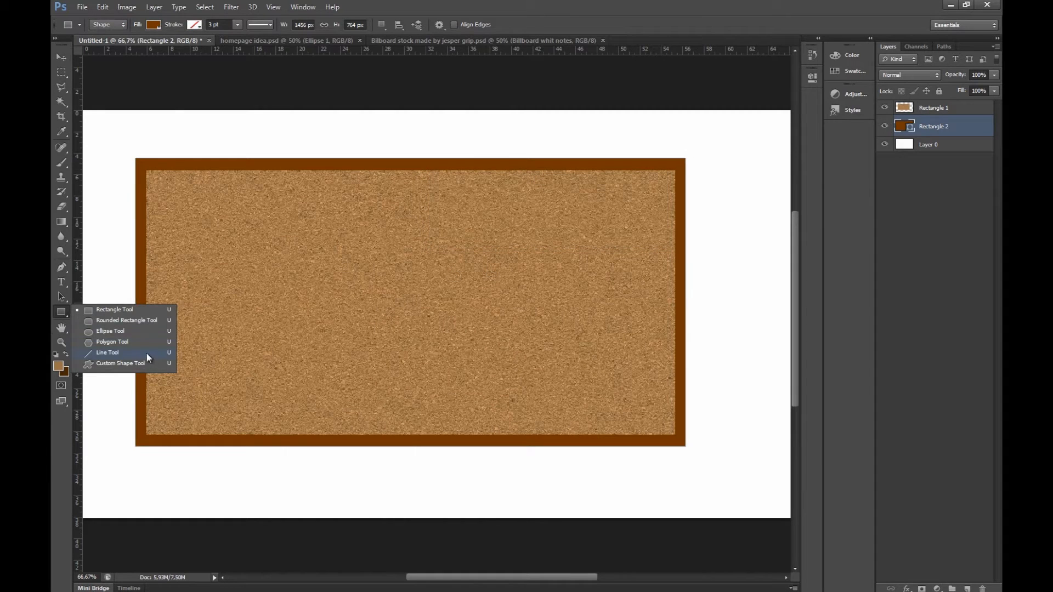
{"action": "left_click", "coordinate": [108, 352]}
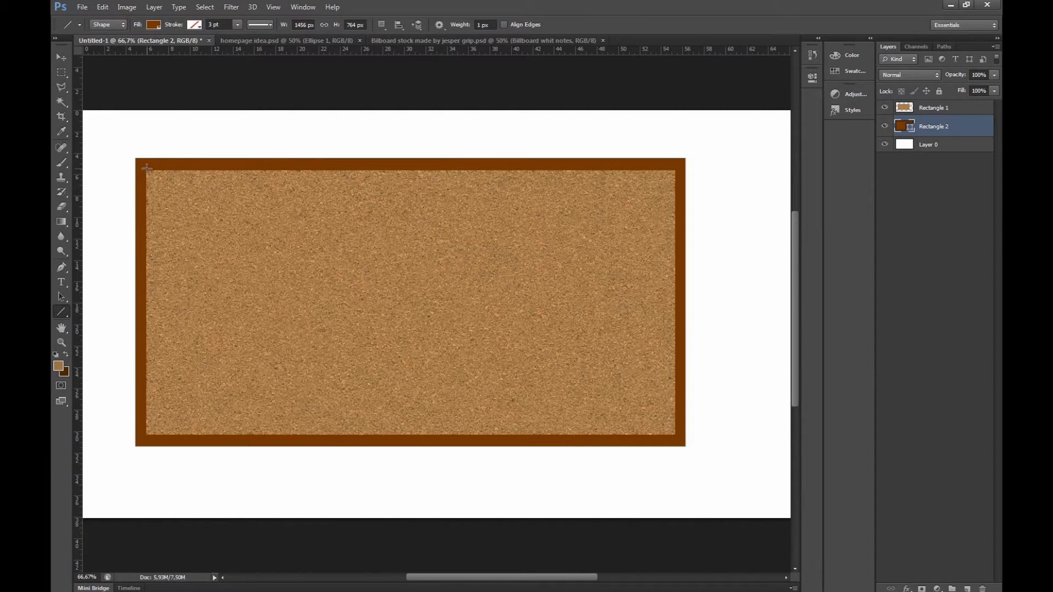
{"action": "left_click_drag", "start_coordinate": [147, 168], "coordinate": [126, 142]}
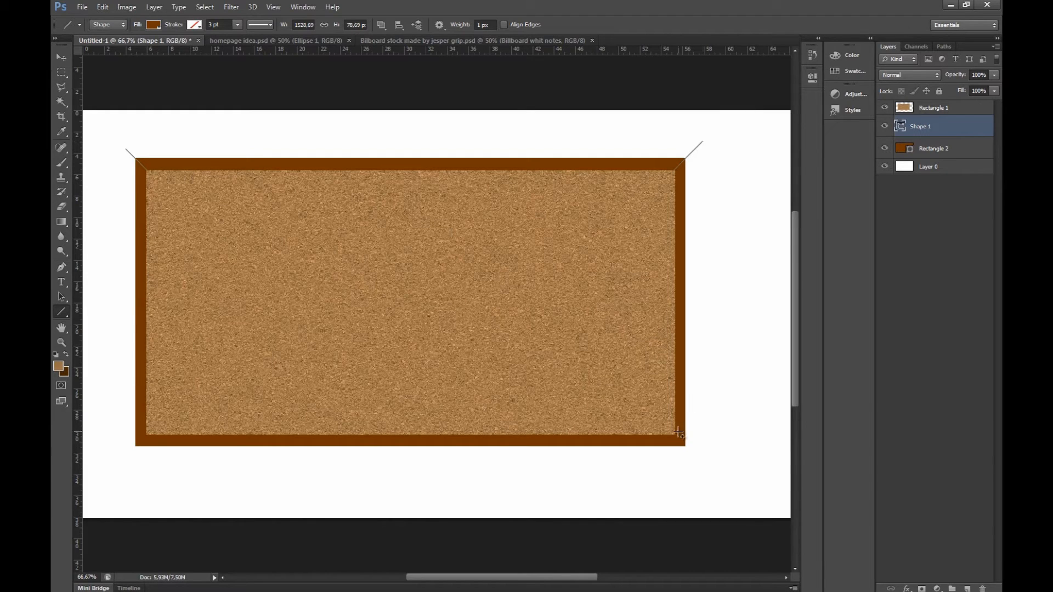
{"action": "left_click_drag", "start_coordinate": [679, 435], "coordinate": [701, 461]}
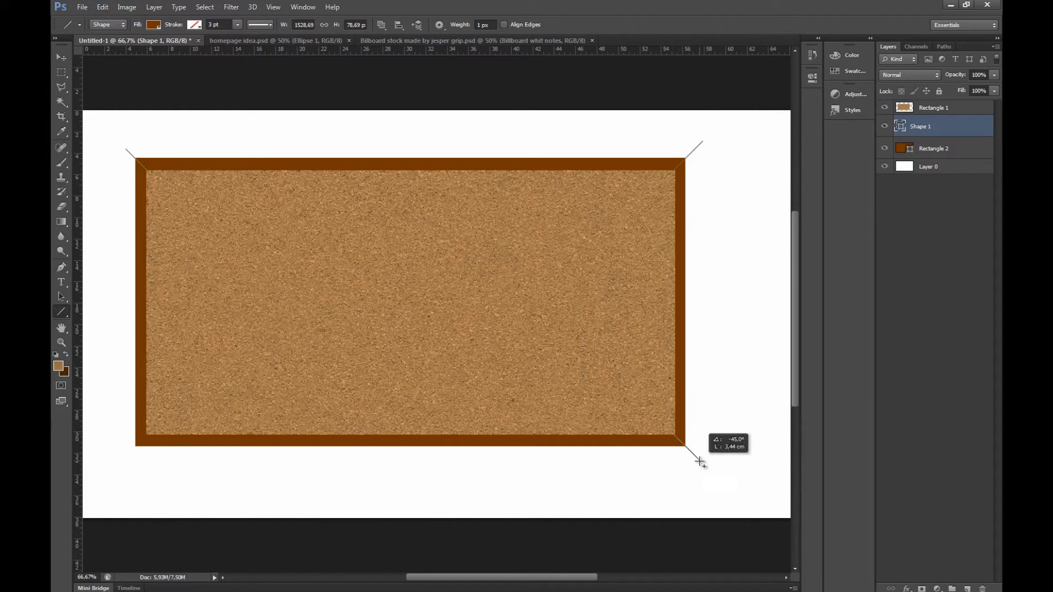
{"action": "left_click_drag", "start_coordinate": [701, 462], "coordinate": [132, 452]}
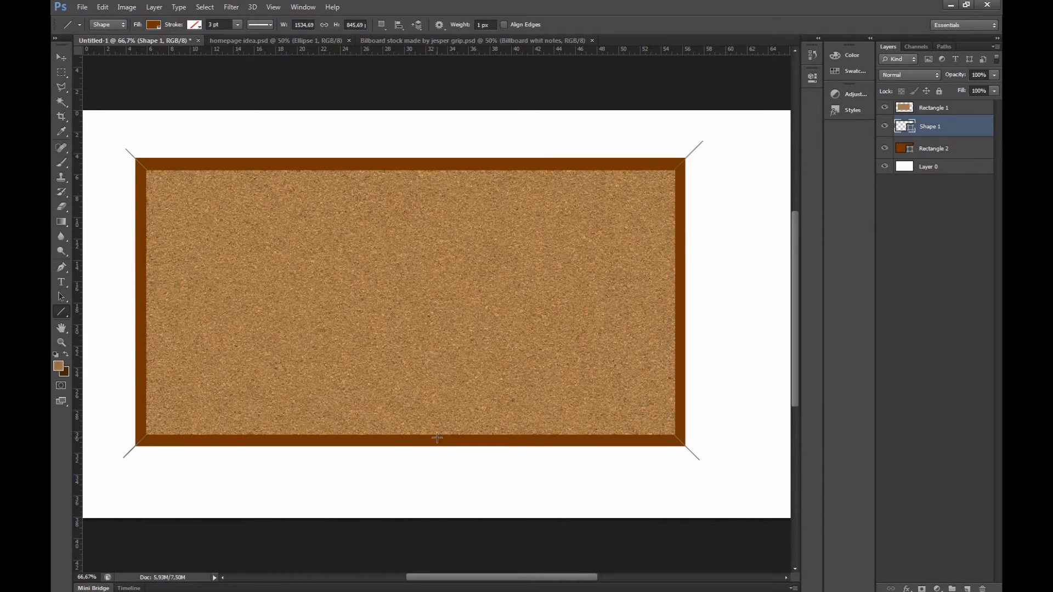
{"action": "mouse_move", "coordinate": [534, 152]}
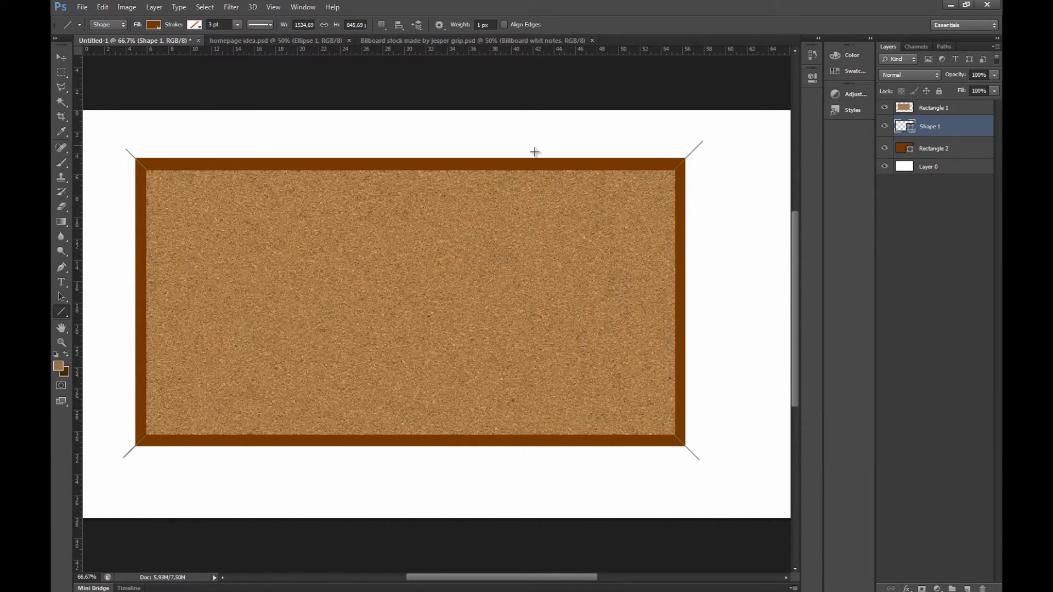
{"action": "mouse_move", "coordinate": [171, 193]}
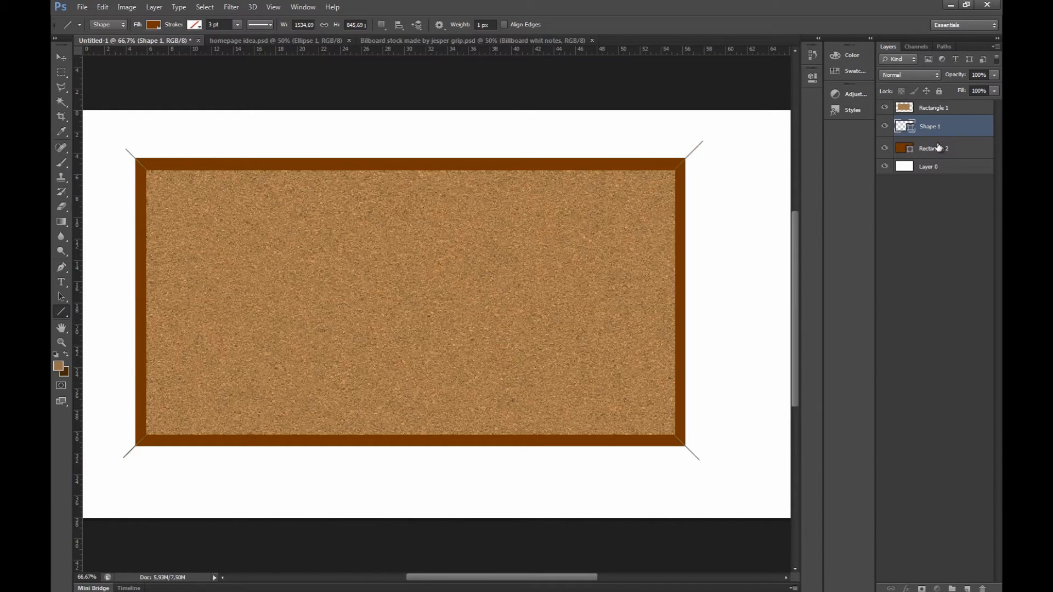
- Rasterize the frame layer and turn the traced left-edge path into an unfeathered selection
{"action": "right_click", "coordinate": [934, 148]}
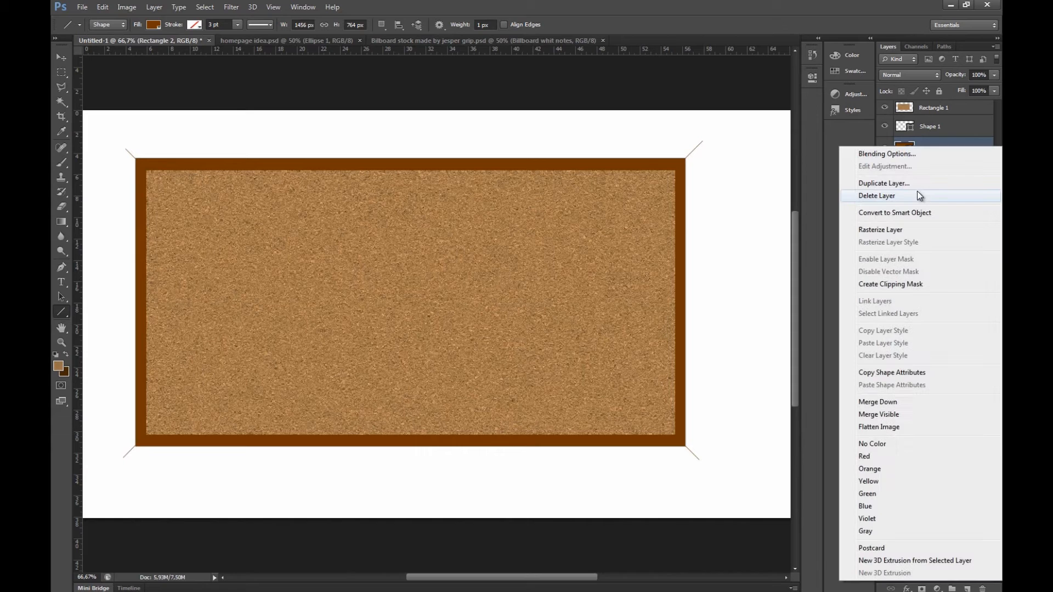
{"action": "left_click", "coordinate": [876, 196]}
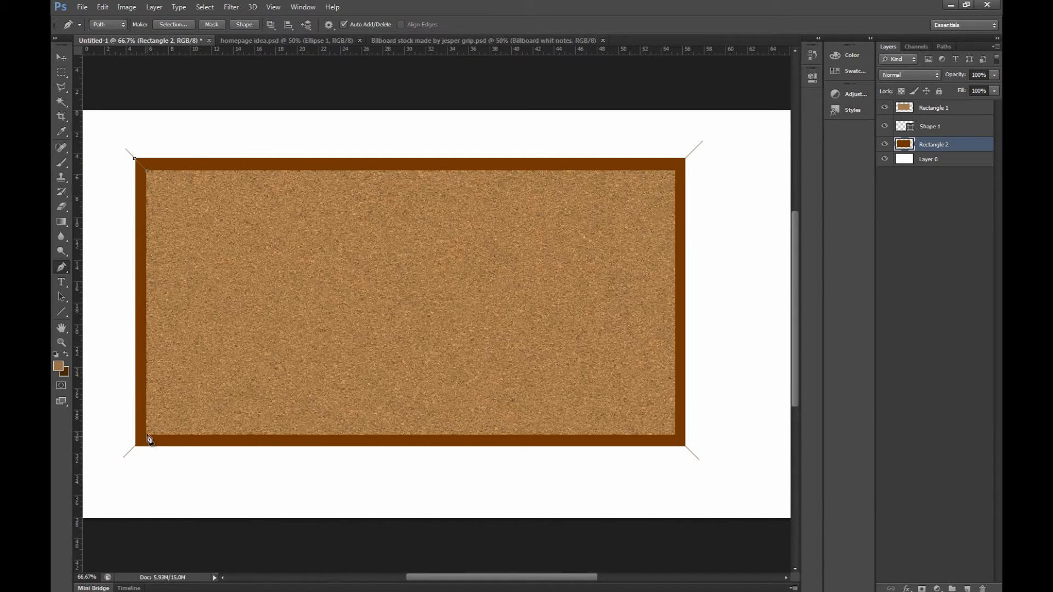
{"action": "mouse_move", "coordinate": [132, 452]}
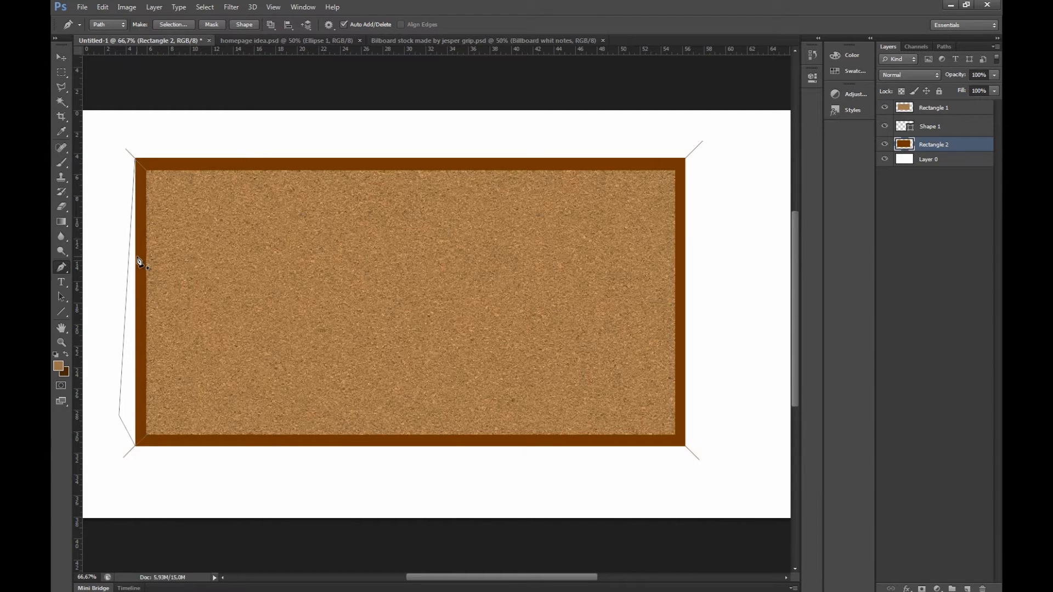
{"action": "right_click", "coordinate": [138, 263]}
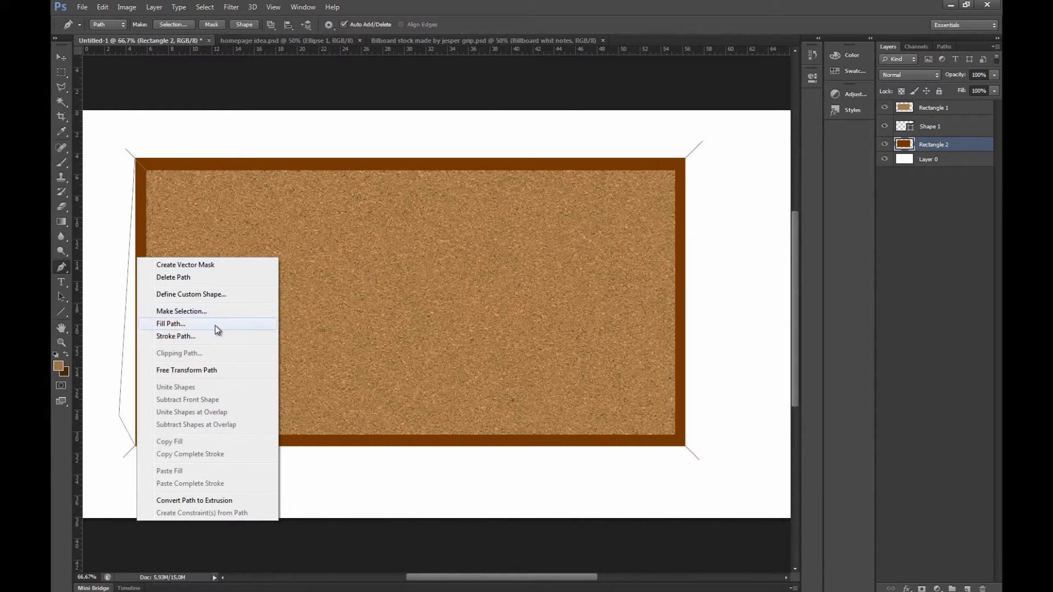
{"action": "left_click", "coordinate": [181, 311]}
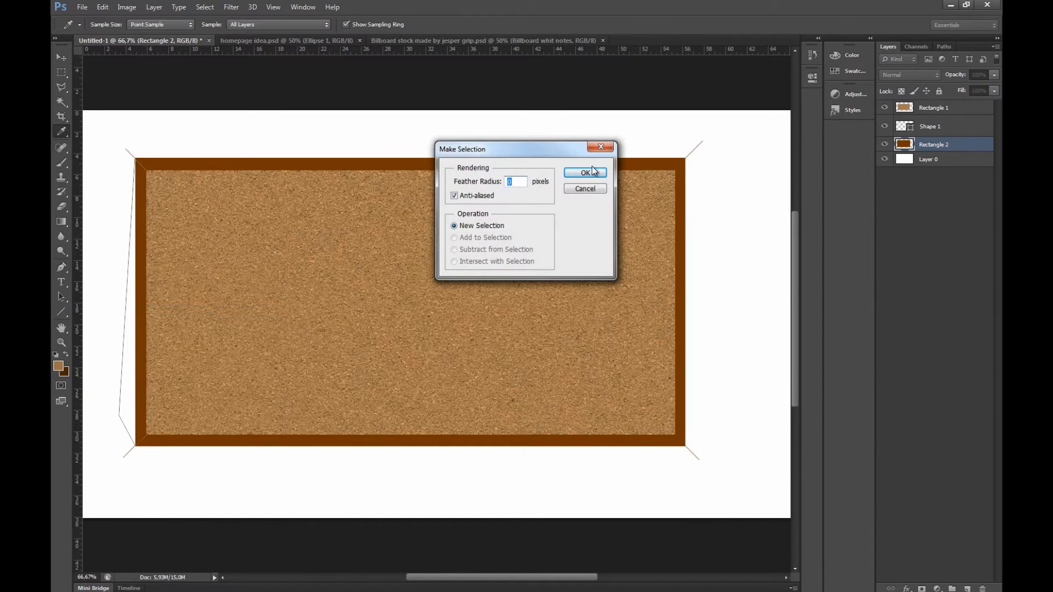
{"action": "left_click", "coordinate": [585, 172]}
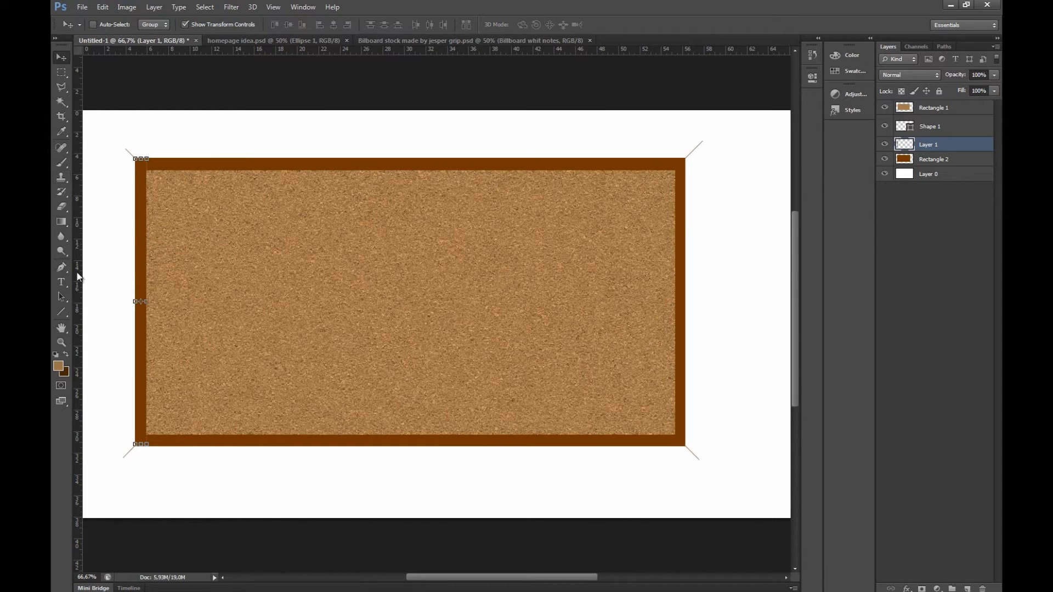
- Turn the traced top-edge path on the frame layer into an unfeathered selection
{"action": "left_click", "coordinate": [933, 159]}
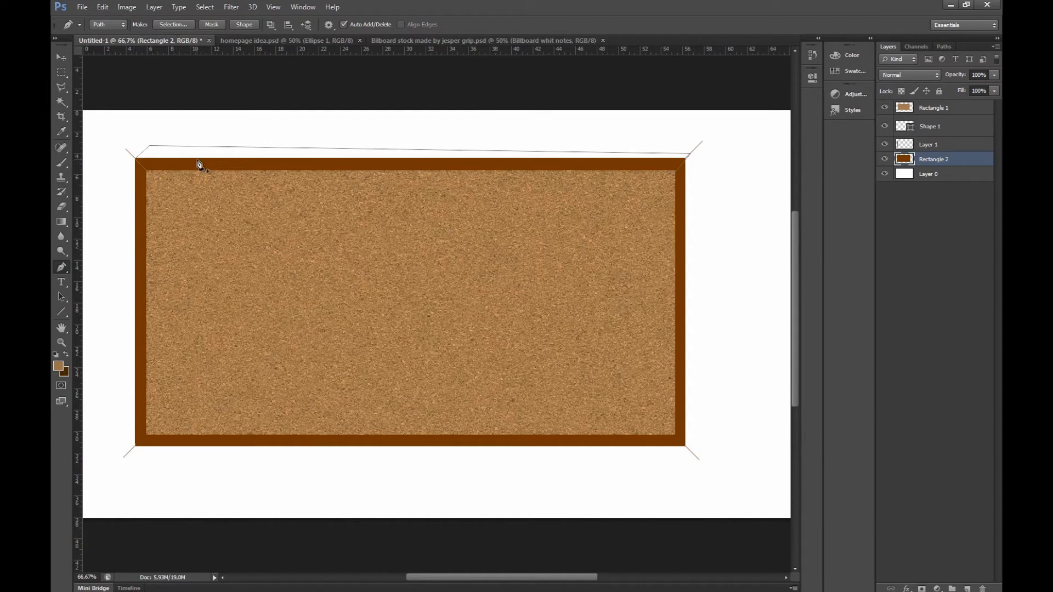
{"action": "right_click", "coordinate": [198, 167]}
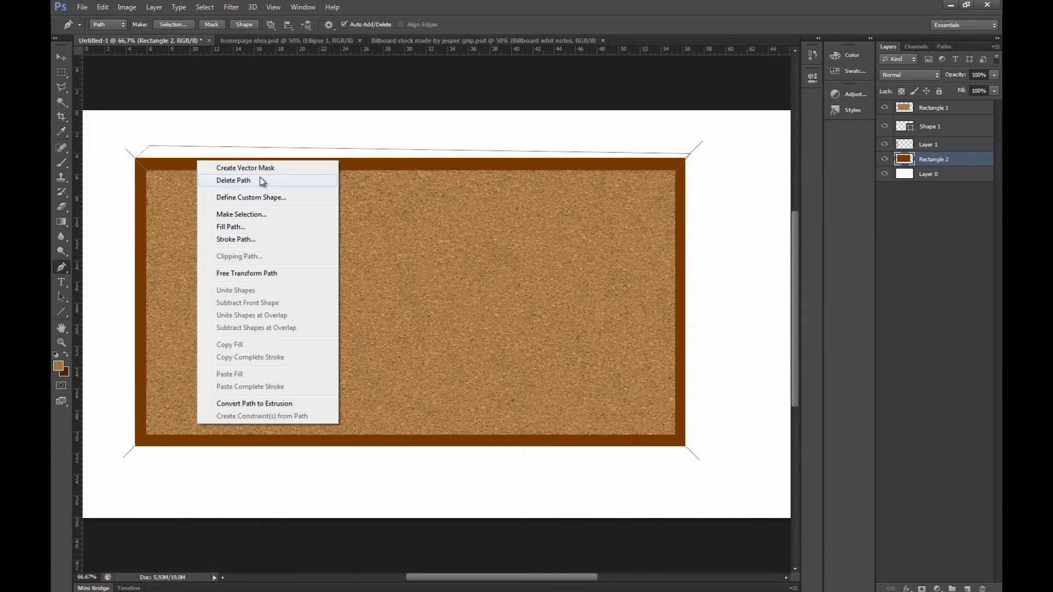
{"action": "left_click", "coordinate": [241, 214]}
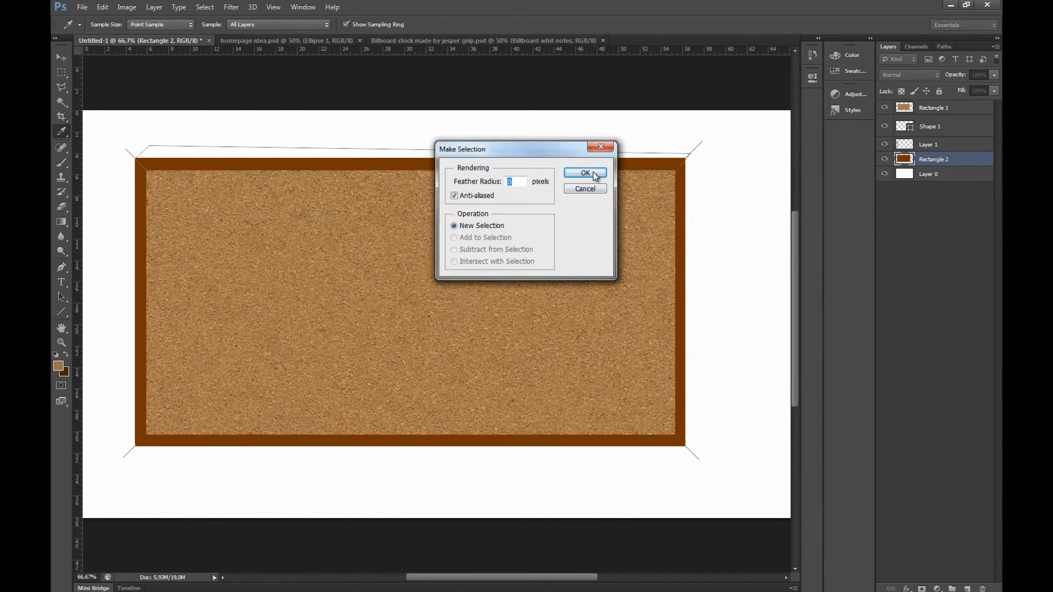
{"action": "left_click", "coordinate": [585, 172]}
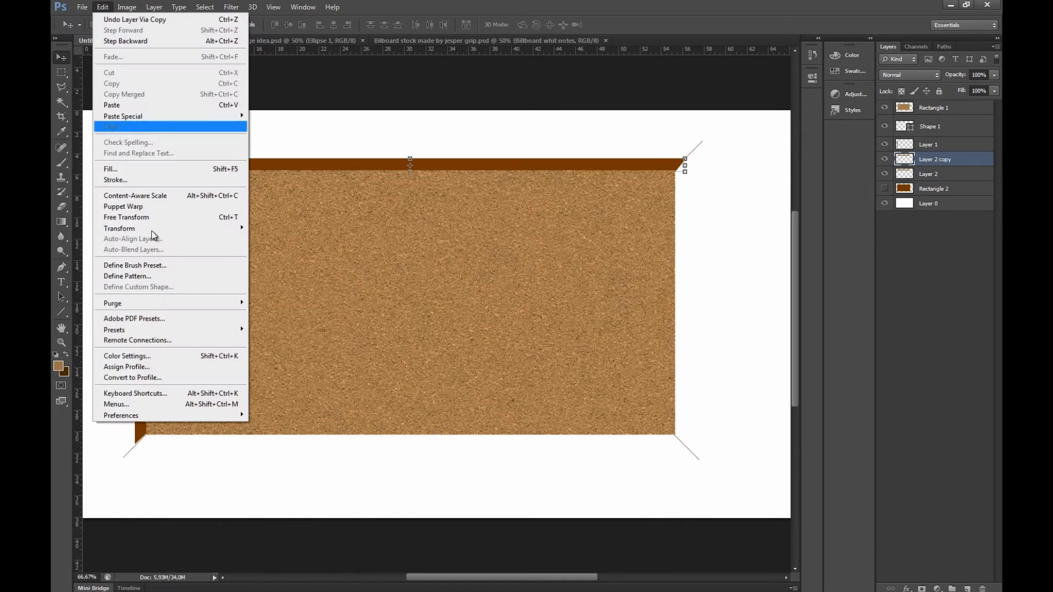
{"action": "mouse_move", "coordinate": [119, 228]}
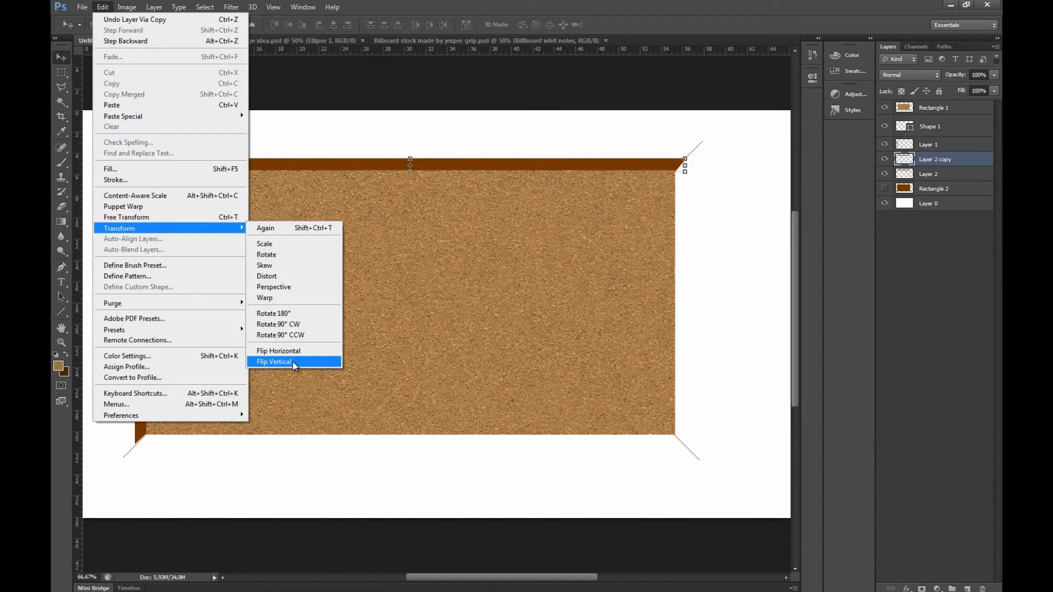
- Flip a copy of the top piece down to the bottom edge, and mirror the left piece for the right
{"action": "left_click", "coordinate": [274, 362]}
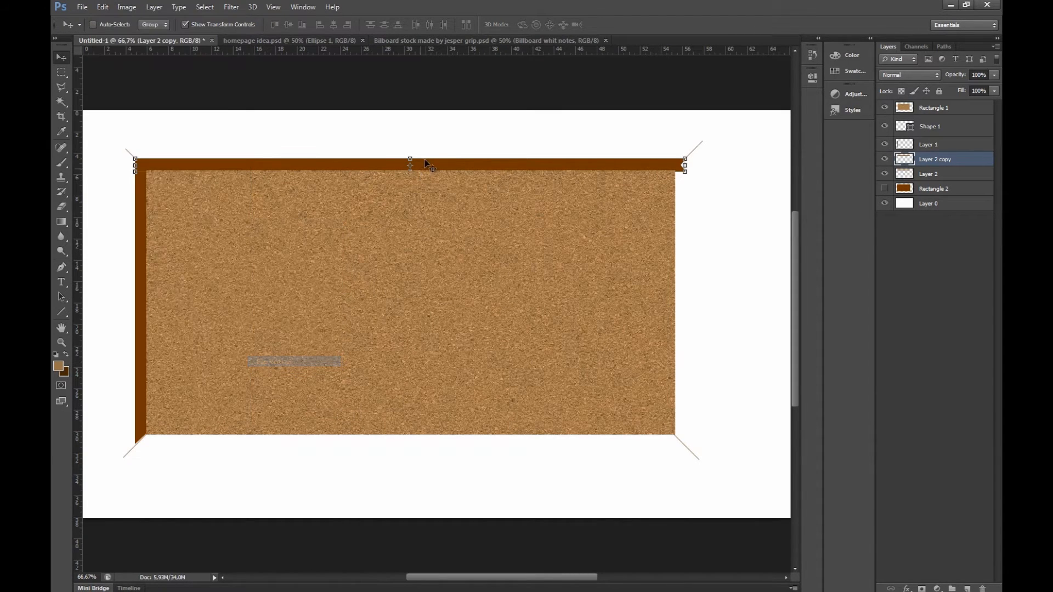
{"action": "left_click_drag", "start_coordinate": [409, 165], "coordinate": [470, 441]}
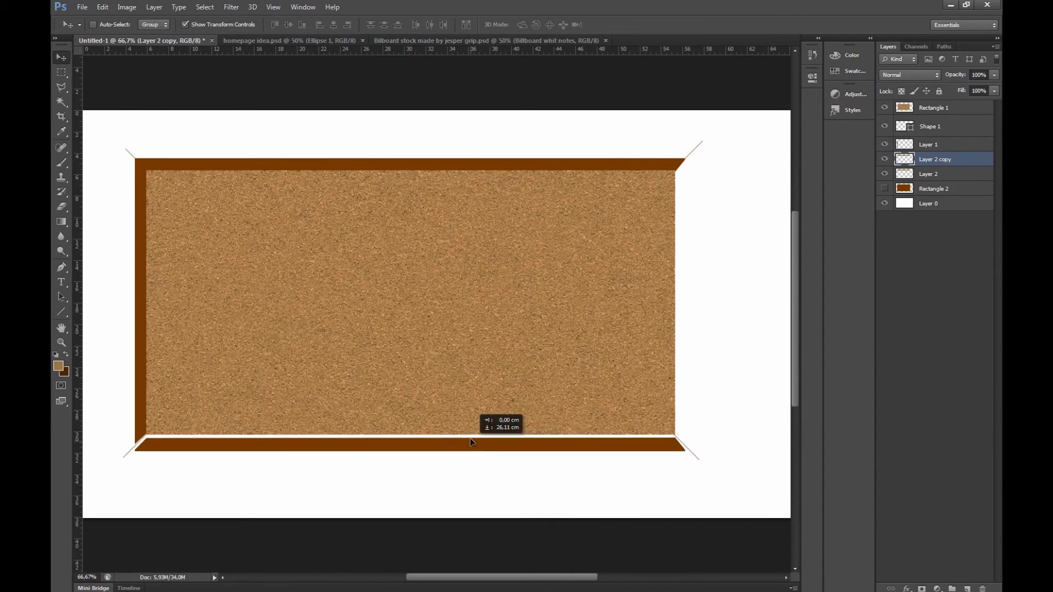
{"action": "left_click_drag", "start_coordinate": [470, 442], "coordinate": [470, 439]}
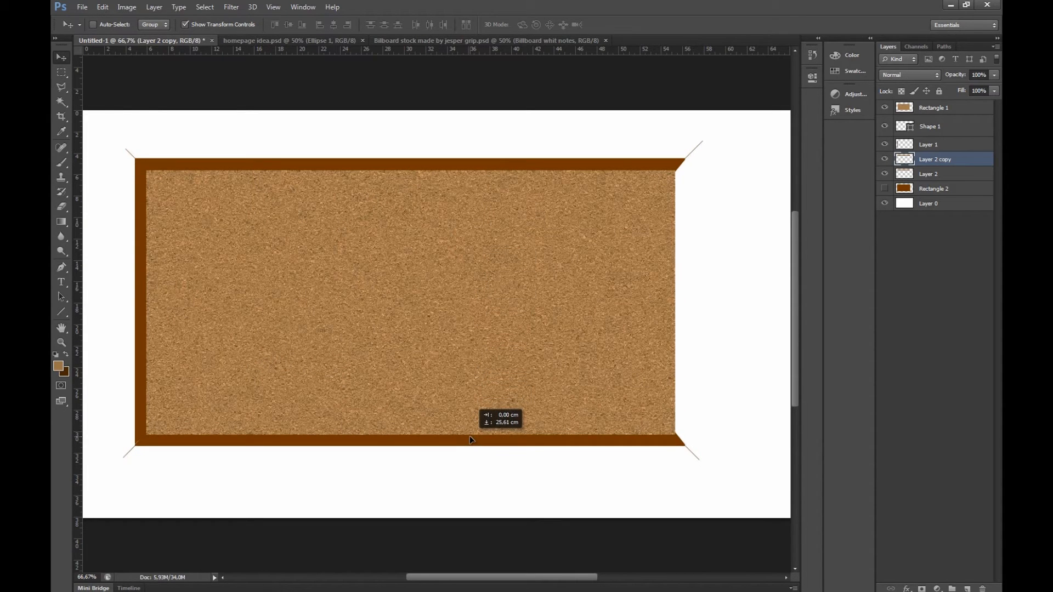
{"action": "left_click", "coordinate": [928, 144]}
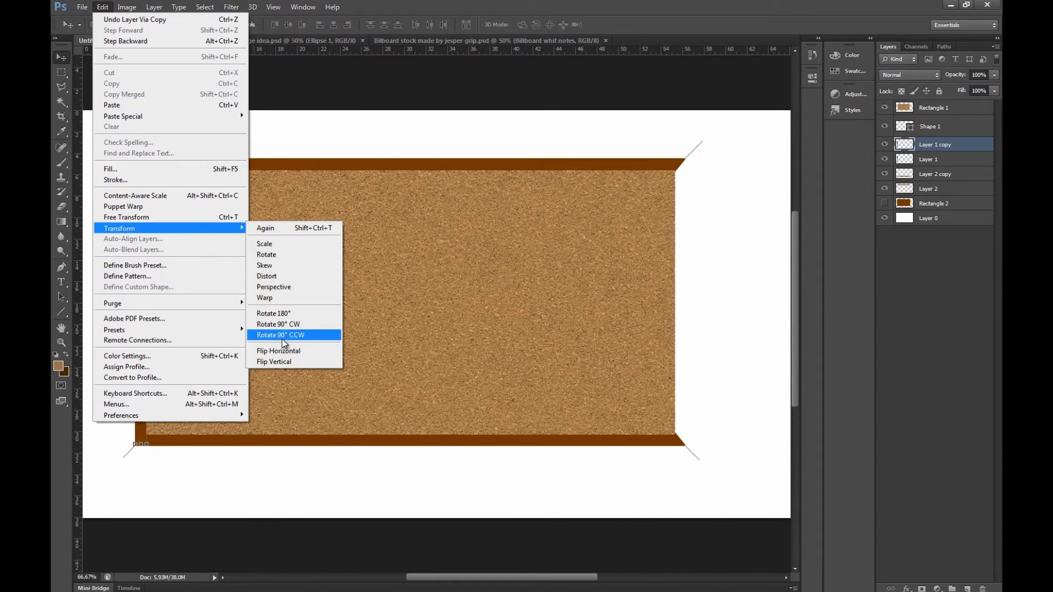
{"action": "left_click", "coordinate": [278, 335]}
{"action": "type", "text": "Left"}
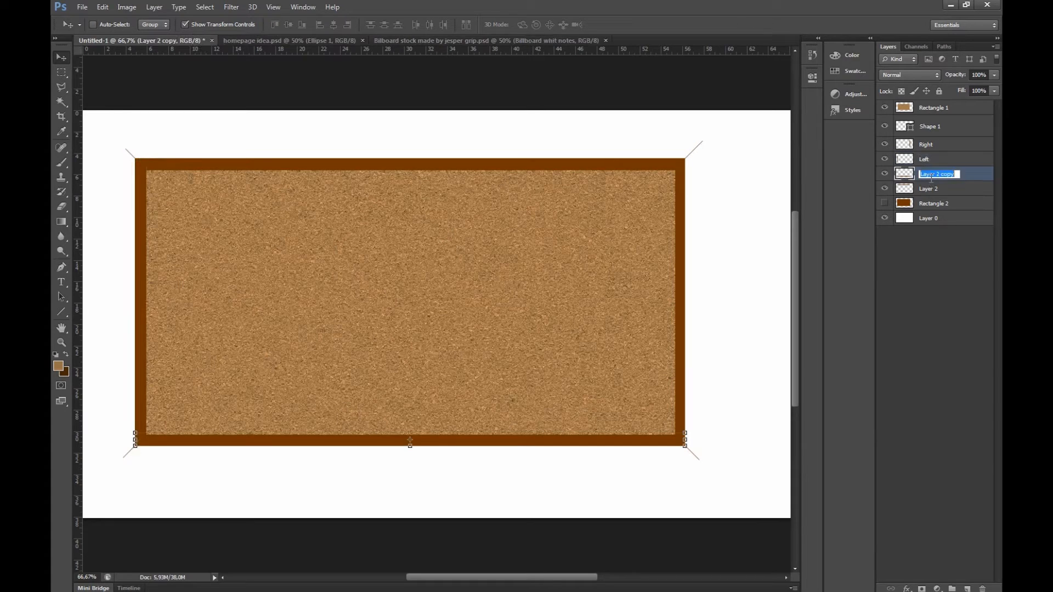
- Rename the bottom and top frame piece layers to 'Bot' and 'Top'
{"action": "type", "text": "Bot"}
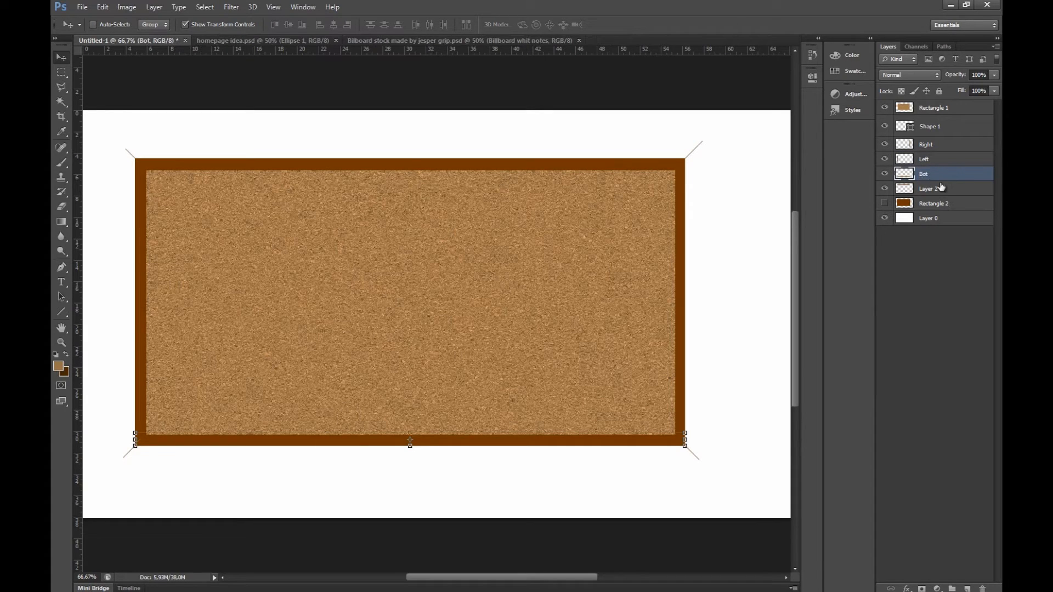
{"action": "double_click", "coordinate": [929, 188]}
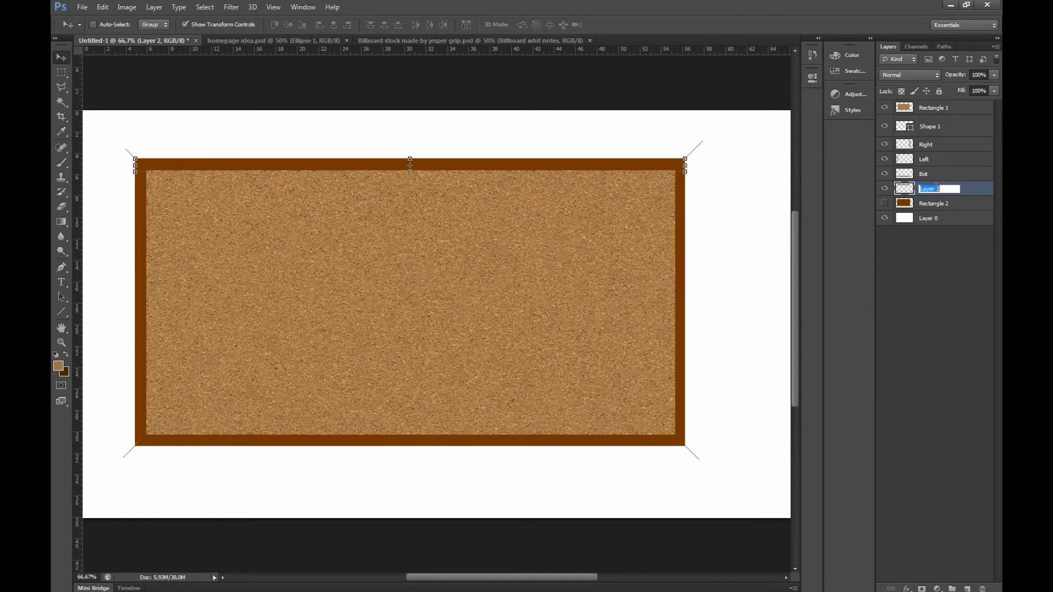
{"action": "type", "text": "Top"}
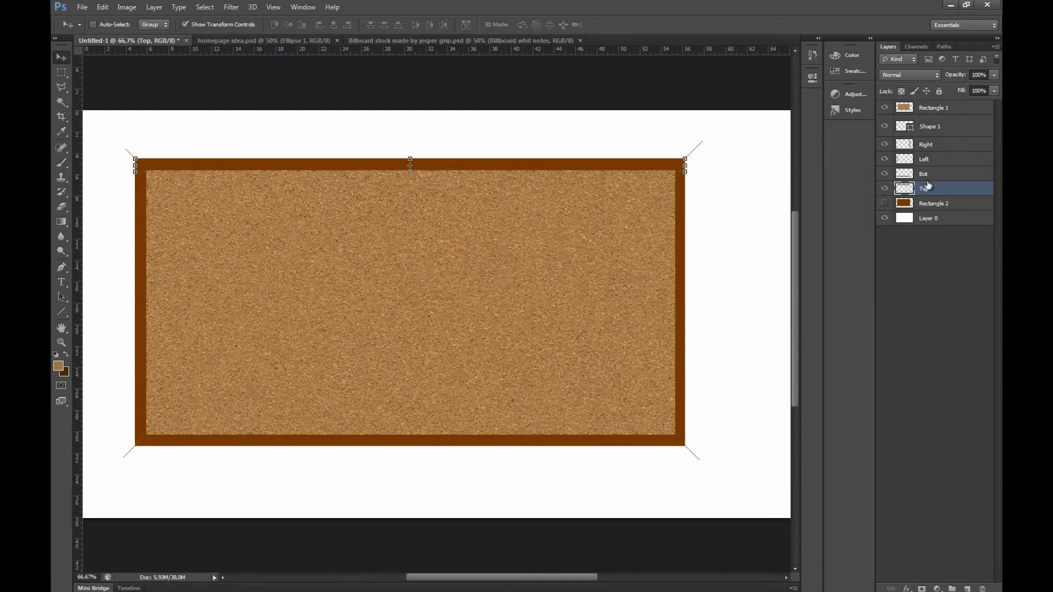
- Start a gradient overlay on Top and recolour one stop orange (e7a915)
{"action": "left_click", "coordinate": [231, 7]}
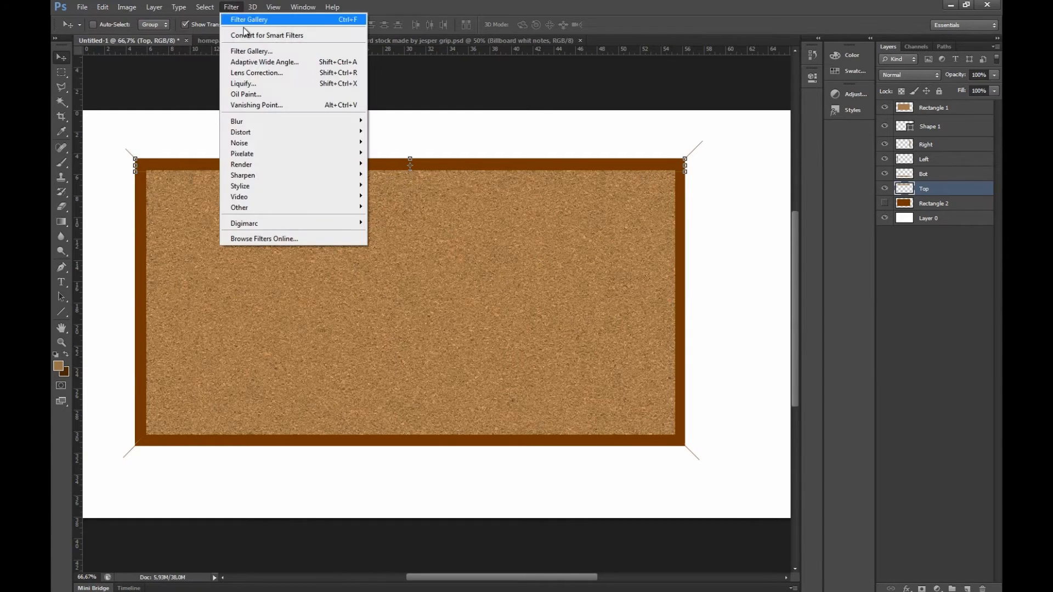
{"action": "left_click", "coordinate": [155, 6]}
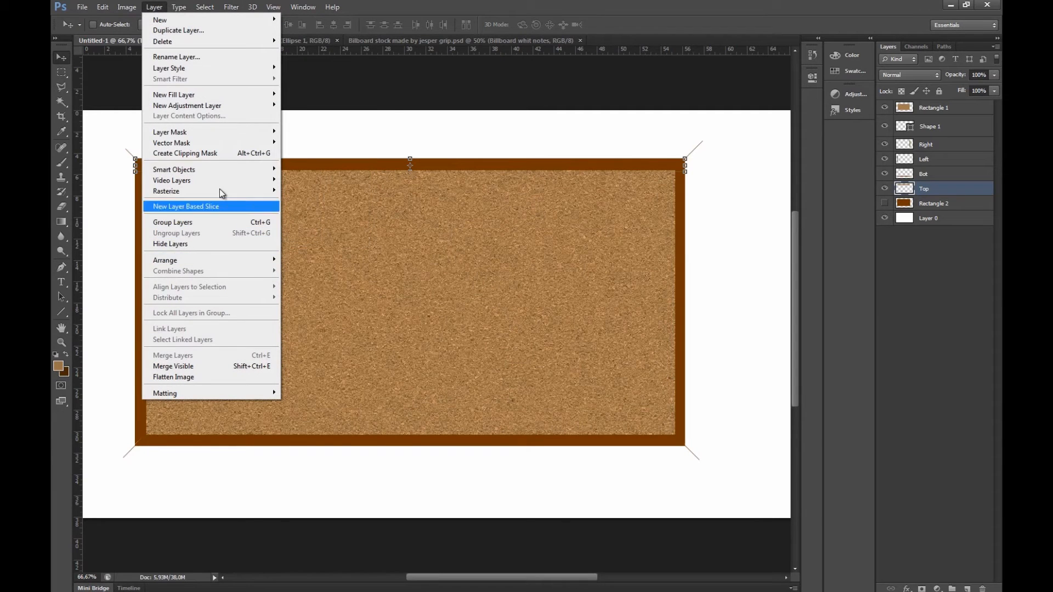
{"action": "mouse_move", "coordinate": [169, 68]}
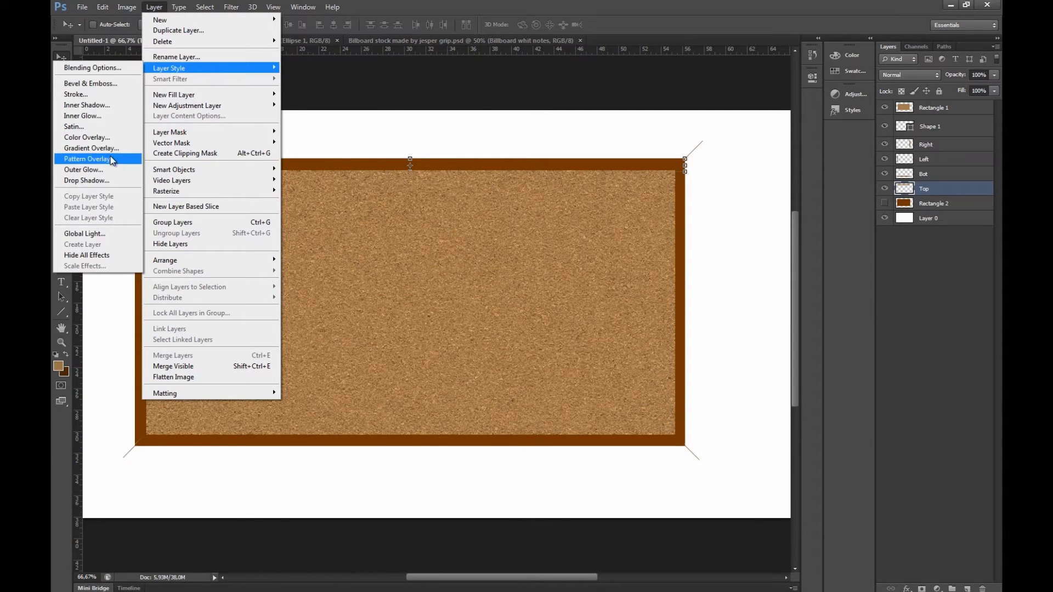
{"action": "mouse_move", "coordinate": [109, 148]}
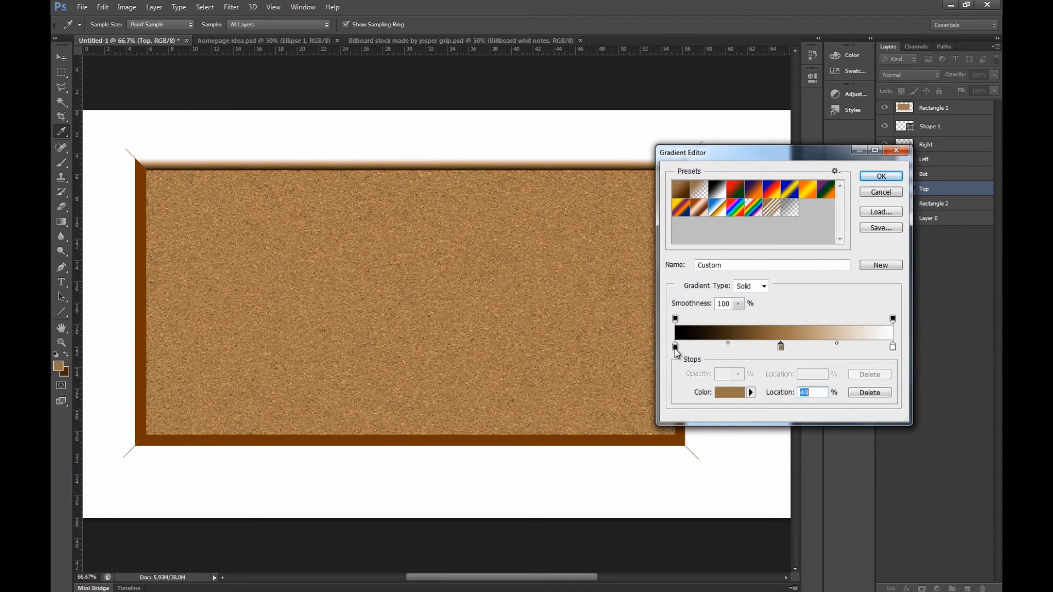
{"action": "left_click", "coordinate": [727, 392]}
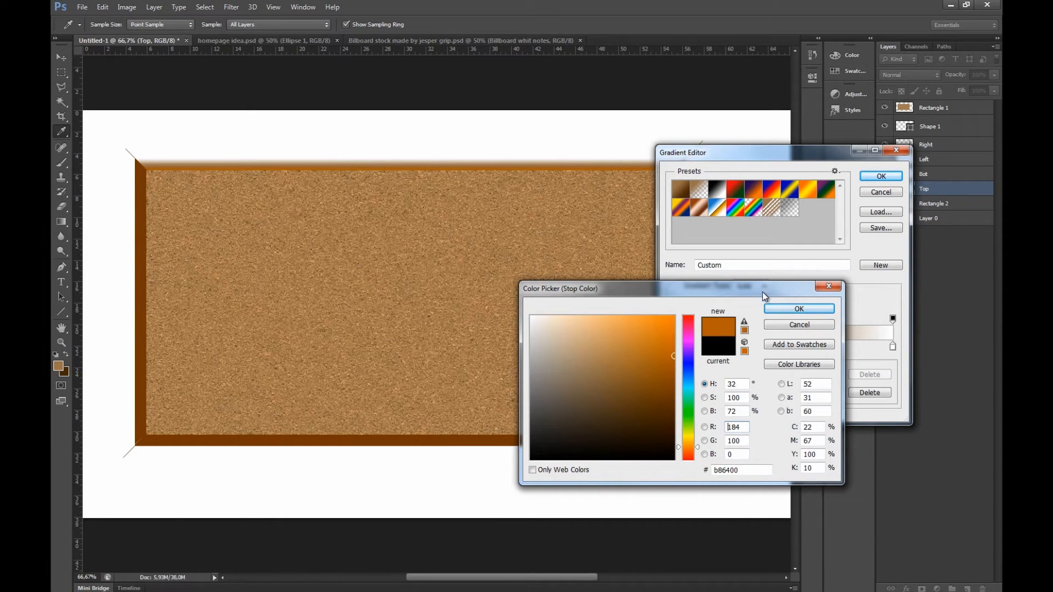
{"action": "left_click", "coordinate": [687, 439]}
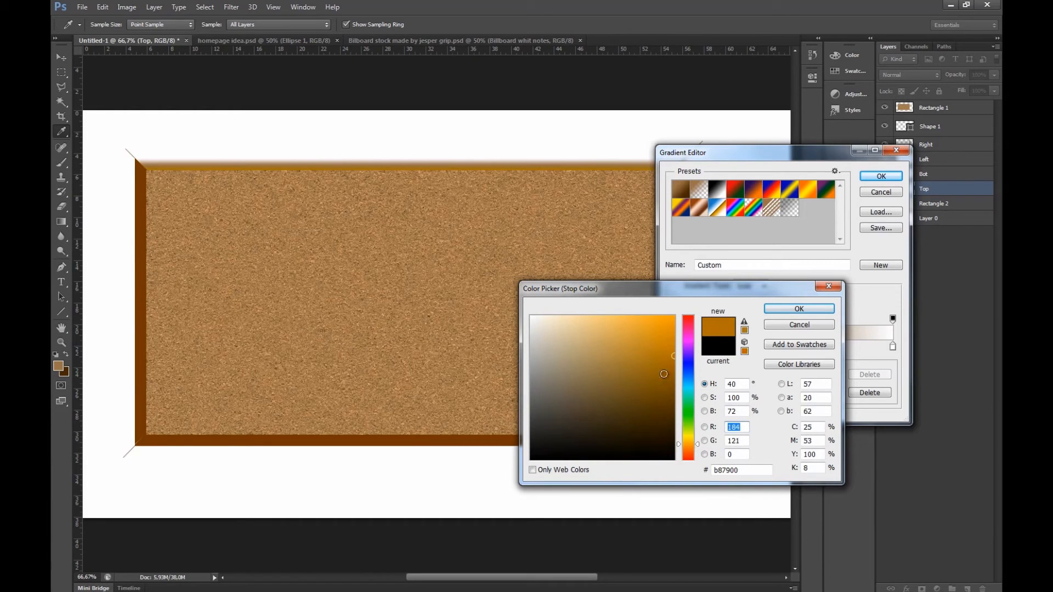
{"action": "left_click", "coordinate": [798, 308]}
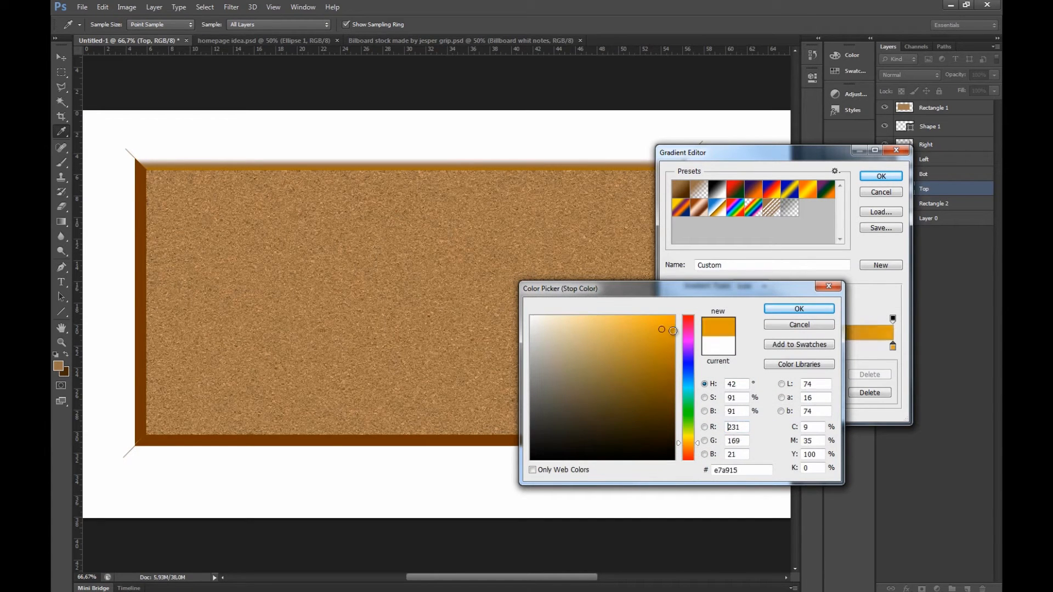
{"action": "left_click", "coordinate": [798, 308]}
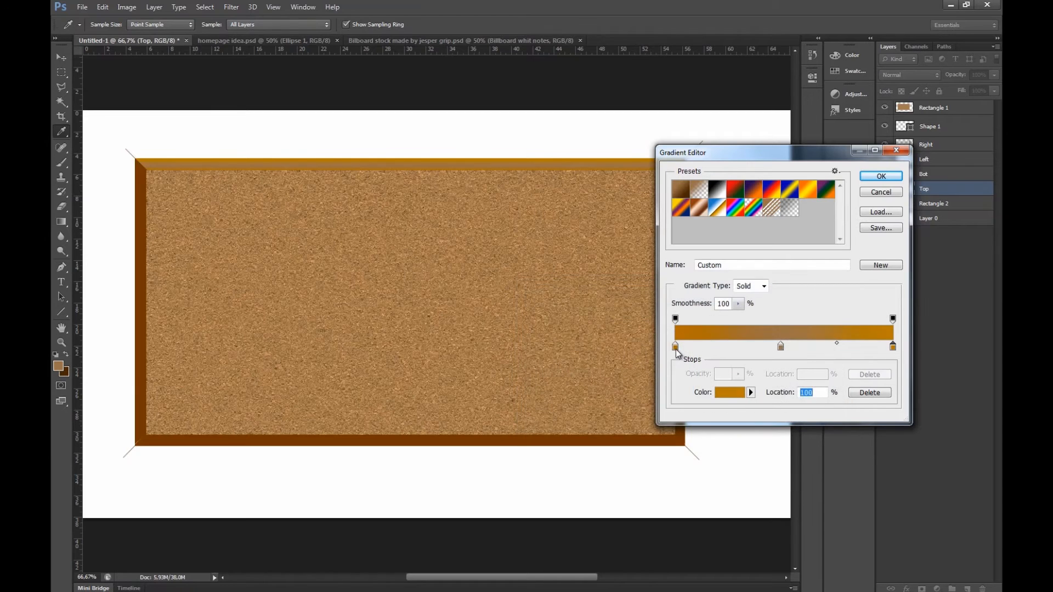
- Recolour the other gradient stop dark brown (593b00) and apply the overlay to Top
{"action": "left_click", "coordinate": [732, 392]}
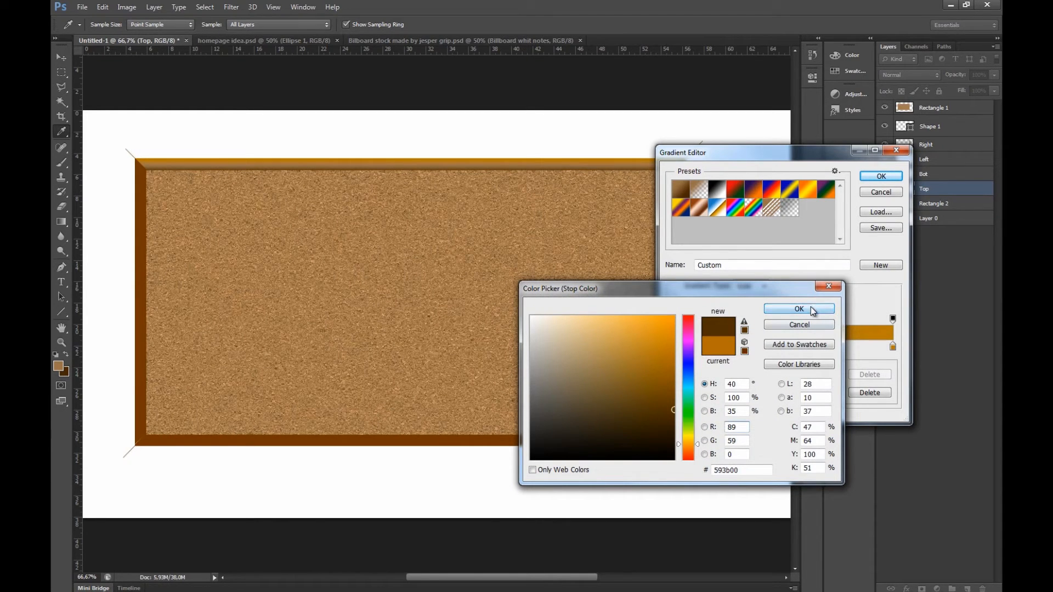
{"action": "left_click", "coordinate": [799, 309]}
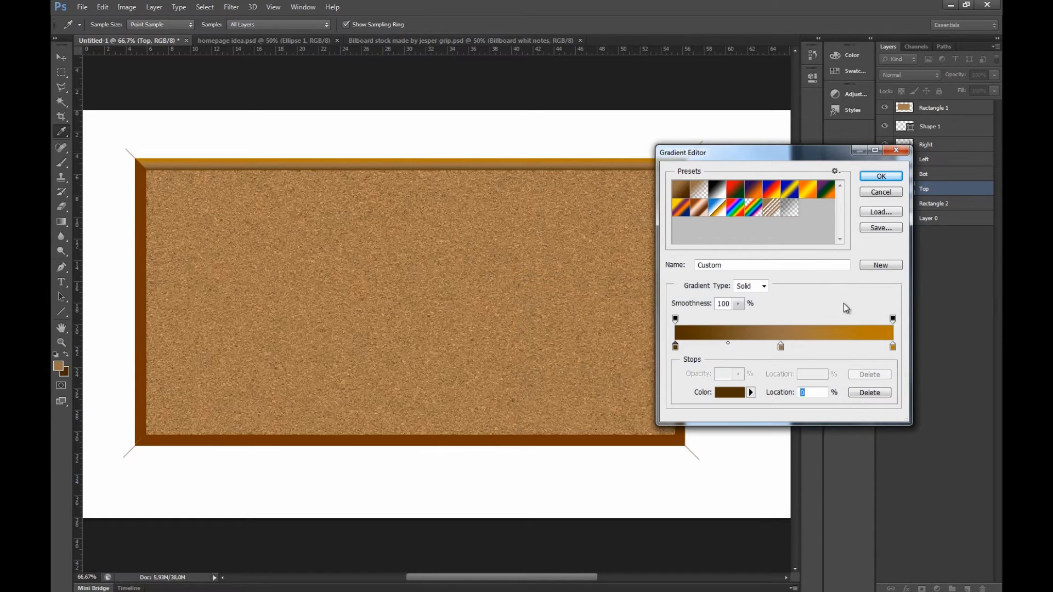
{"action": "left_click", "coordinate": [738, 392]}
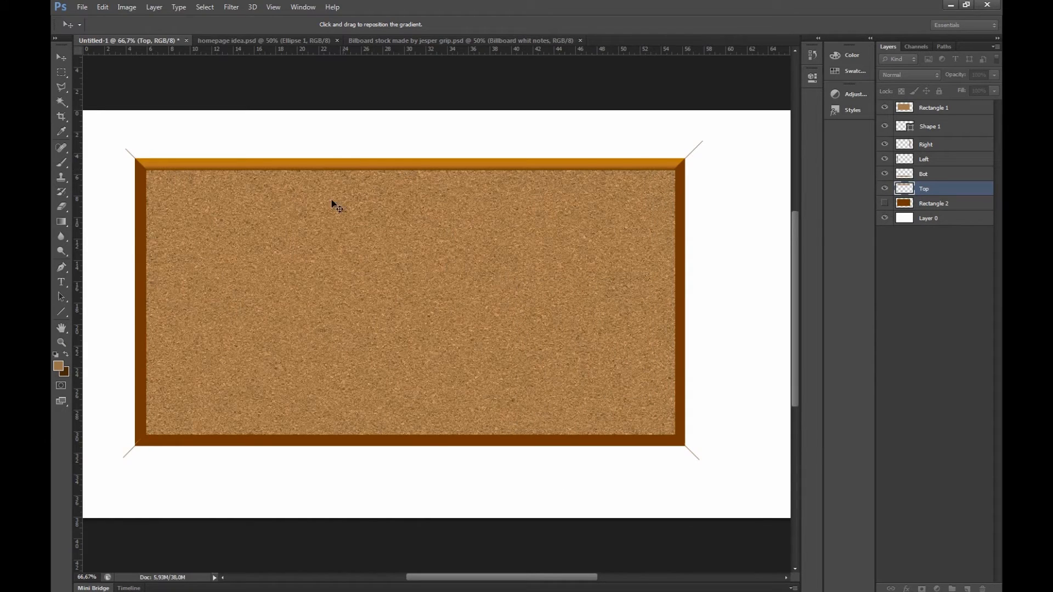
{"action": "mouse_move", "coordinate": [917, 169]}
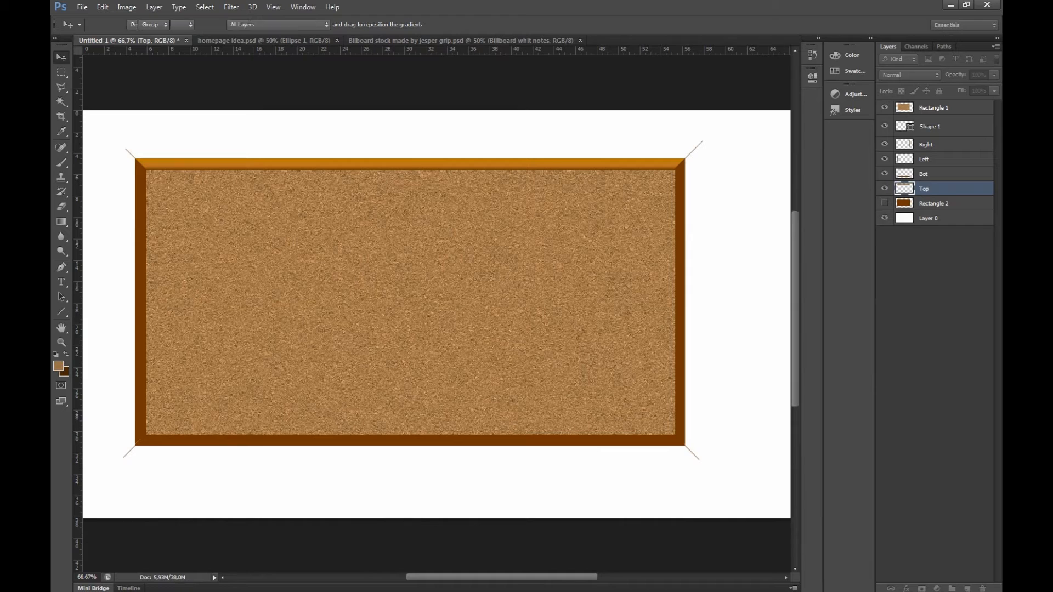
- Add a Gradient Overlay to the Bot layer and set its first stop to 6e3c0b
{"action": "left_click", "coordinate": [923, 173]}
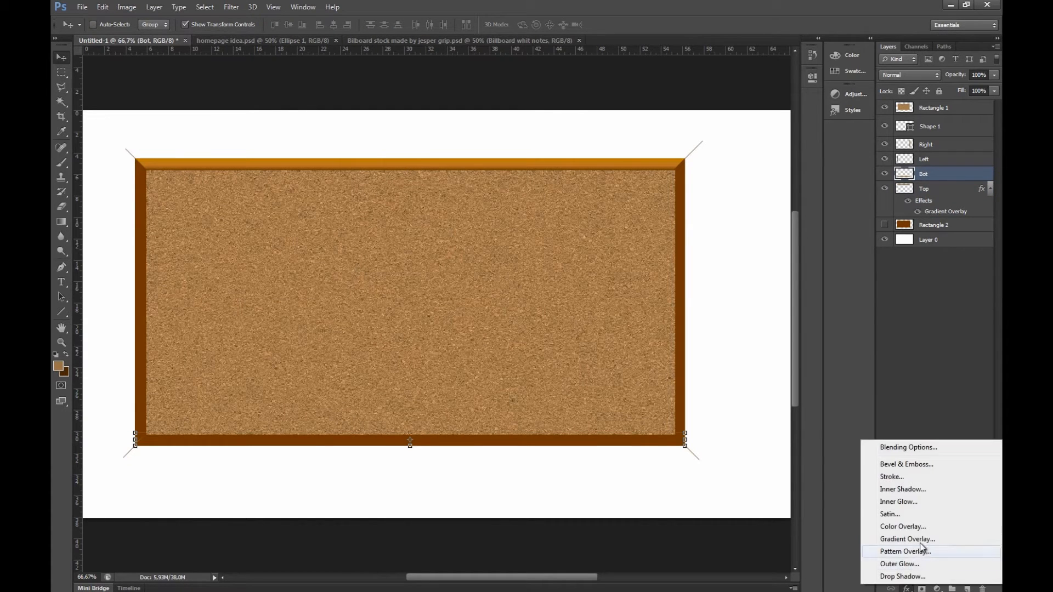
{"action": "mouse_move", "coordinate": [924, 543]}
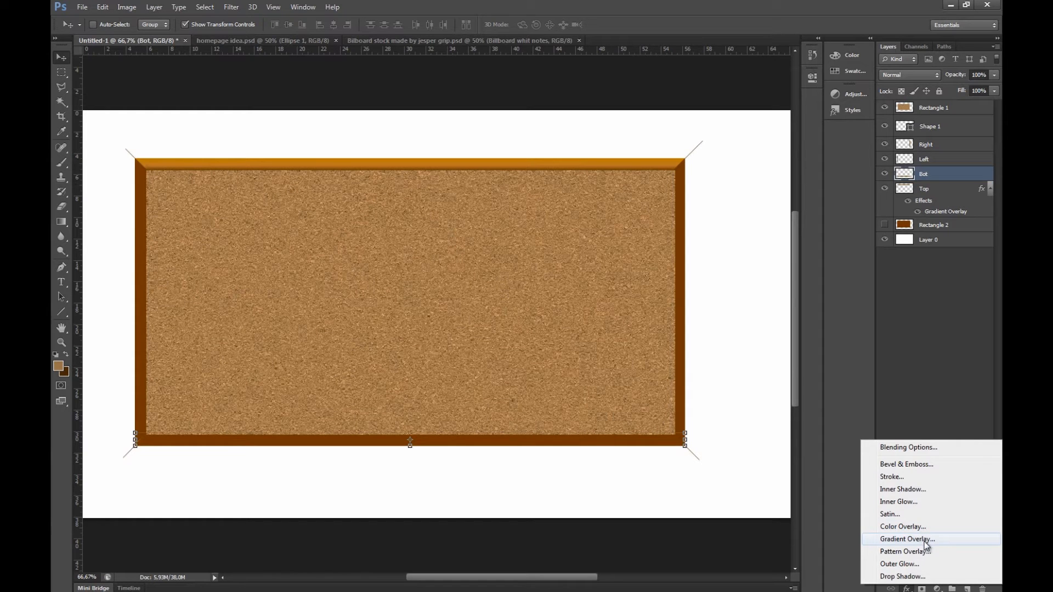
{"action": "left_click", "coordinate": [914, 539]}
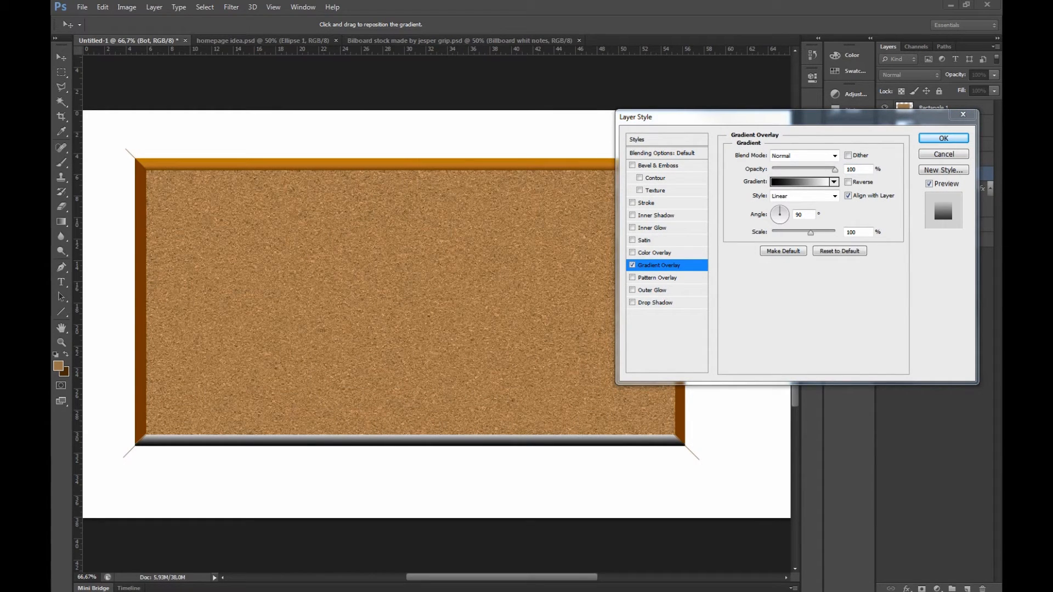
{"action": "left_click", "coordinate": [800, 181]}
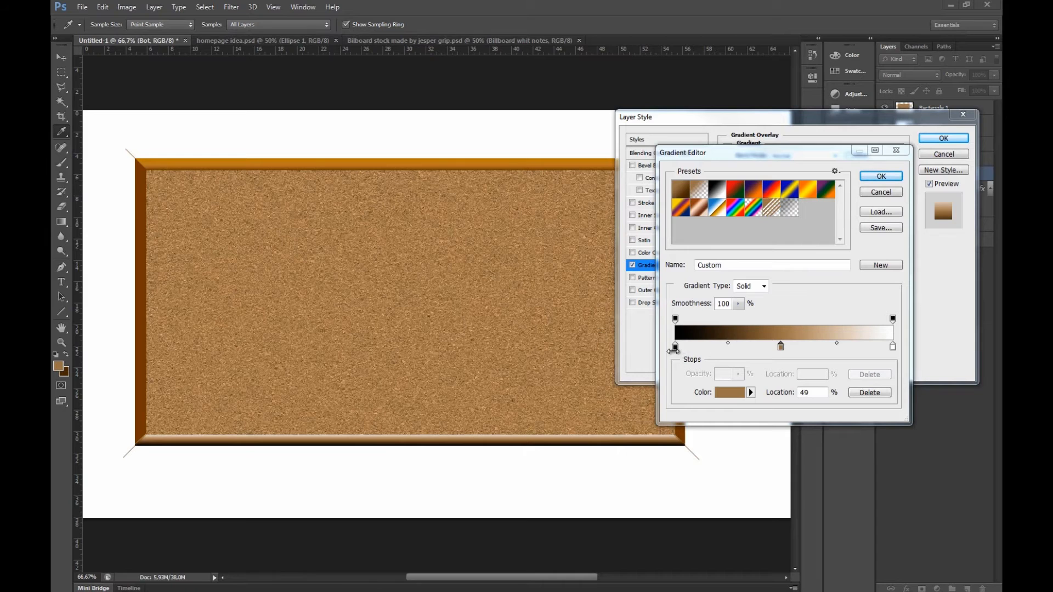
{"action": "left_click", "coordinate": [729, 392]}
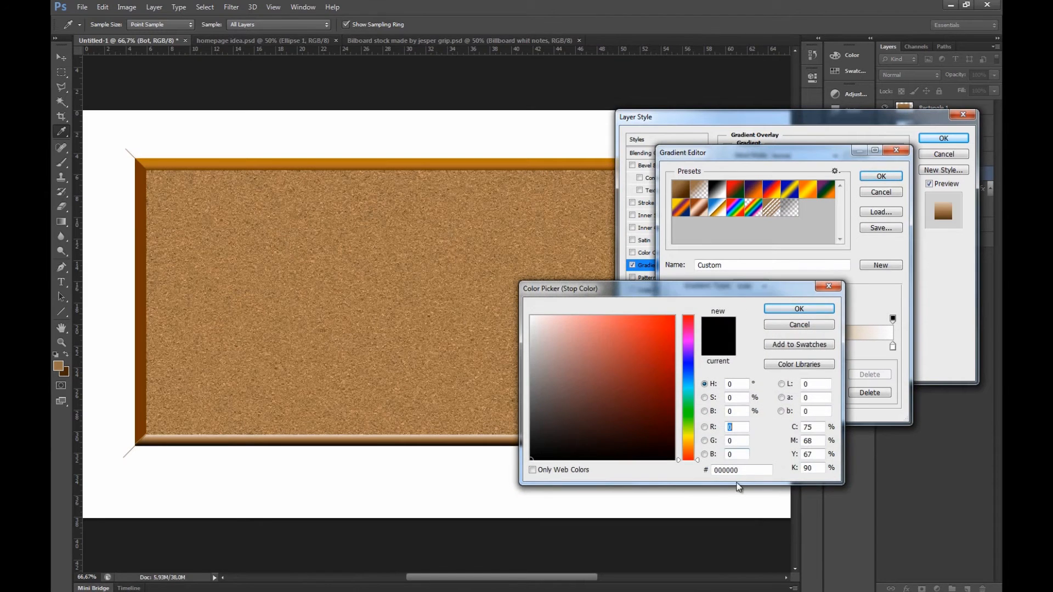
{"action": "type", "text": "6e3c0b"}
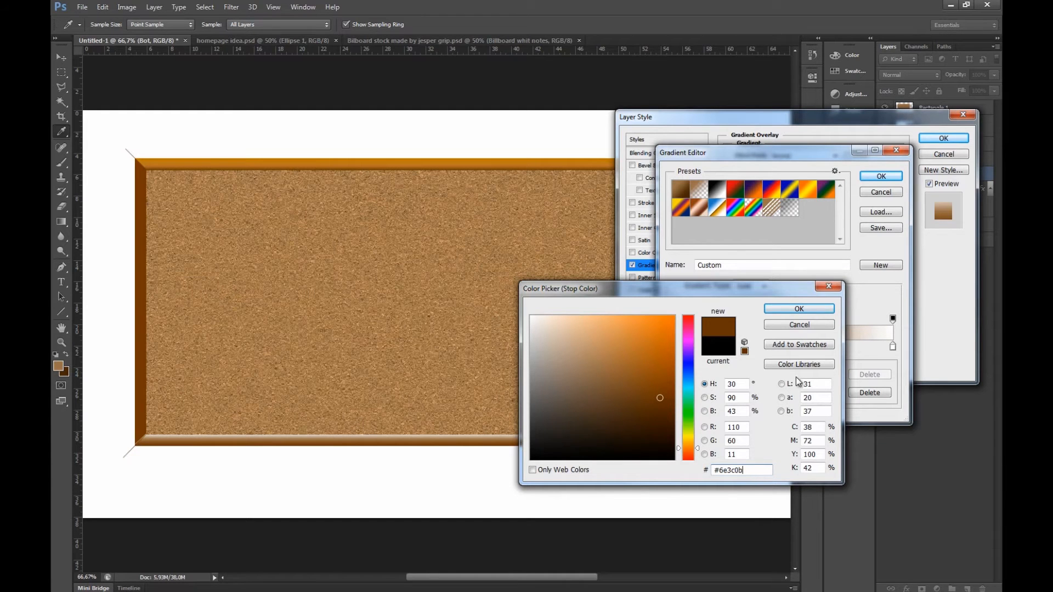
{"action": "left_click", "coordinate": [799, 309]}
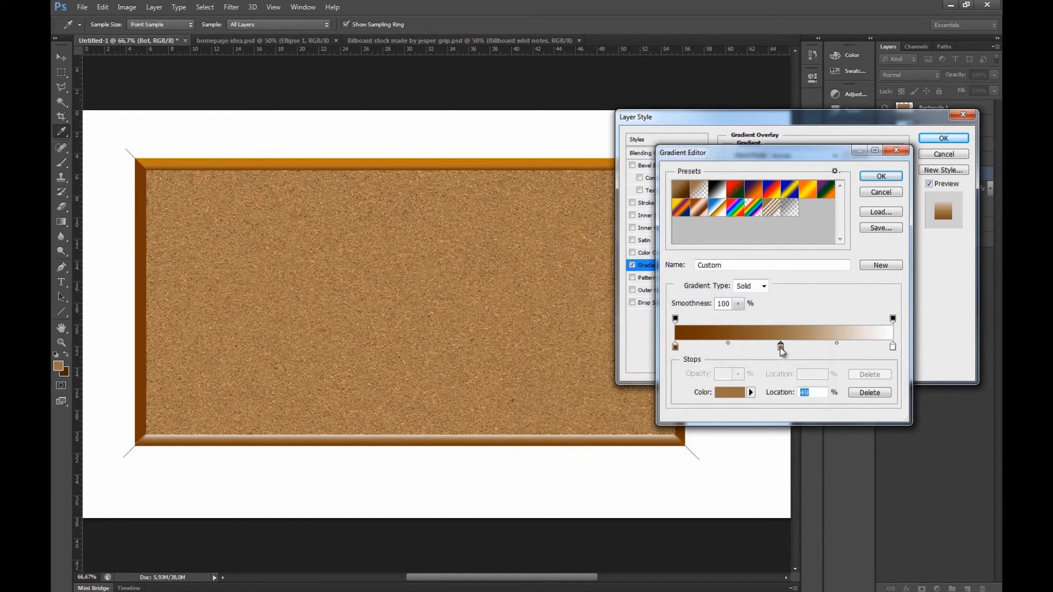
- Set the middle and last stops to f4942d and d16f04, then apply the overlay
{"action": "left_click", "coordinate": [728, 393]}
{"action": "type", "text": "f4942d"}
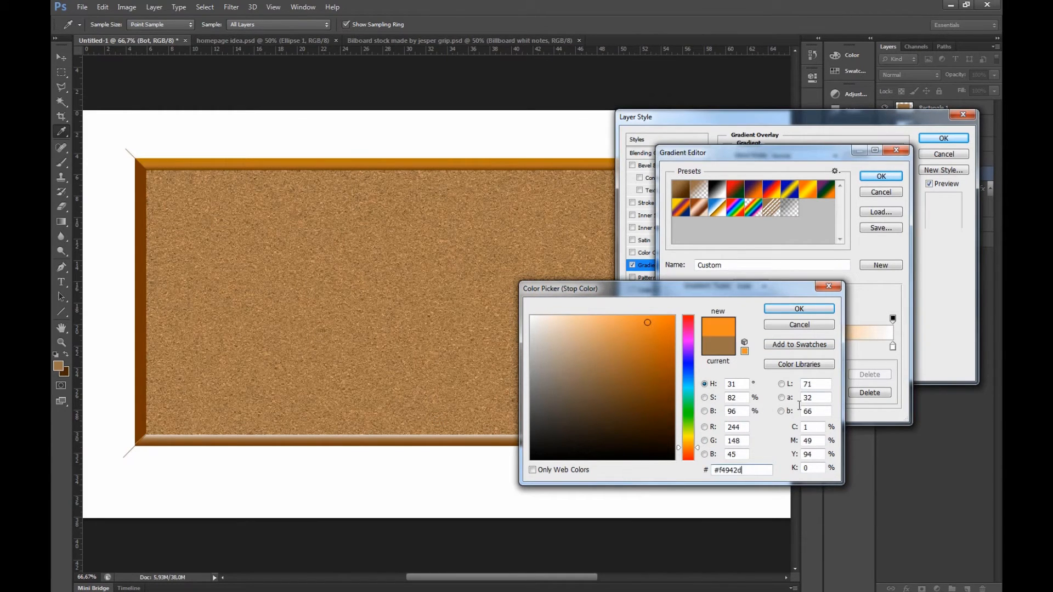
{"action": "left_click", "coordinate": [799, 308]}
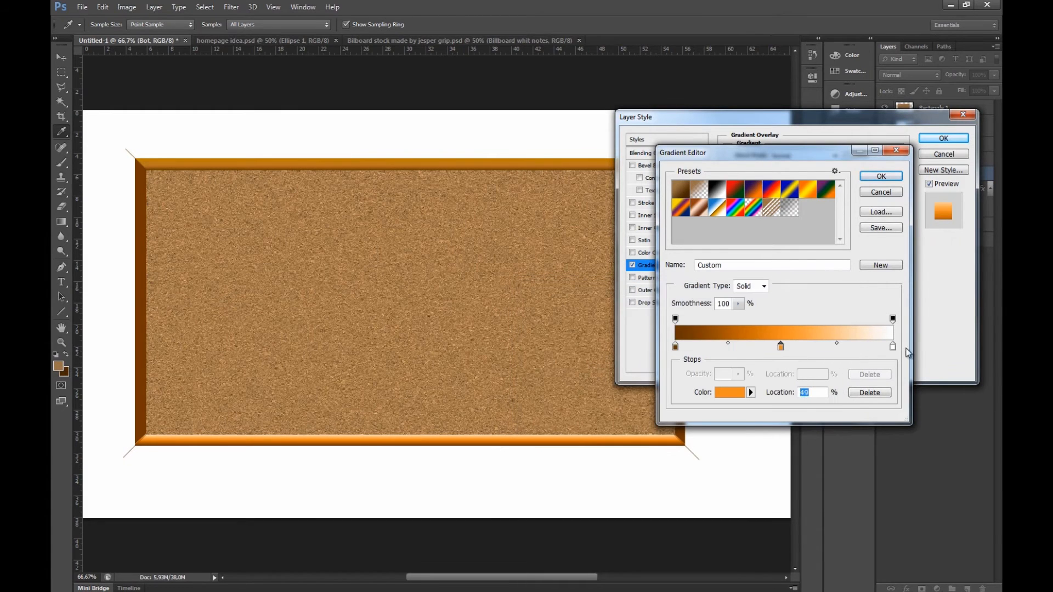
{"action": "left_click", "coordinate": [728, 392]}
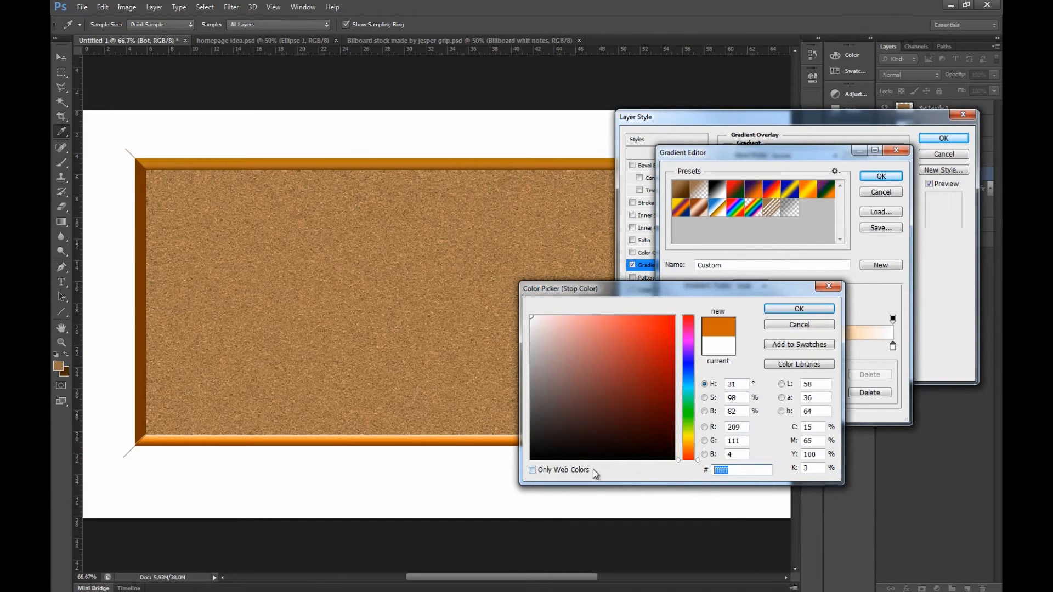
{"action": "left_click", "coordinate": [799, 309]}
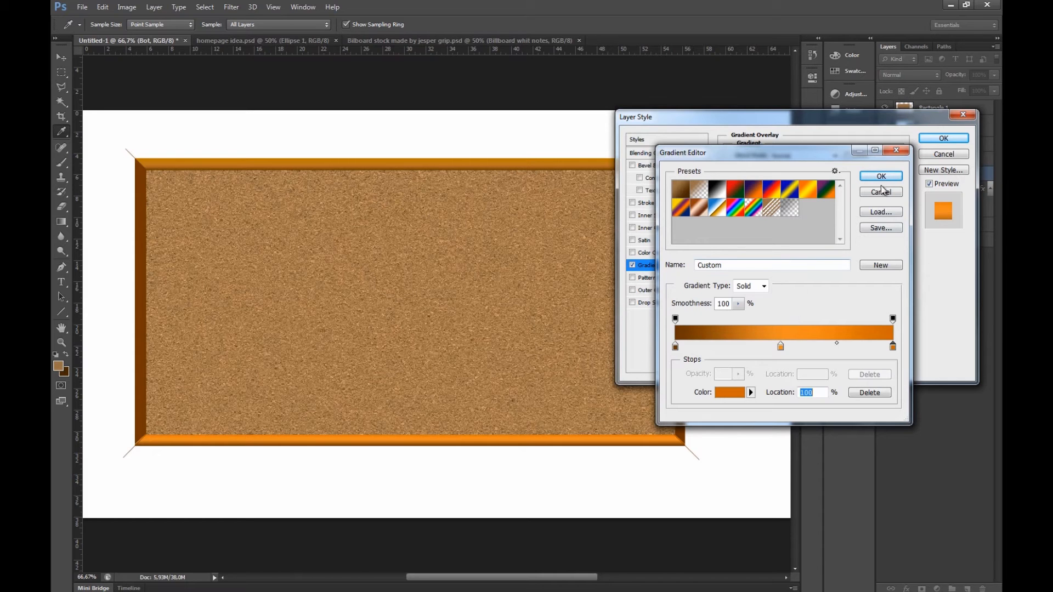
{"action": "left_click", "coordinate": [881, 176]}
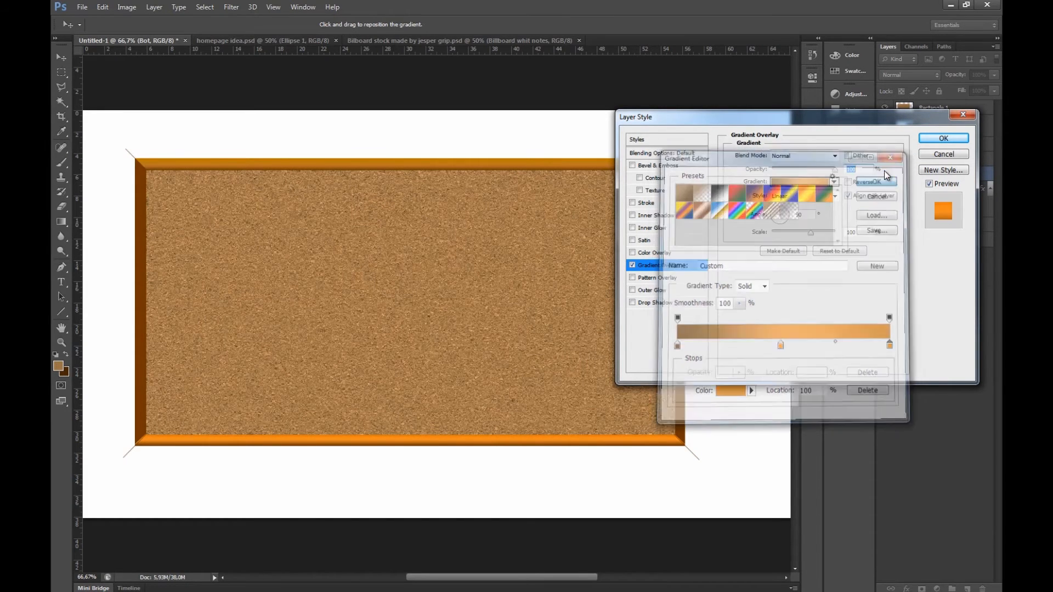
{"action": "left_click", "coordinate": [942, 138]}
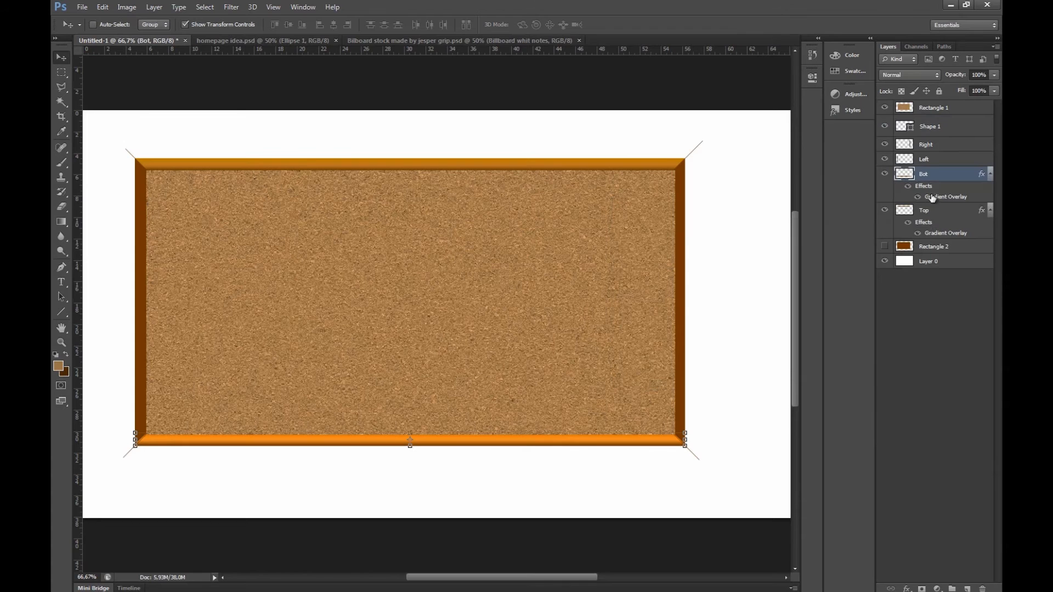
- Add a gradient overlay to the Left strip layer with a dark green first stop
{"action": "left_click", "coordinate": [924, 159]}
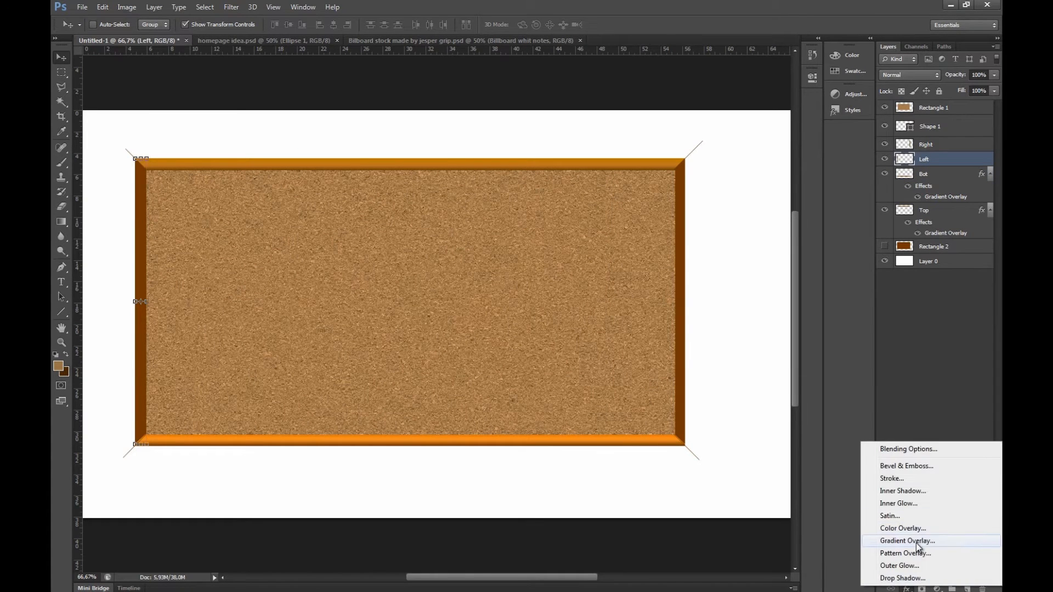
{"action": "left_click", "coordinate": [908, 541]}
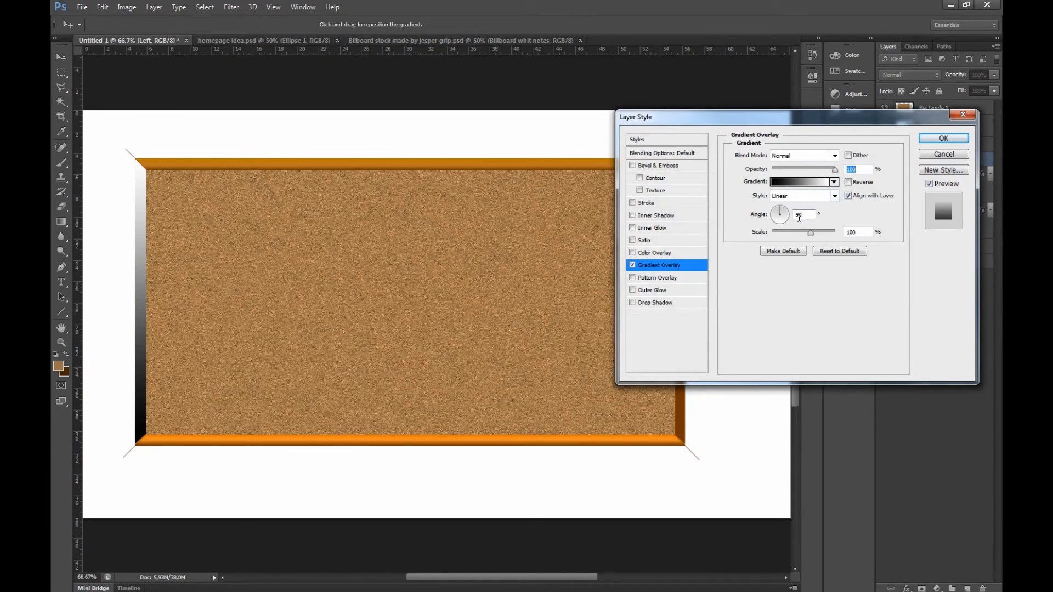
{"action": "left_click", "coordinate": [943, 138]}
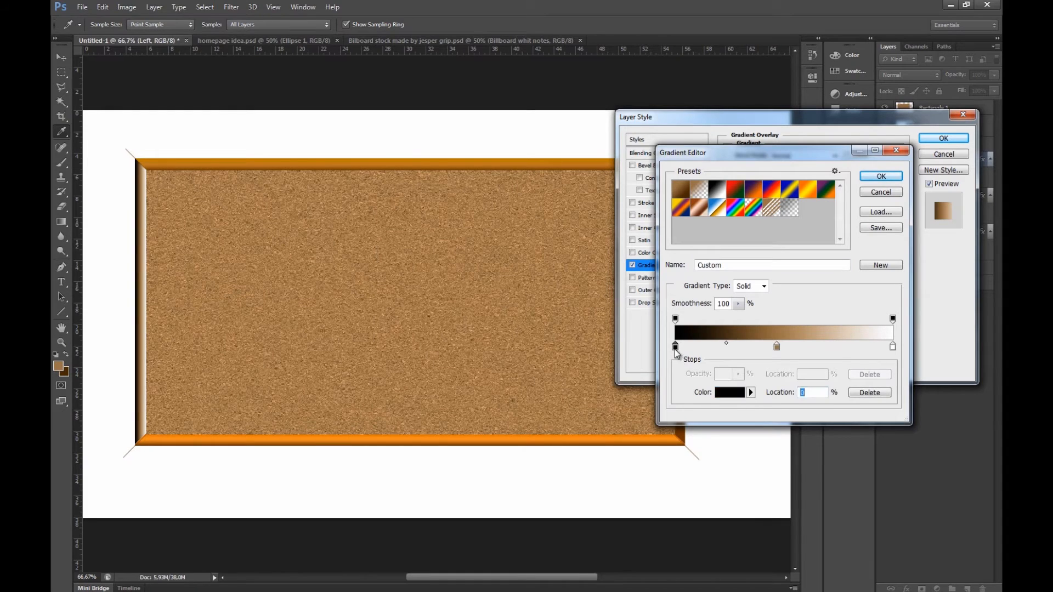
{"action": "left_click", "coordinate": [729, 392]}
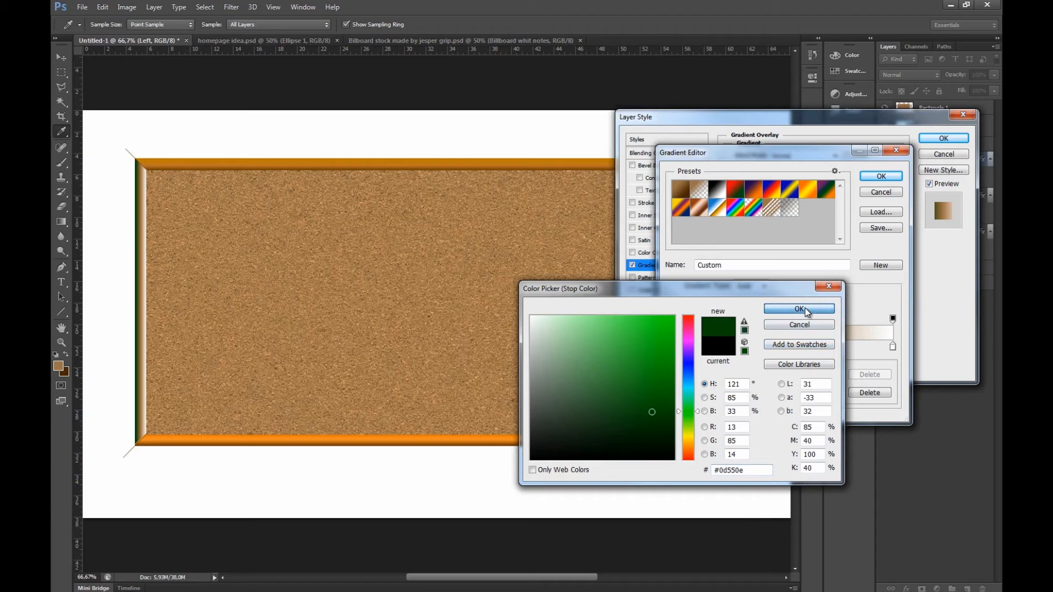
{"action": "mouse_move", "coordinate": [891, 318]}
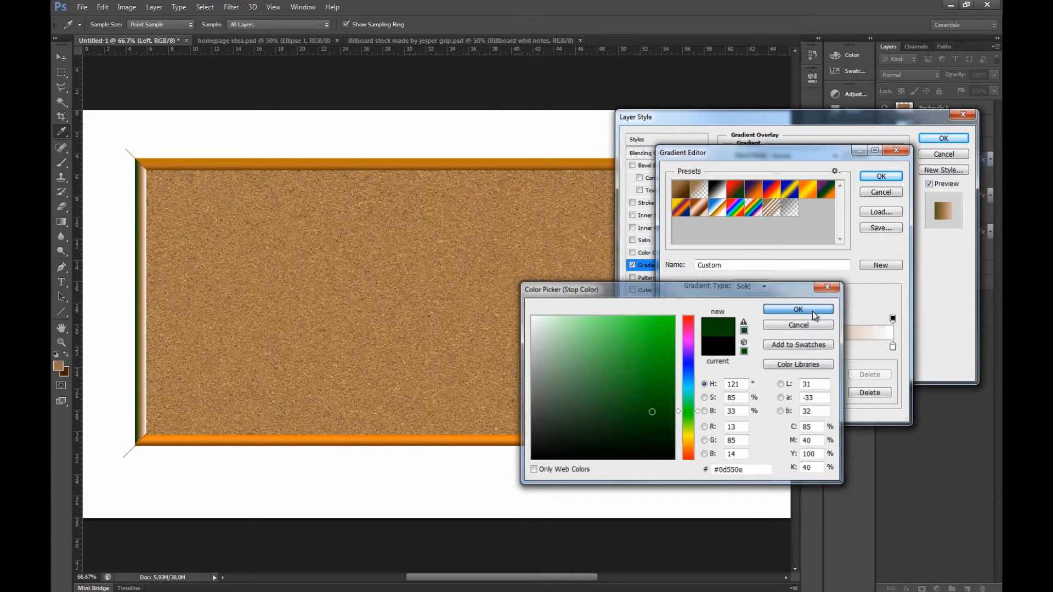
{"action": "left_click", "coordinate": [797, 309]}
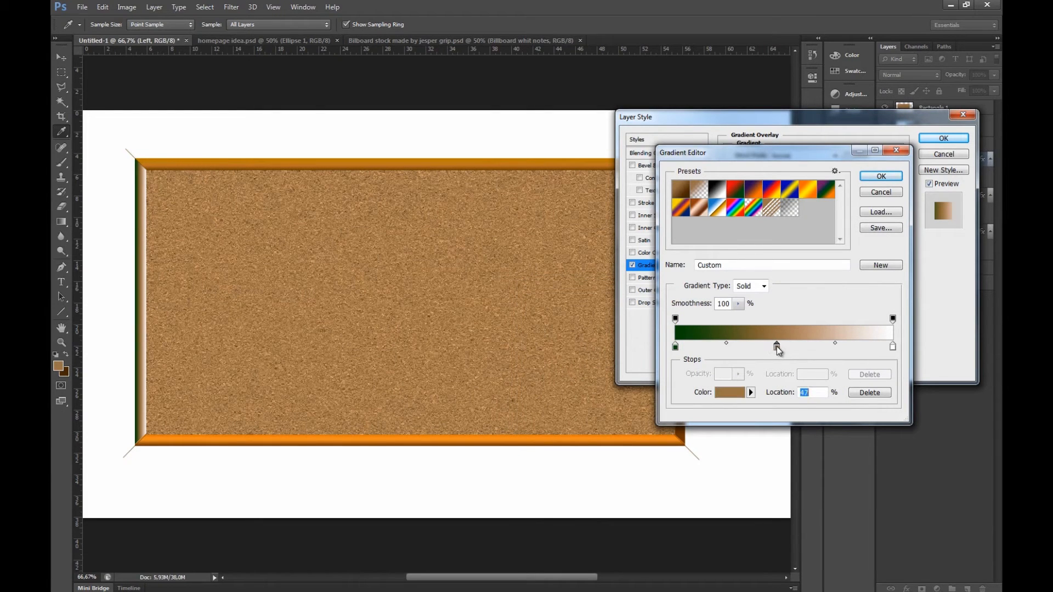
- Set the middle stop to light orange and the end stop orange, then apply
{"action": "left_click", "coordinate": [729, 392]}
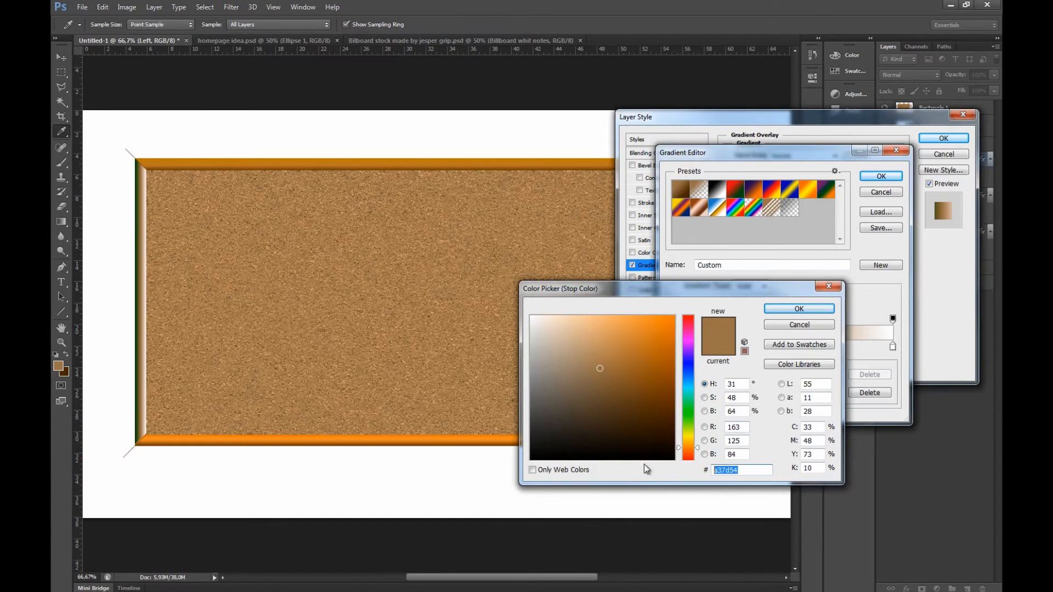
{"action": "left_click", "coordinate": [648, 322]}
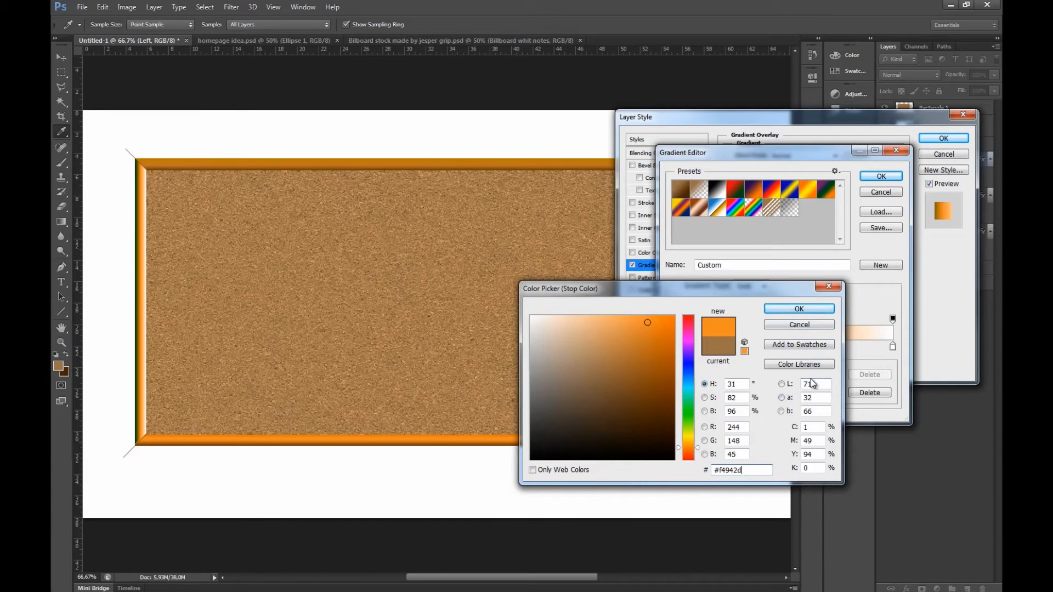
{"action": "left_click", "coordinate": [798, 308]}
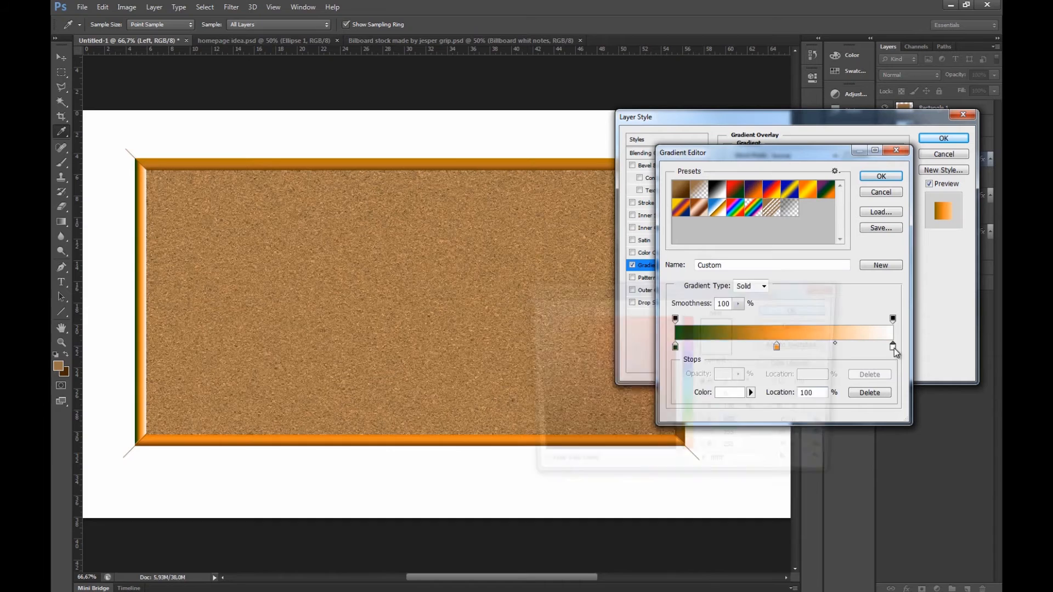
{"action": "left_click", "coordinate": [730, 392]}
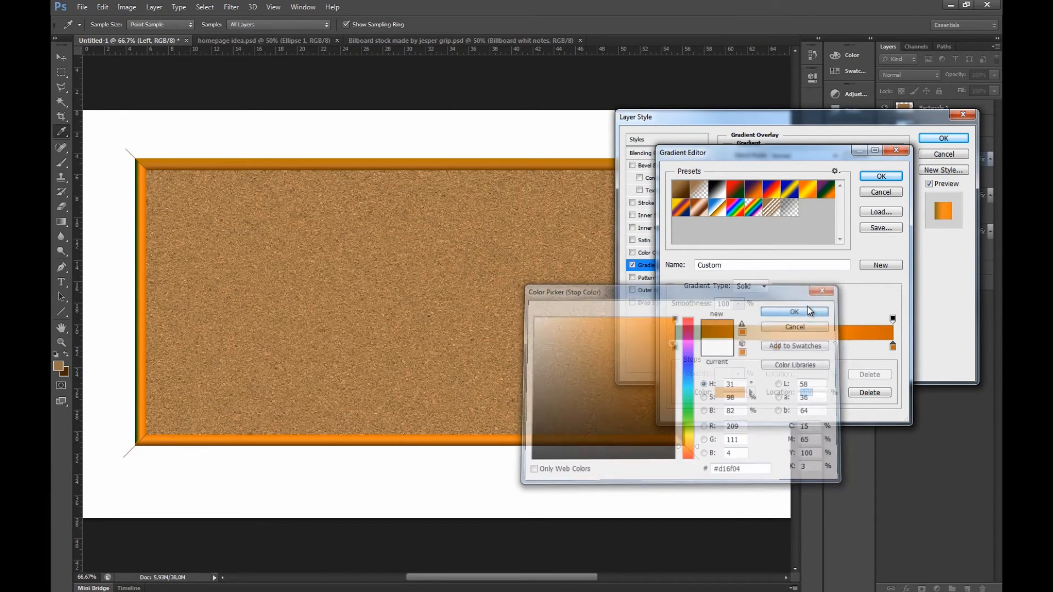
{"action": "left_click", "coordinate": [795, 311]}
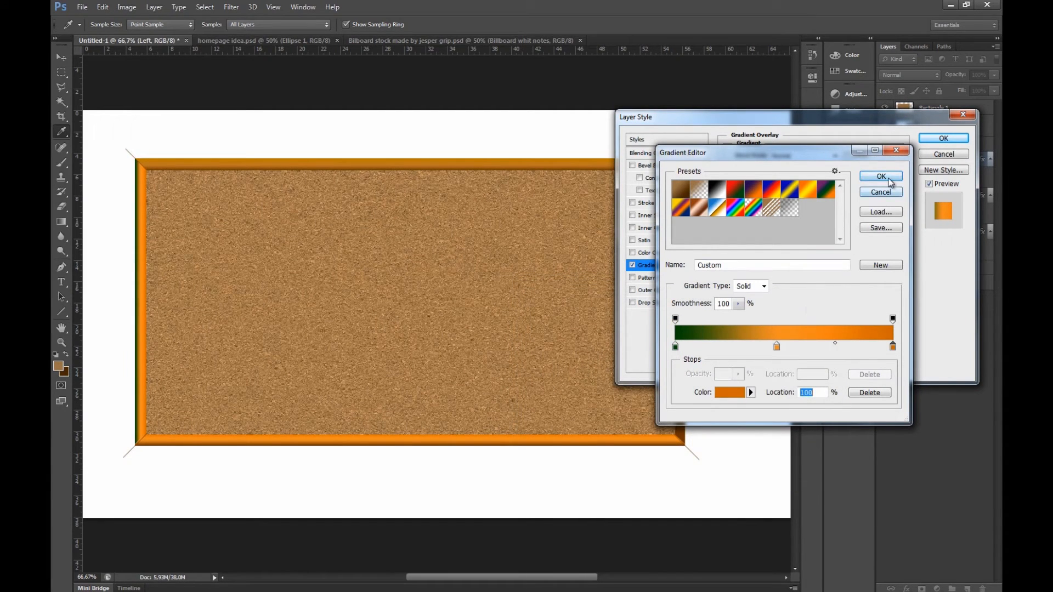
{"action": "left_click", "coordinate": [880, 176]}
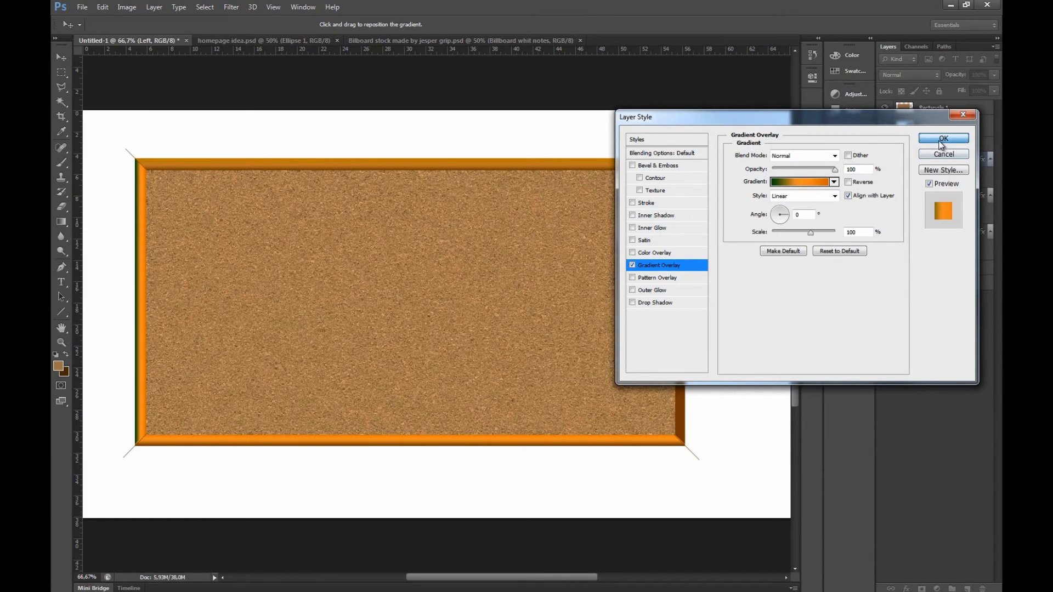
{"action": "left_click", "coordinate": [942, 138]}
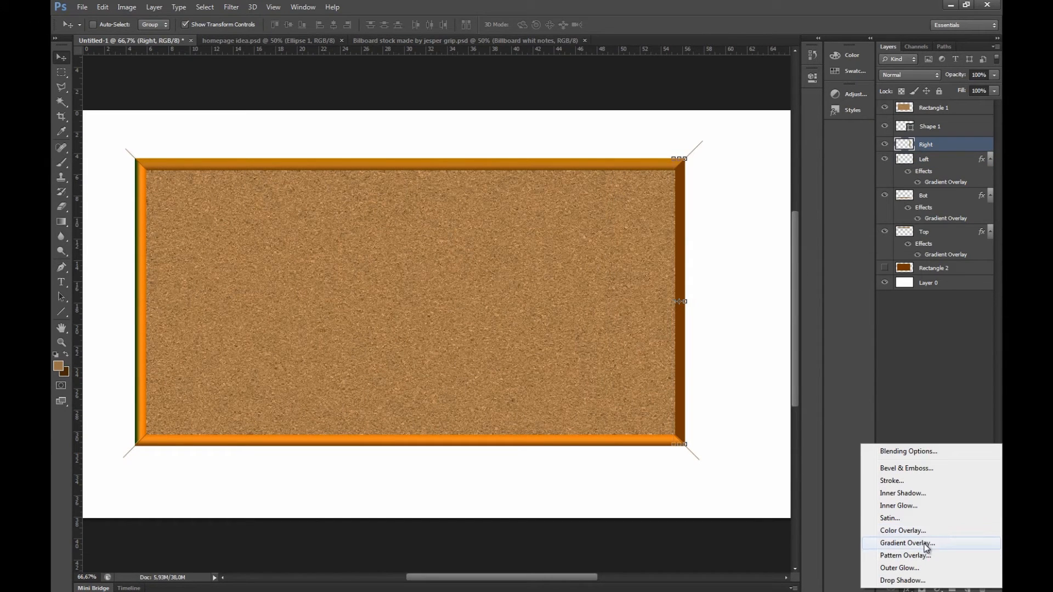
- Give the Right strip a three-stop brownish-orange gradient overlay at angle 0
{"action": "left_click", "coordinate": [906, 543]}
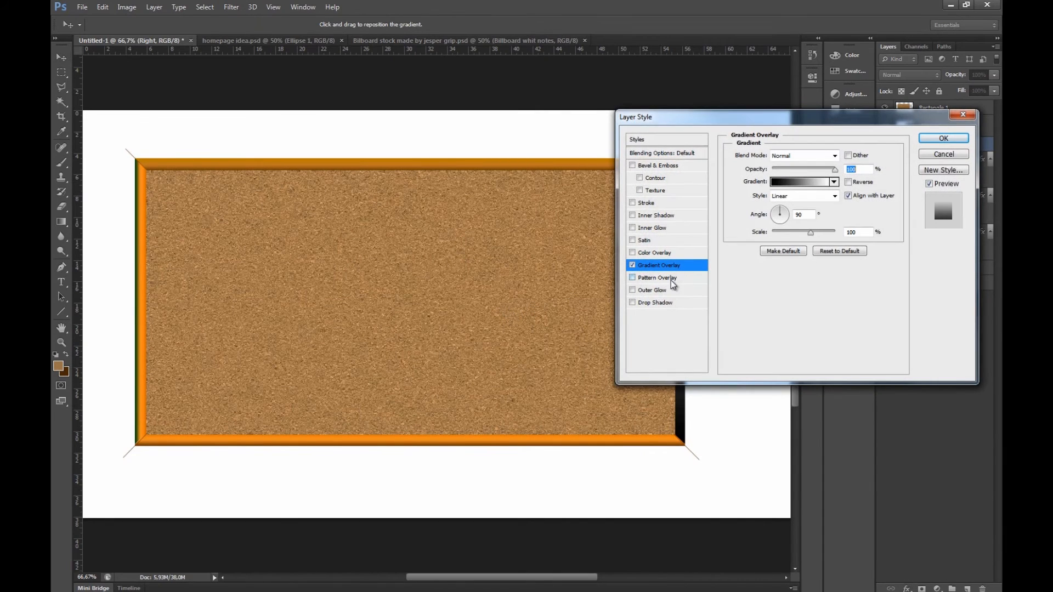
{"action": "left_click", "coordinate": [801, 181]}
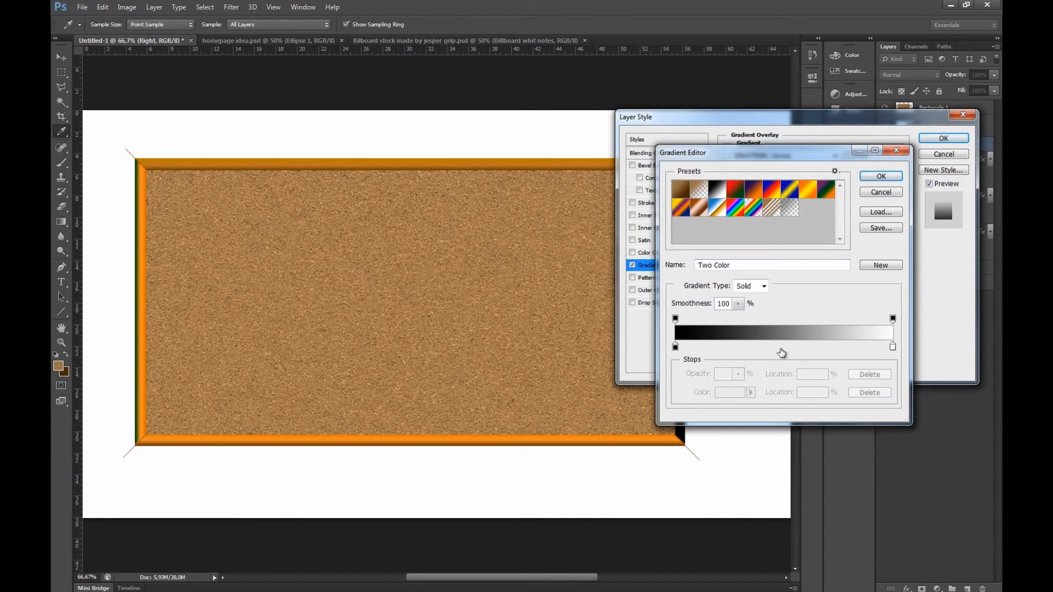
{"action": "left_click", "coordinate": [674, 345]}
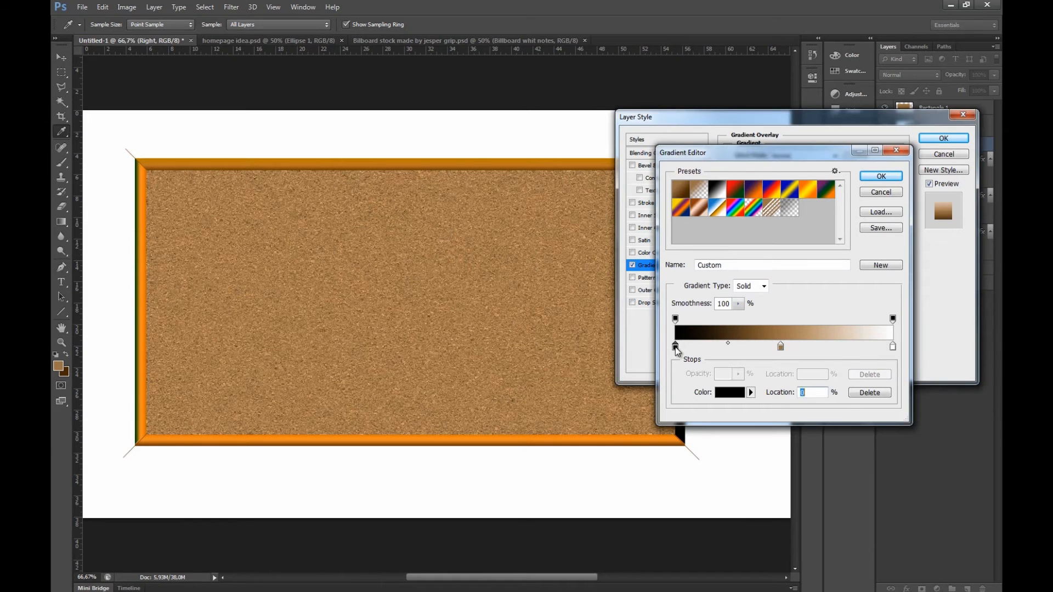
{"action": "left_click", "coordinate": [729, 392]}
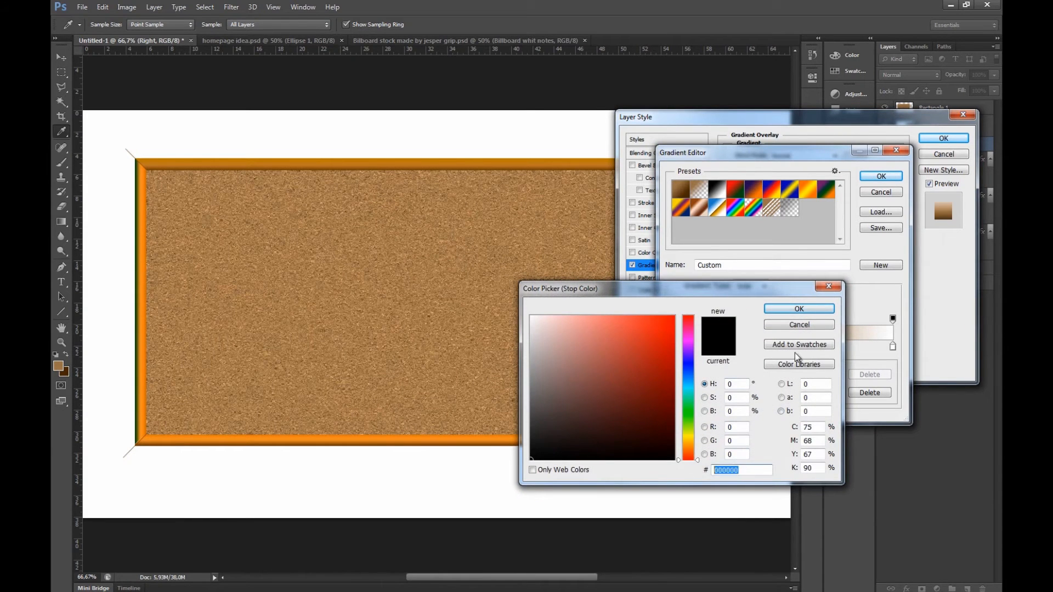
{"action": "left_click", "coordinate": [798, 308]}
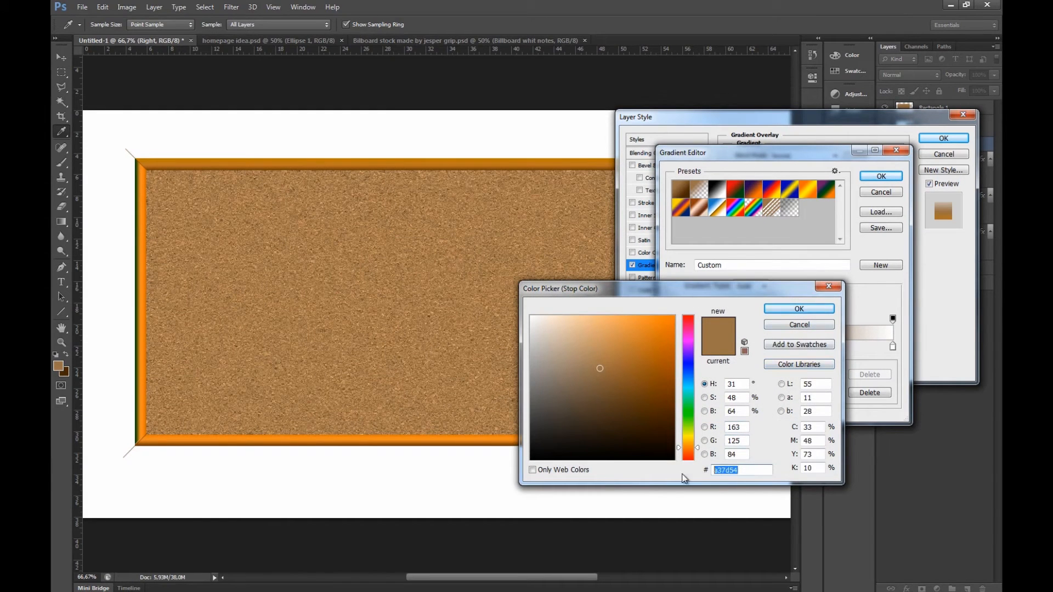
{"action": "left_click", "coordinate": [798, 309]}
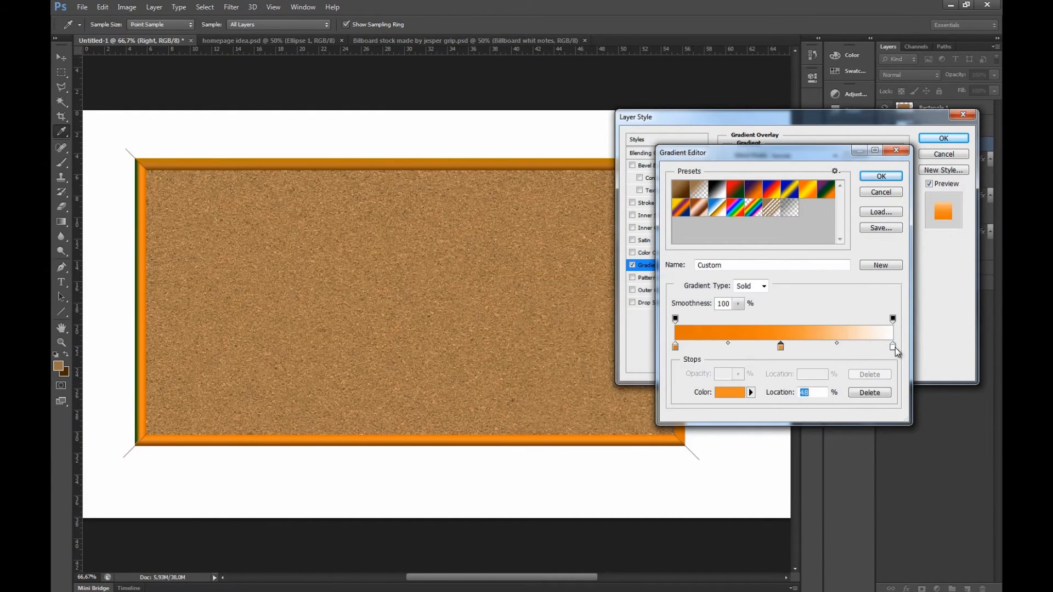
{"action": "left_click", "coordinate": [729, 392]}
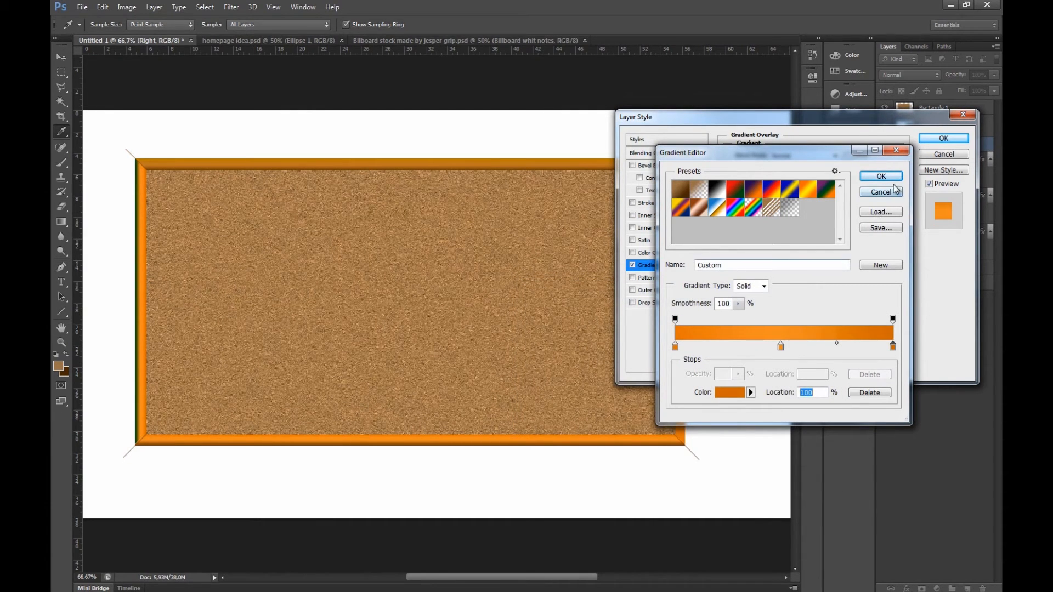
{"action": "left_click", "coordinate": [880, 176]}
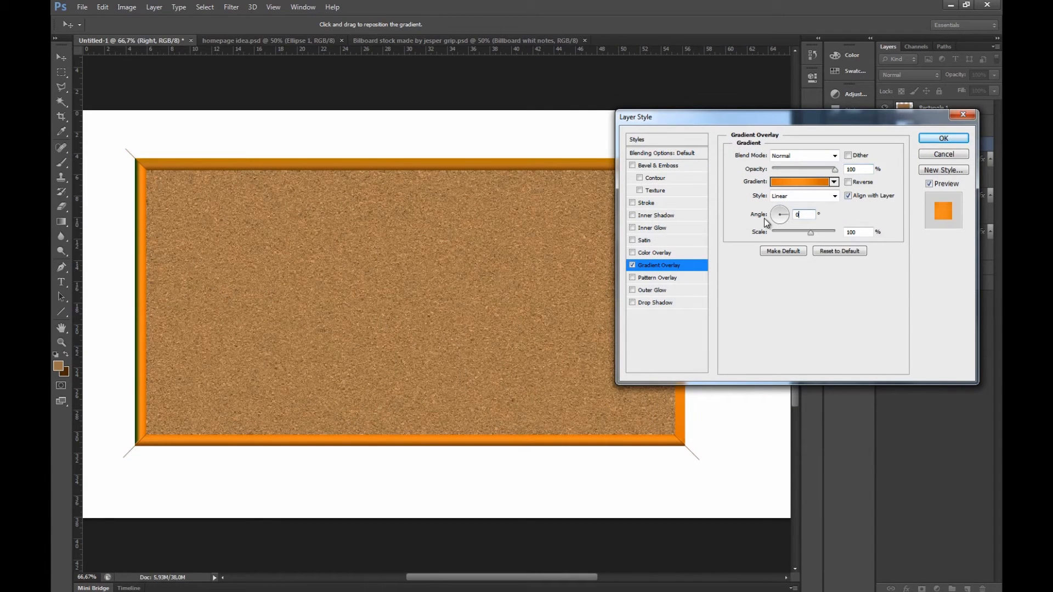
{"action": "left_click", "coordinate": [942, 137]}
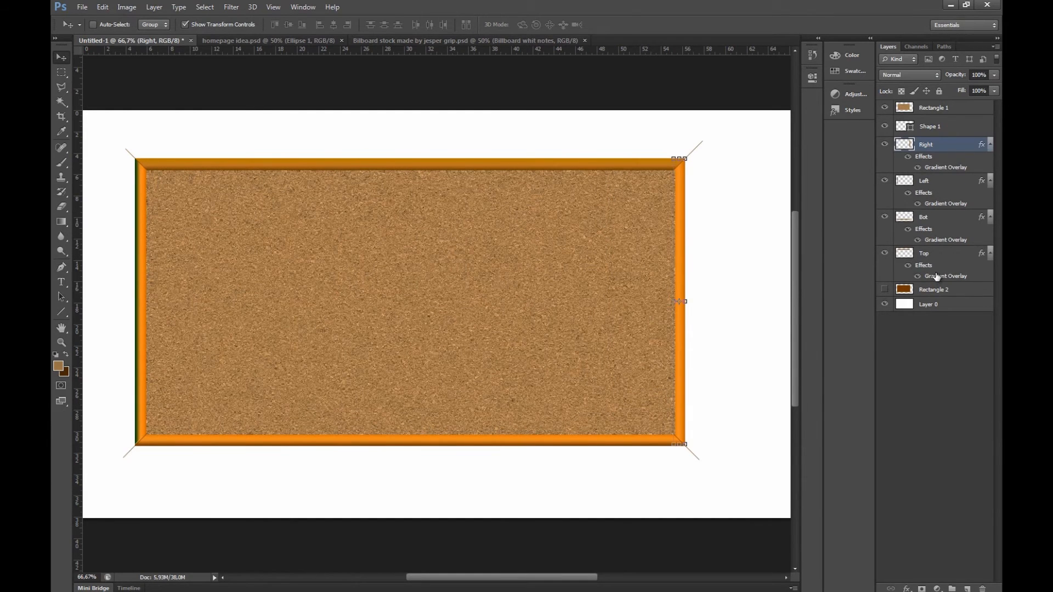
- Re-edit the Top strip's gradient overlay into orange, lighter and darker orange stops at -92°
{"action": "double_click", "coordinate": [945, 276]}
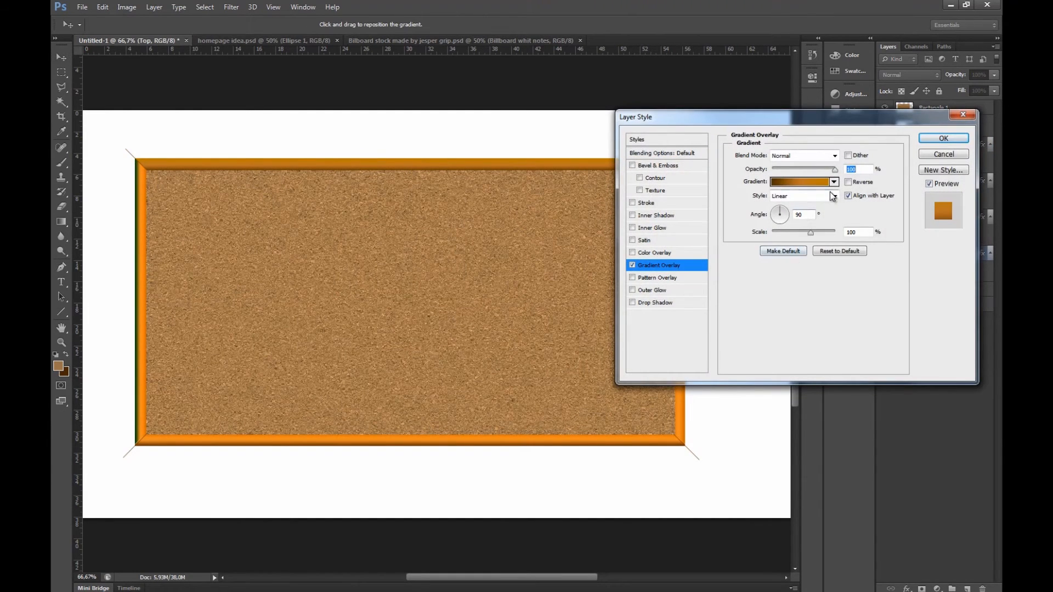
{"action": "left_click", "coordinate": [800, 181]}
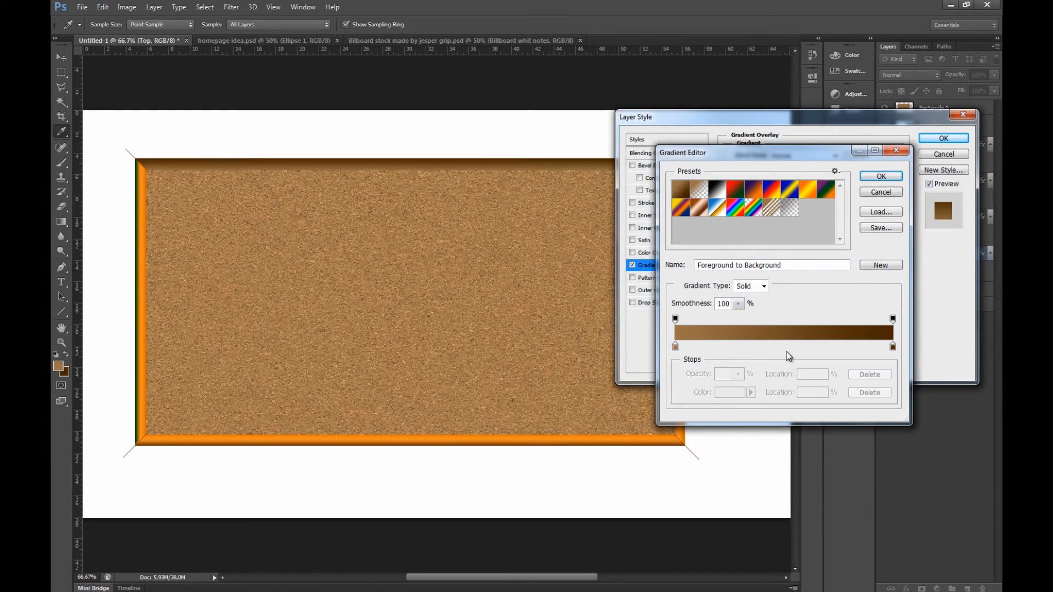
{"action": "left_click", "coordinate": [787, 346]}
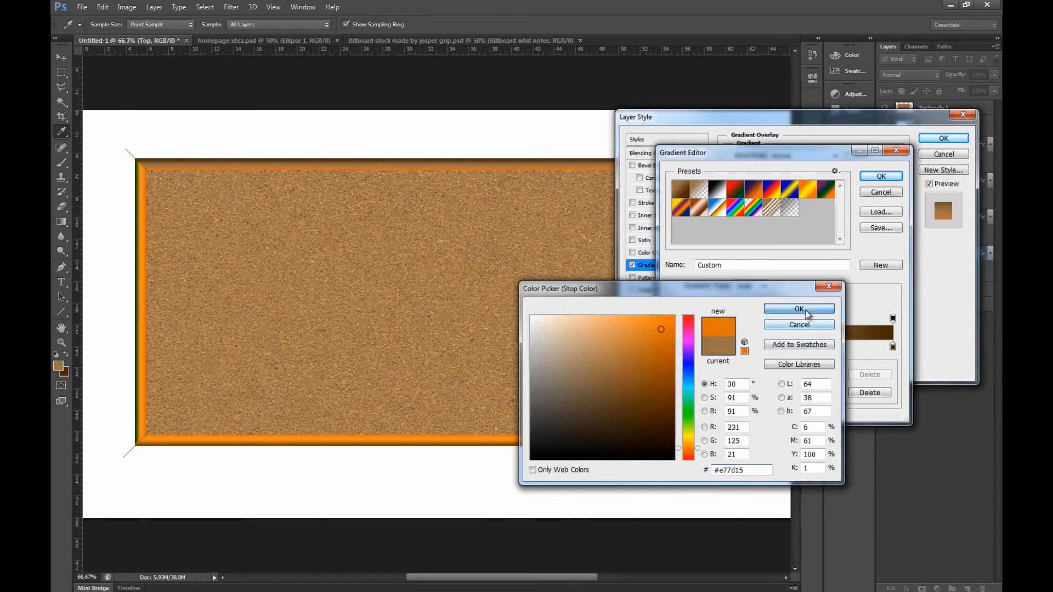
{"action": "left_click", "coordinate": [799, 309]}
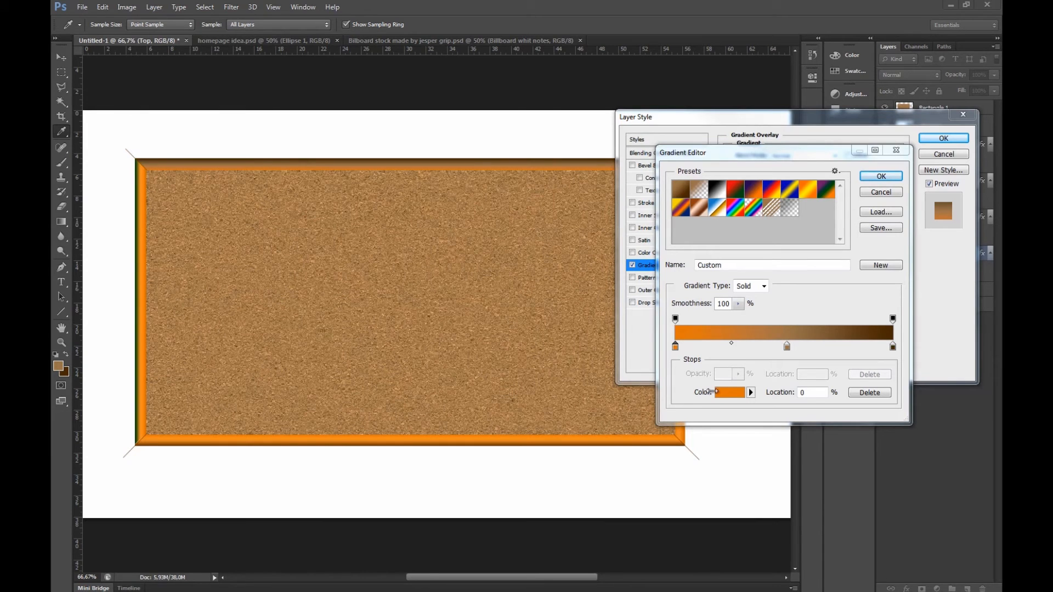
{"action": "left_click", "coordinate": [727, 392]}
{"action": "type", "text": "f4942d"}
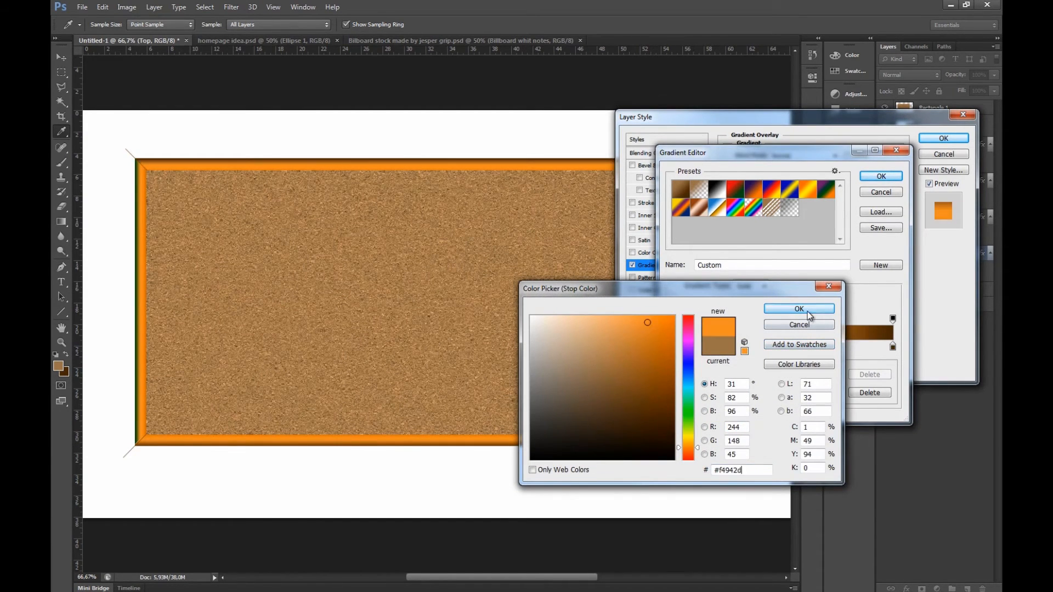
{"action": "left_click", "coordinate": [799, 308]}
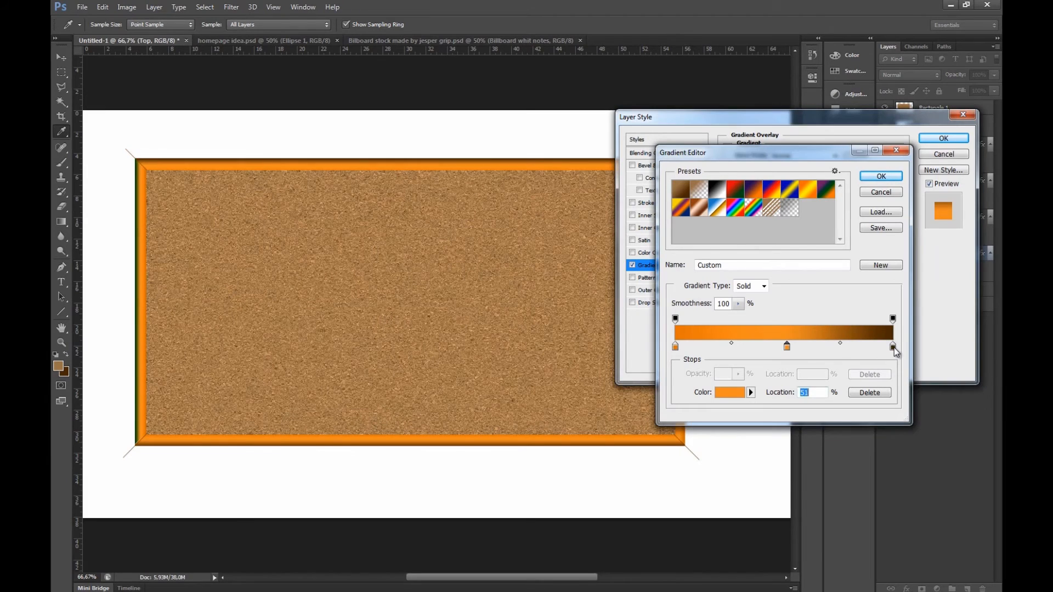
{"action": "left_click", "coordinate": [728, 392]}
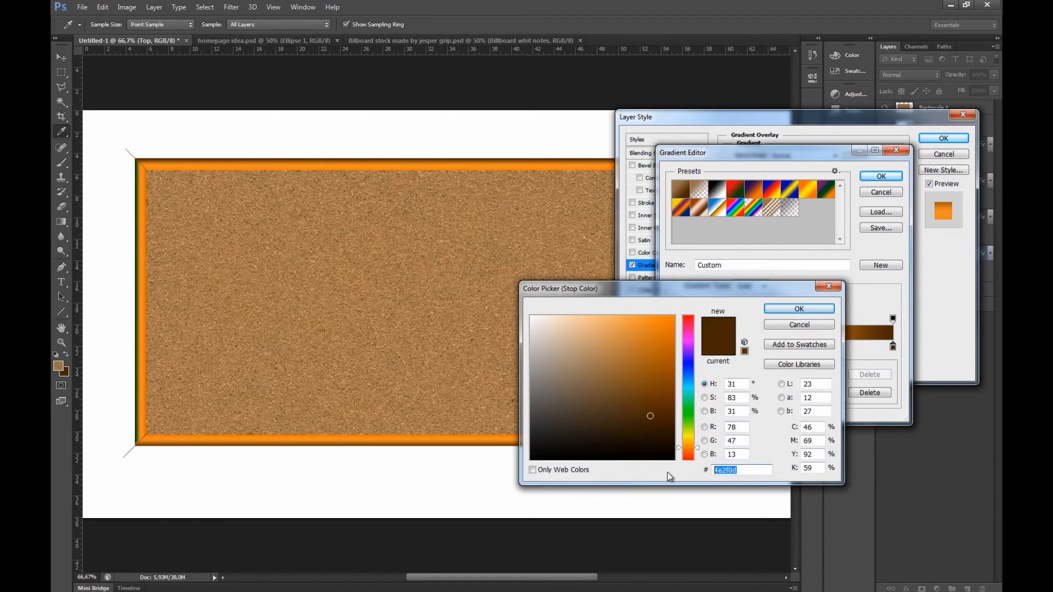
{"action": "left_click", "coordinate": [798, 308]}
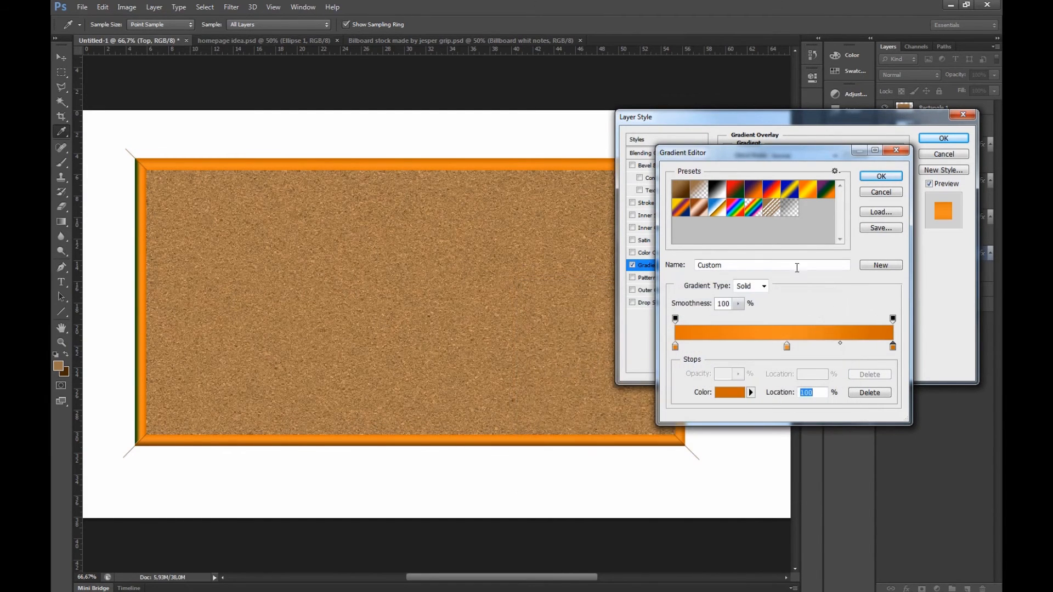
{"action": "left_click", "coordinate": [880, 176]}
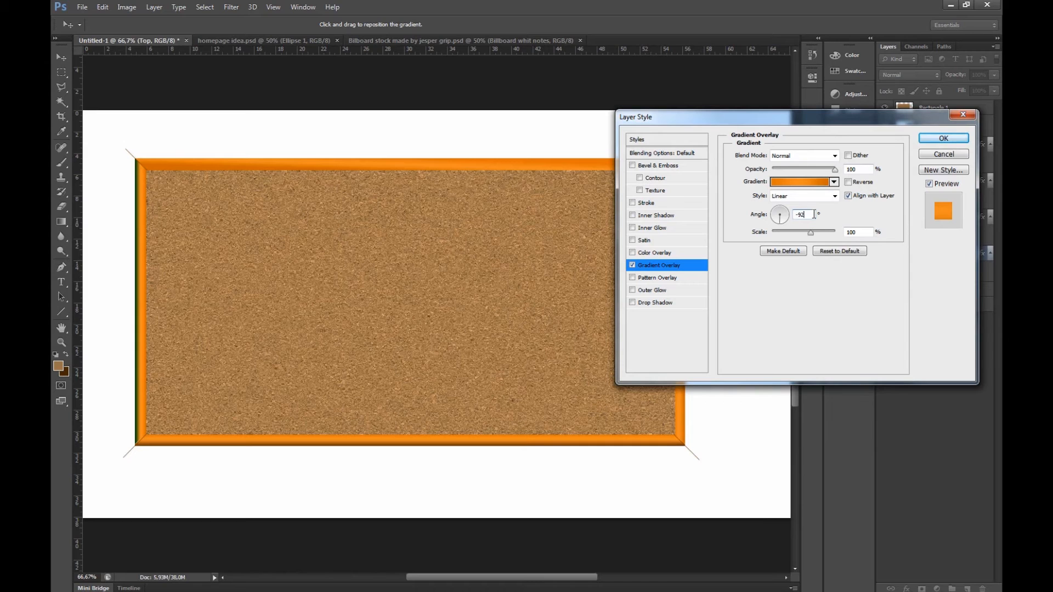
{"action": "left_click", "coordinate": [943, 137]}
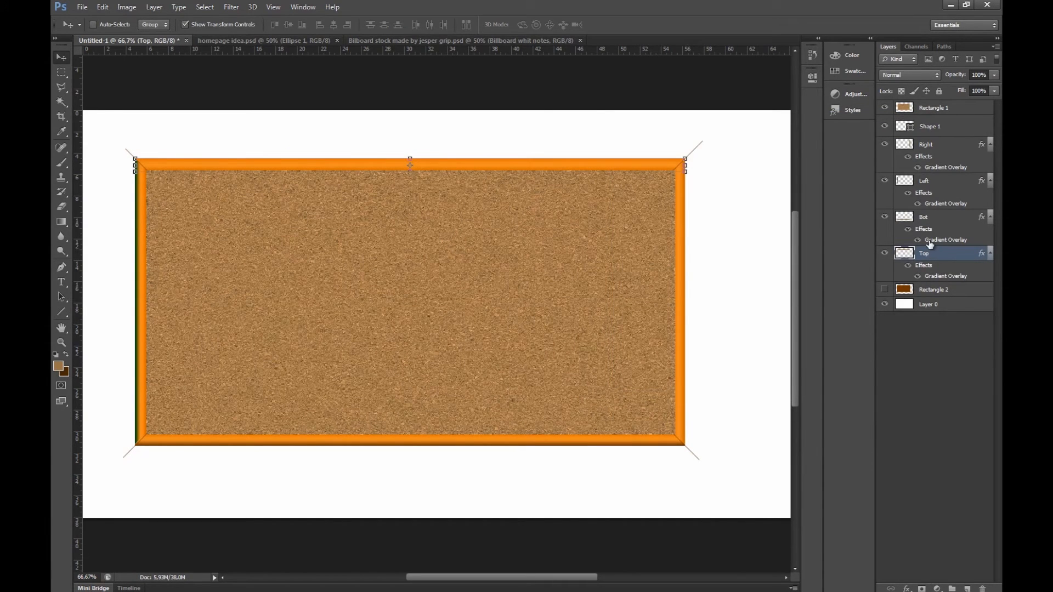
- Select the Shape 1 guide layer, then the Rectangle 1 cork layer
{"action": "left_click", "coordinate": [930, 126]}
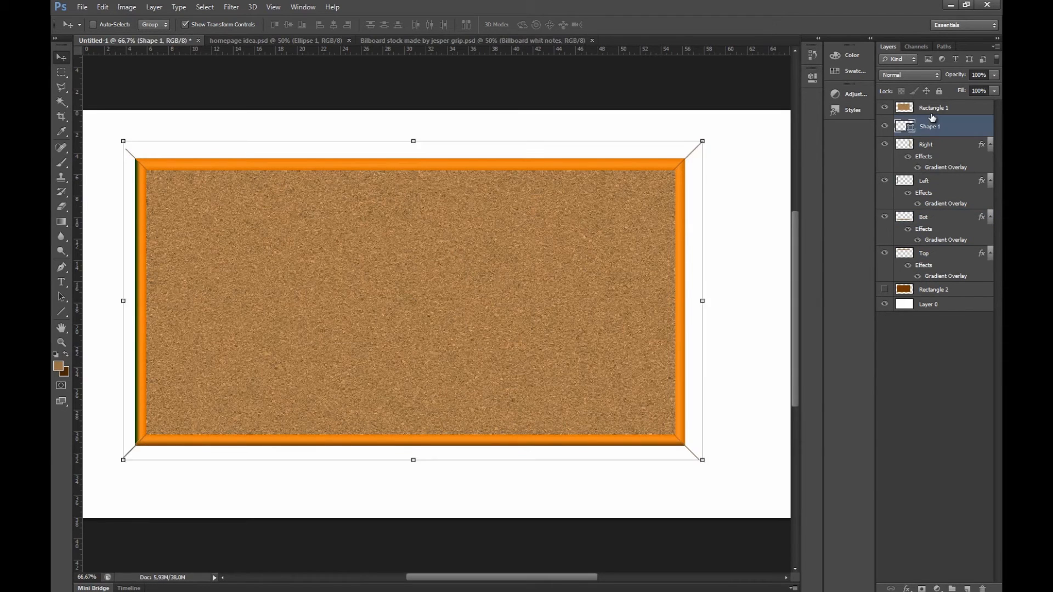
{"action": "left_click", "coordinate": [934, 107]}
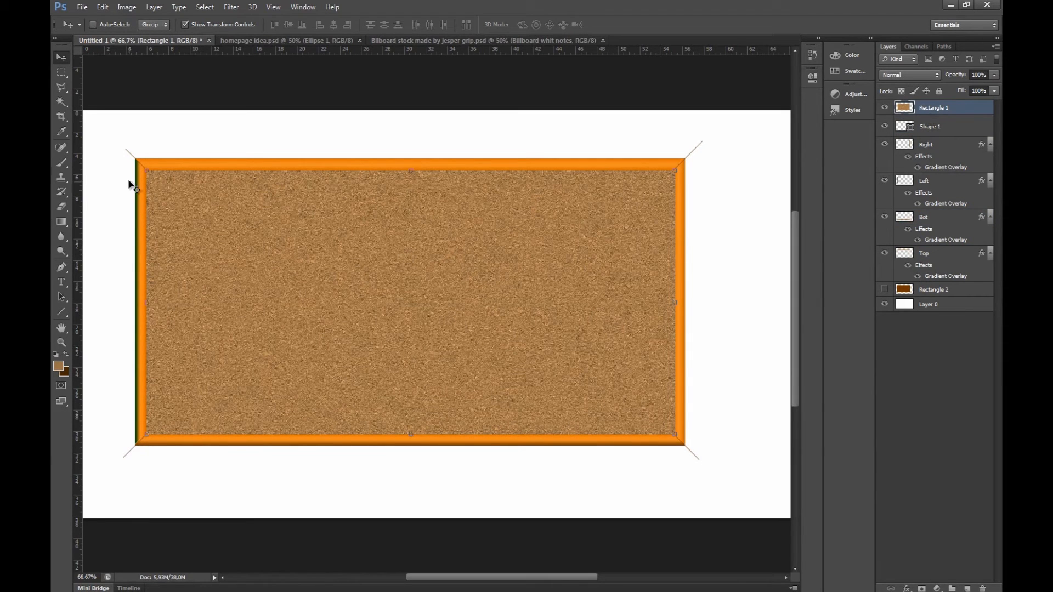
{"action": "mouse_move", "coordinate": [765, 142]}
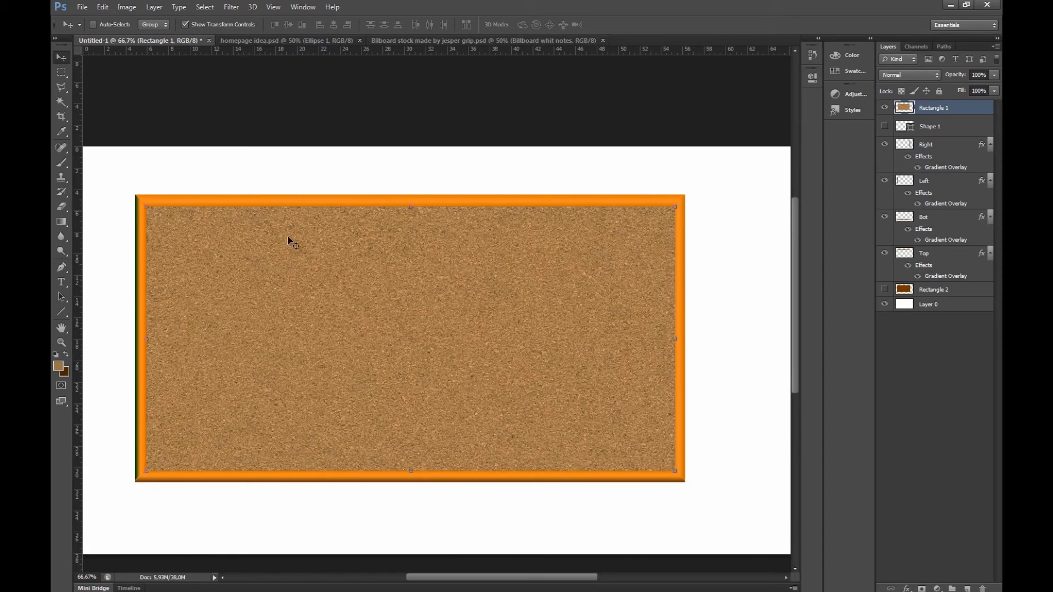
{"action": "mouse_move", "coordinate": [620, 470]}
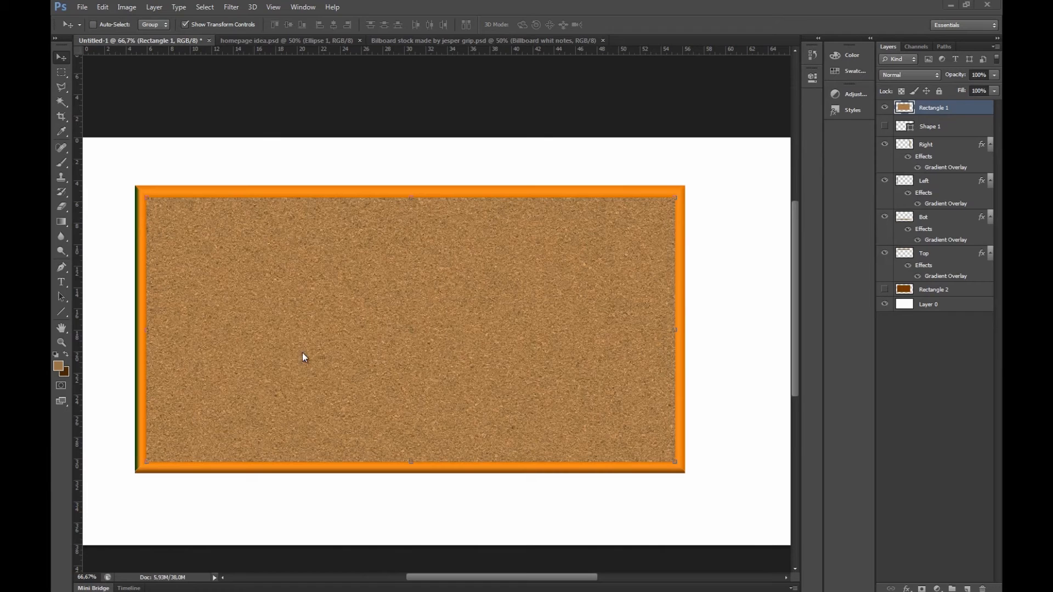
{"action": "mouse_move", "coordinate": [72, 228]}
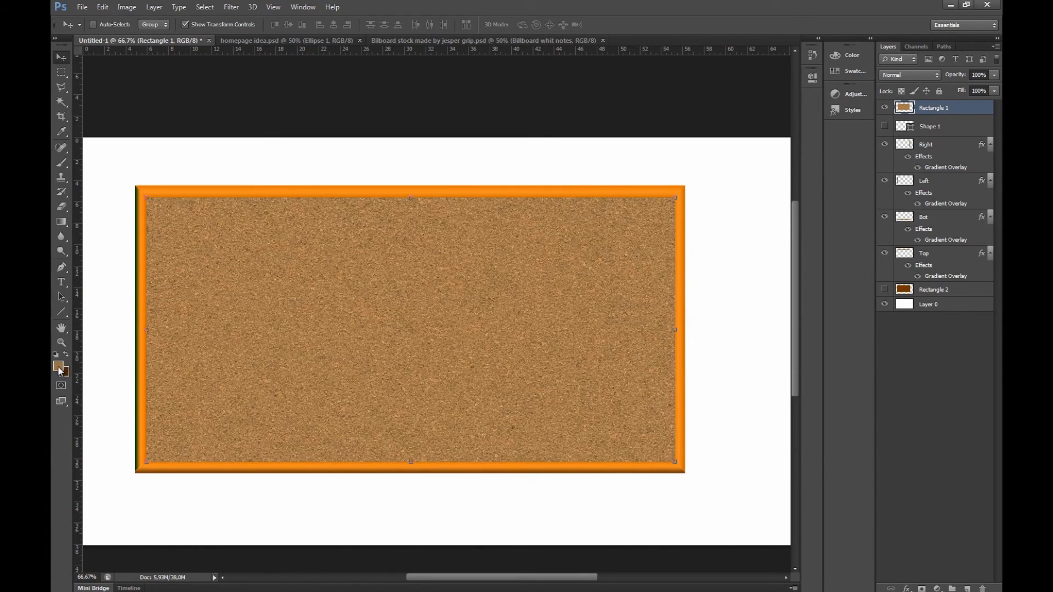
- Draw a pale yellow note square on the cork board and commit its corner warp
{"action": "left_click", "coordinate": [56, 364]}
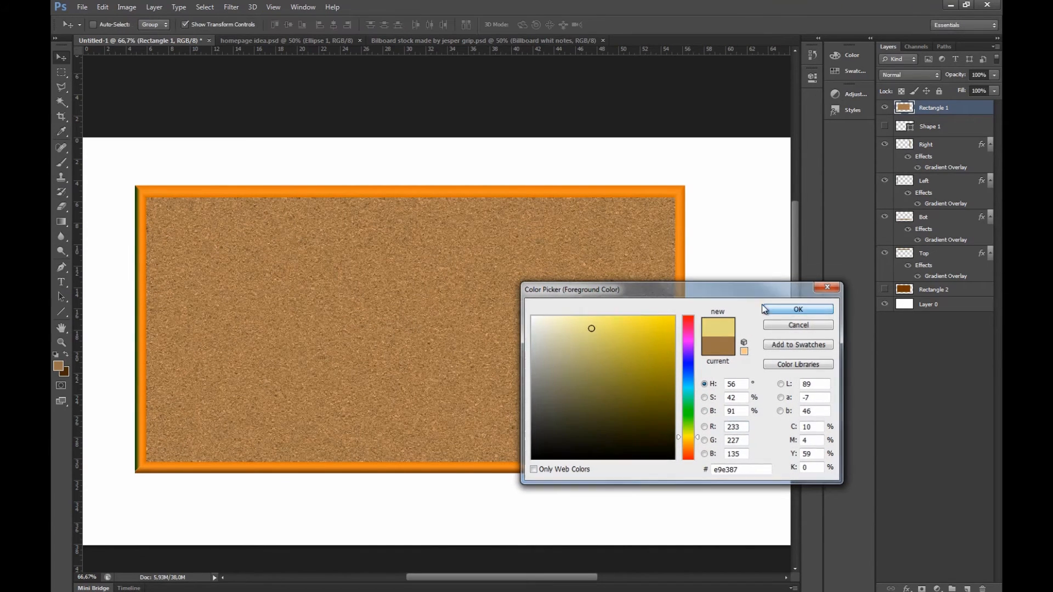
{"action": "left_click", "coordinate": [797, 309]}
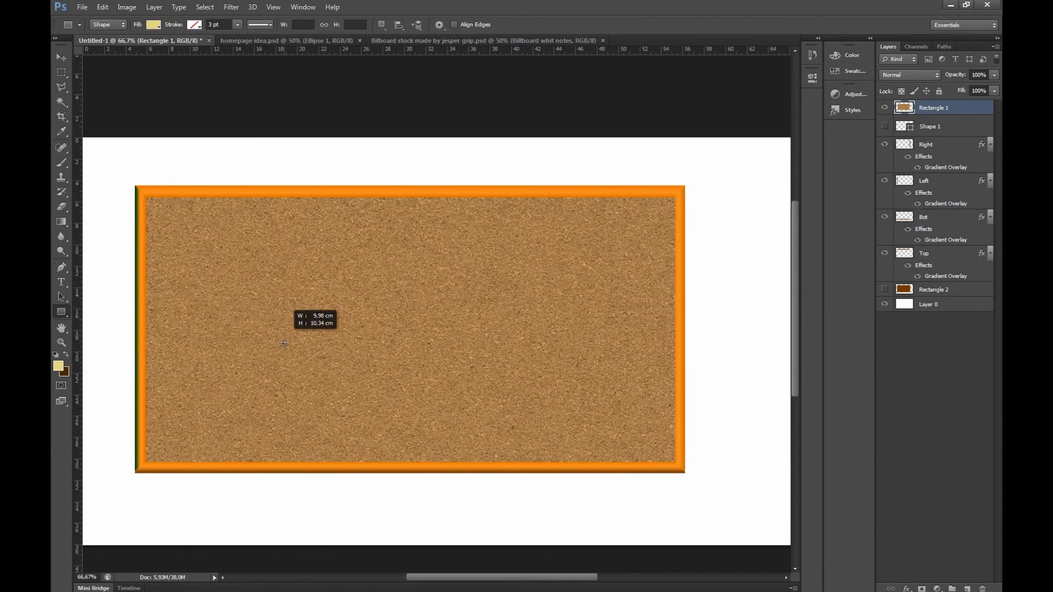
{"action": "left_click_drag", "start_coordinate": [179, 230], "coordinate": [297, 334]}
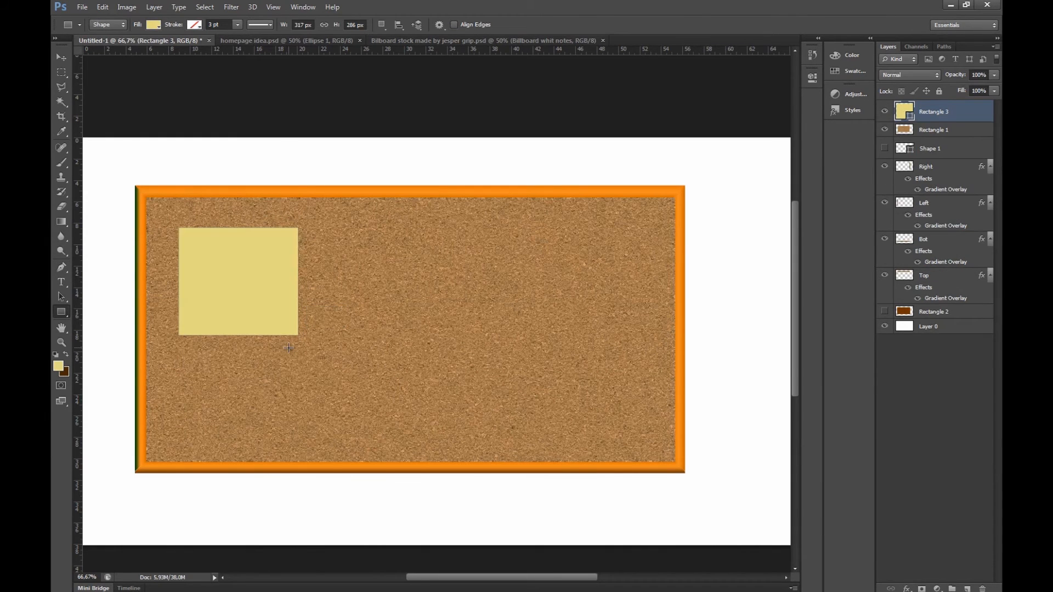
{"action": "mouse_move", "coordinate": [241, 195]}
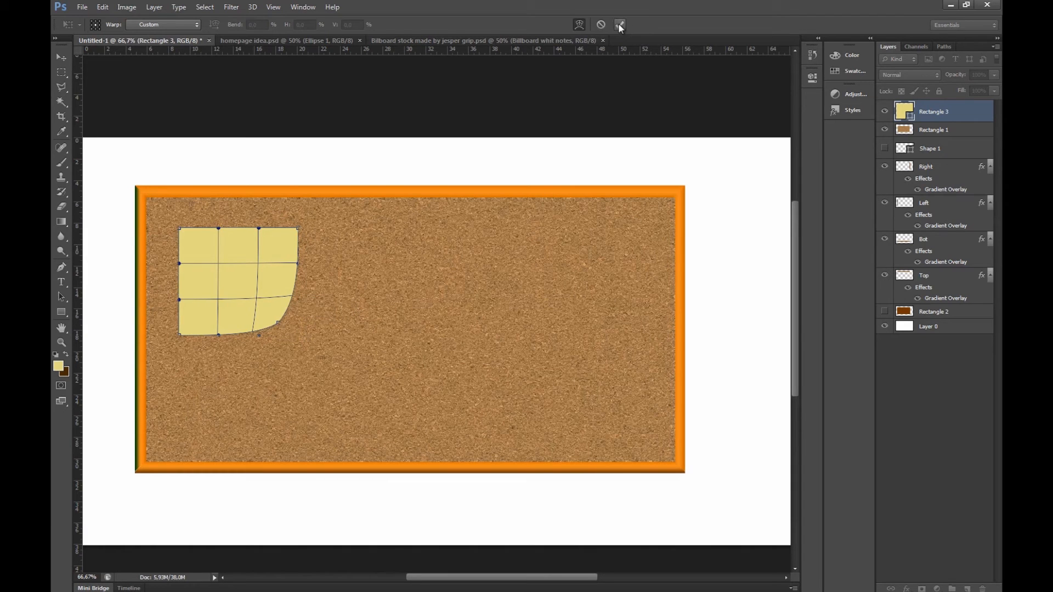
{"action": "left_click", "coordinate": [619, 25]}
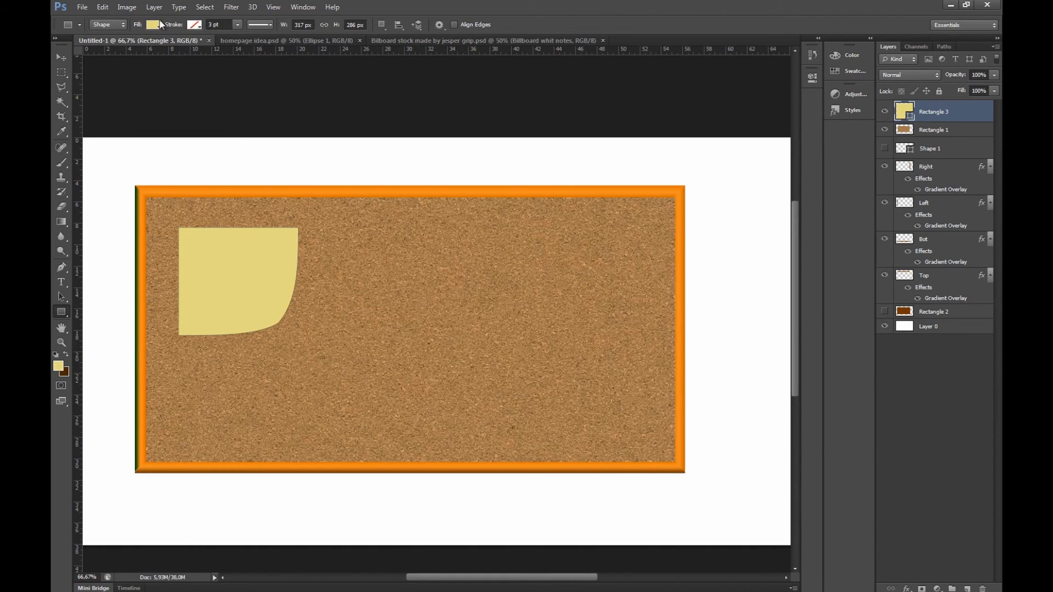
{"action": "left_click", "coordinate": [154, 8]}
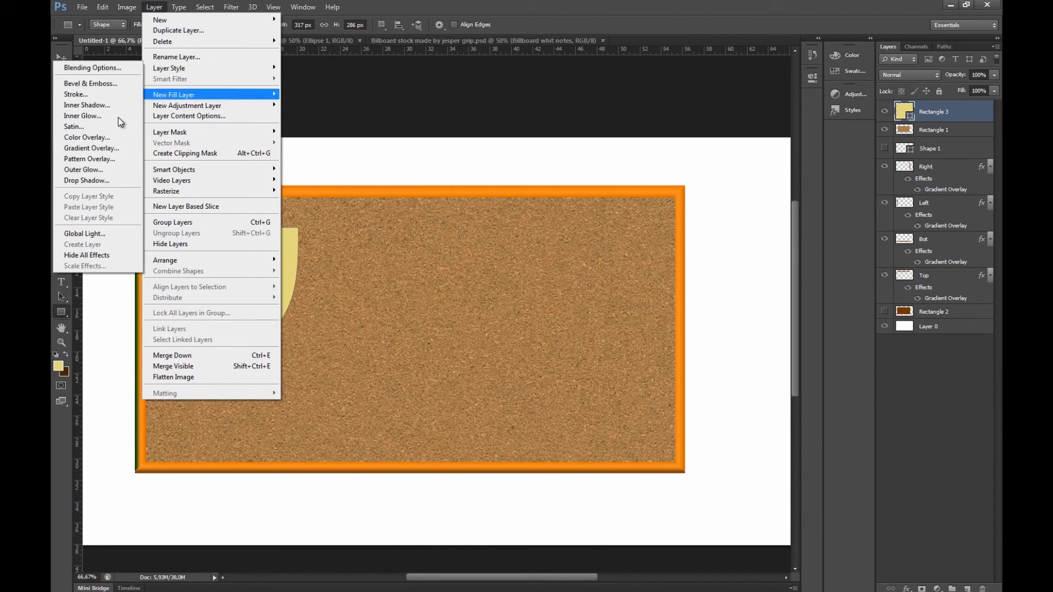
{"action": "mouse_move", "coordinate": [102, 183]}
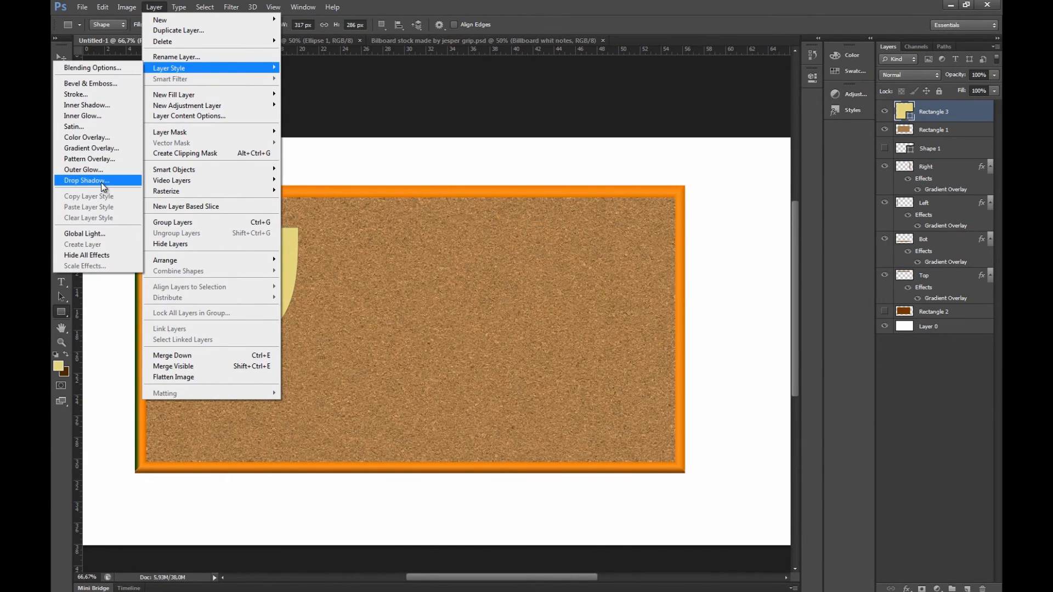
- Add a drop shadow to the yellow note with an enlarged blur size
{"action": "left_click", "coordinate": [86, 180]}
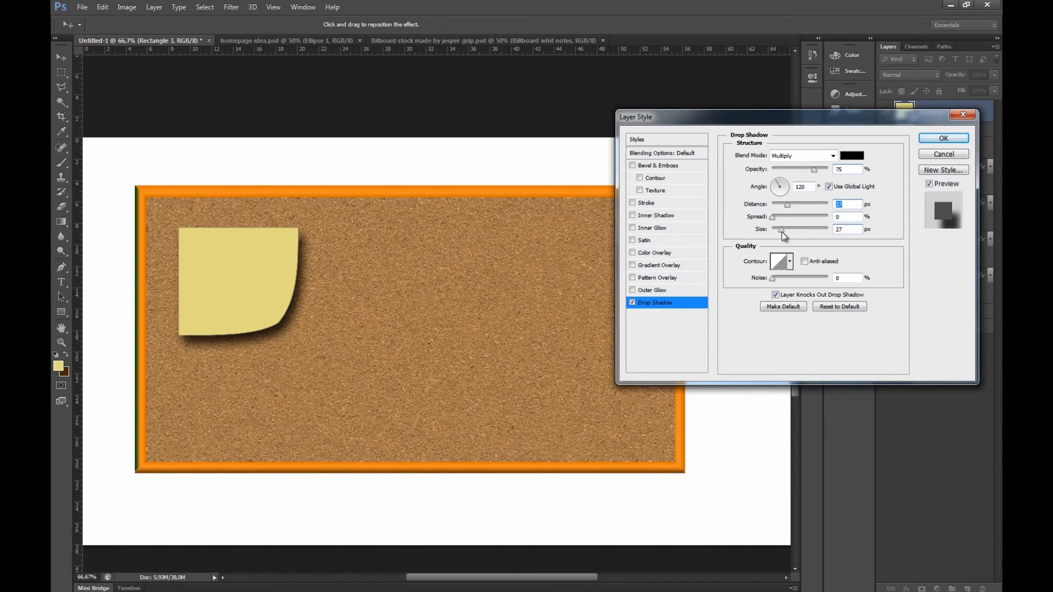
{"action": "left_click_drag", "start_coordinate": [781, 229], "coordinate": [789, 229]}
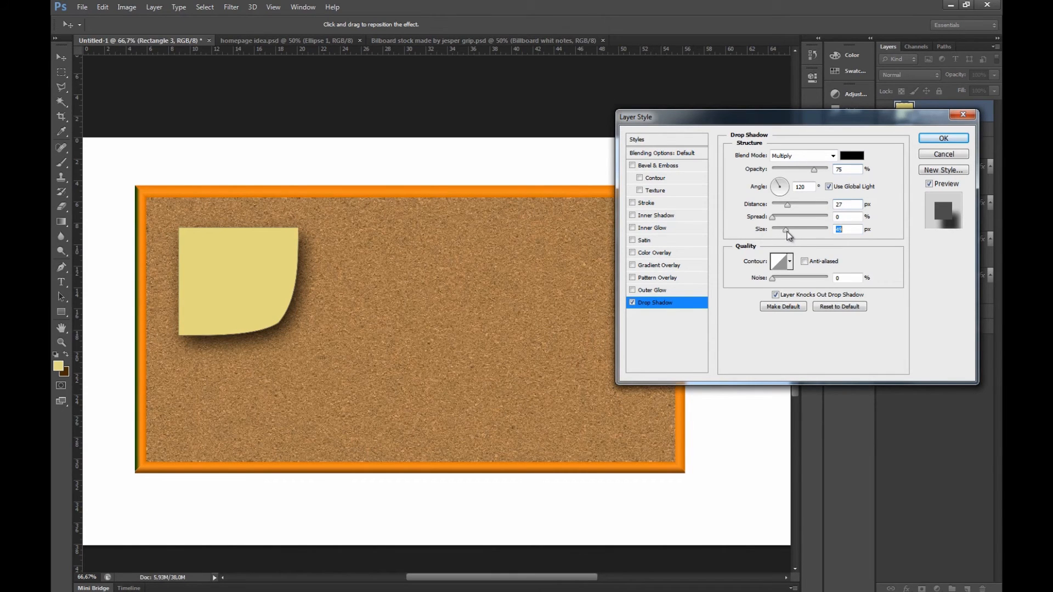
{"action": "left_click", "coordinate": [943, 138]}
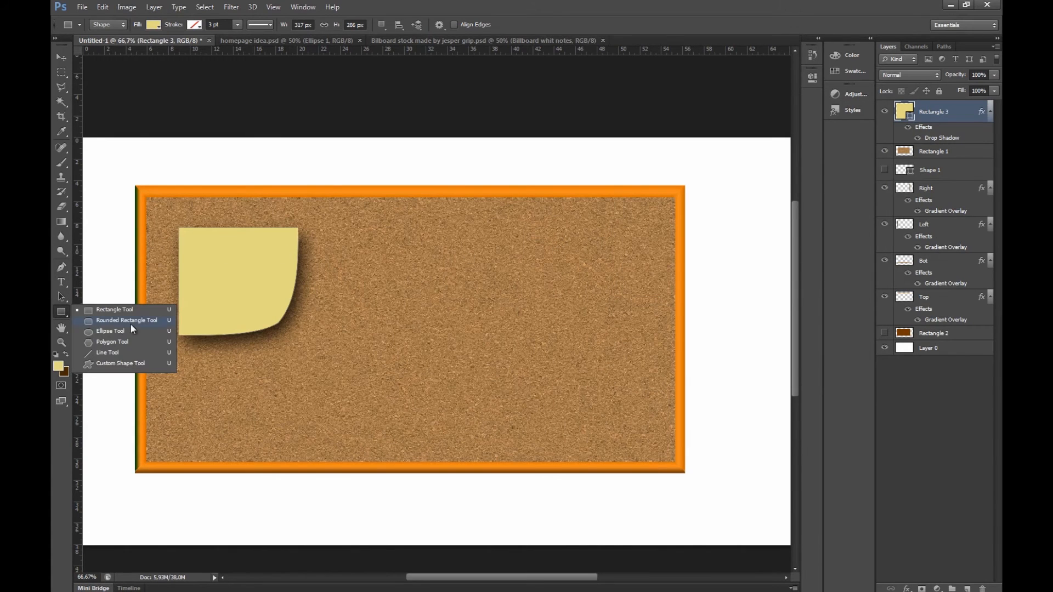
- Draw the pin circle and give it a two-colour gradient overlay preset
{"action": "left_click", "coordinate": [102, 331]}
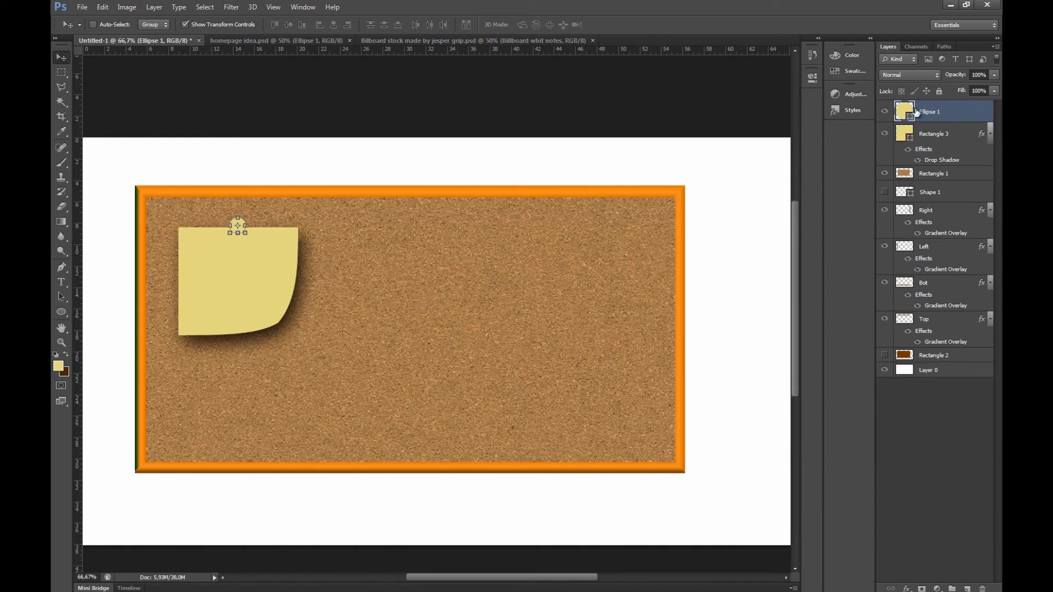
{"action": "left_click", "coordinate": [154, 7]}
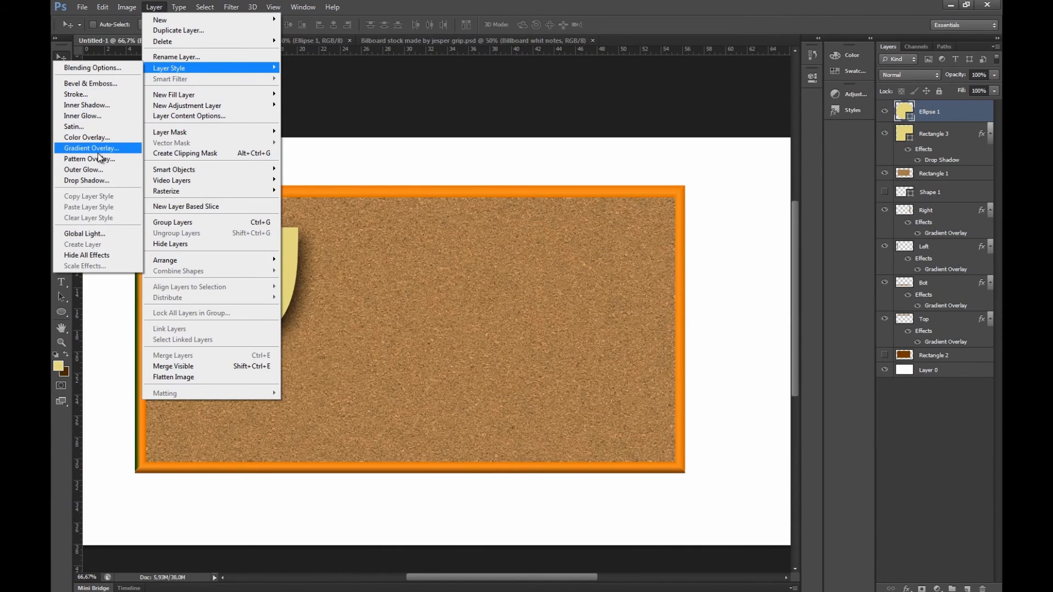
{"action": "mouse_move", "coordinate": [105, 155]}
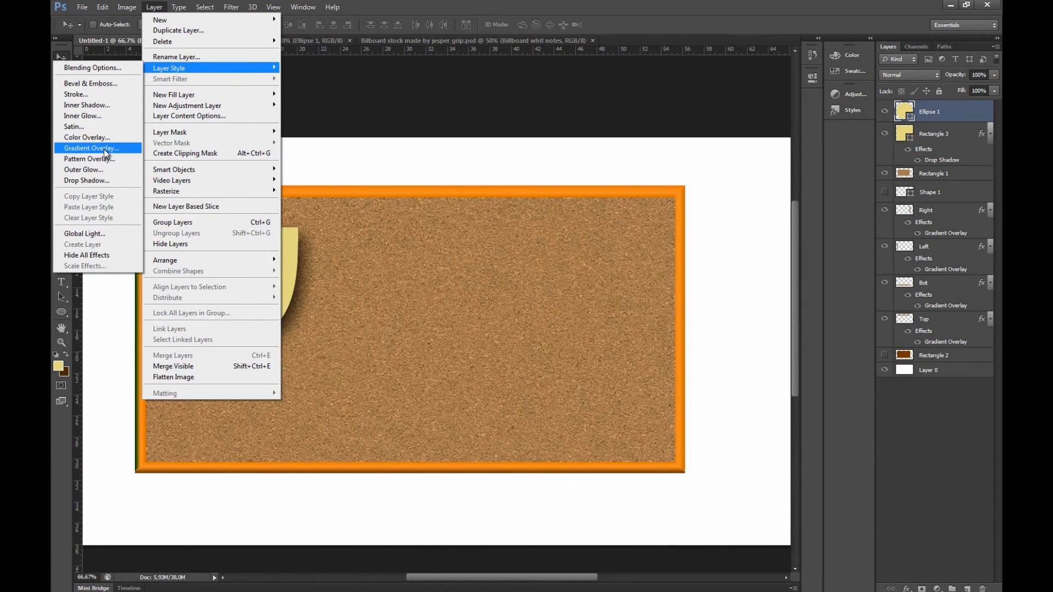
{"action": "left_click", "coordinate": [94, 148]}
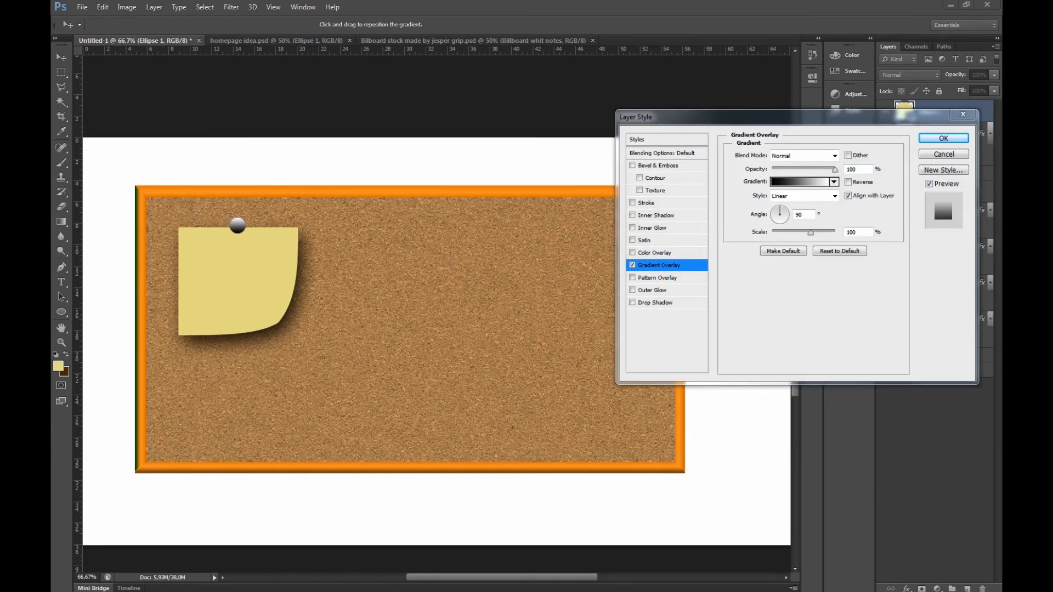
{"action": "left_click", "coordinate": [792, 188]}
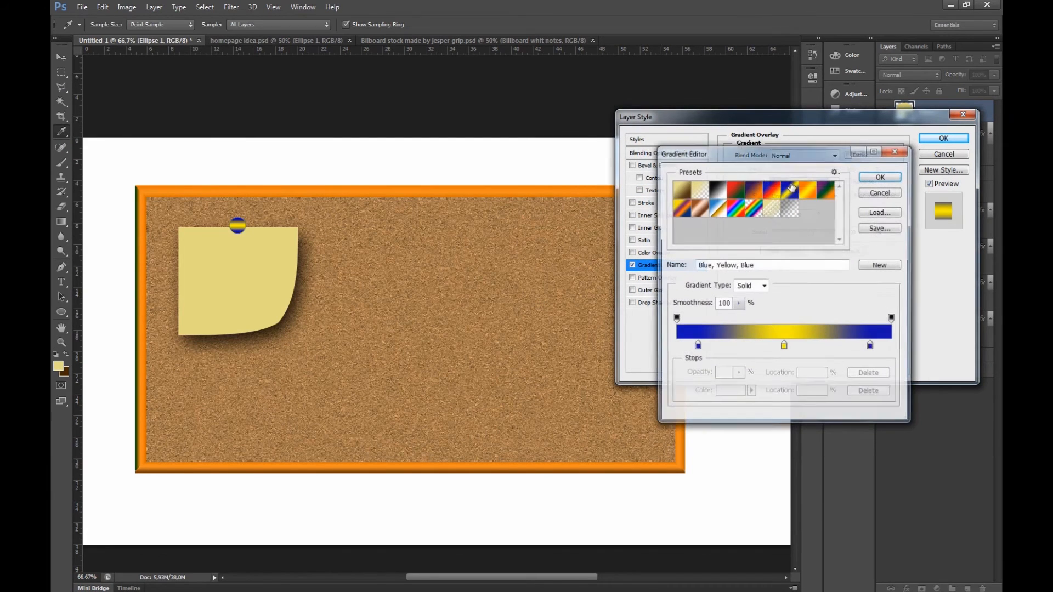
{"action": "left_click", "coordinate": [706, 192]}
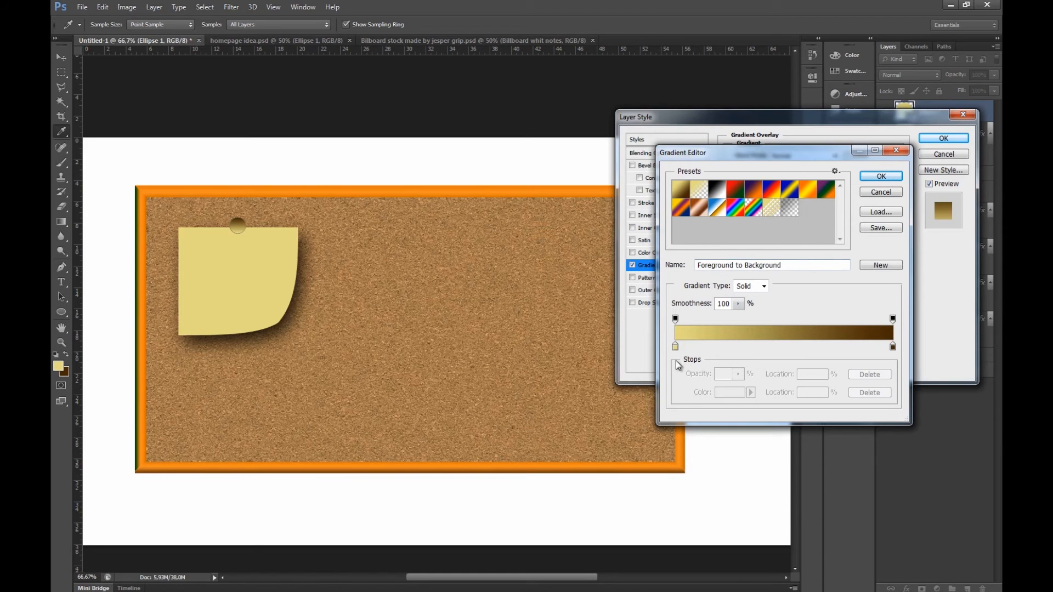
- Set the pin's gradient stops to bright blue and dark navy and apply
{"action": "double_click", "coordinate": [674, 345]}
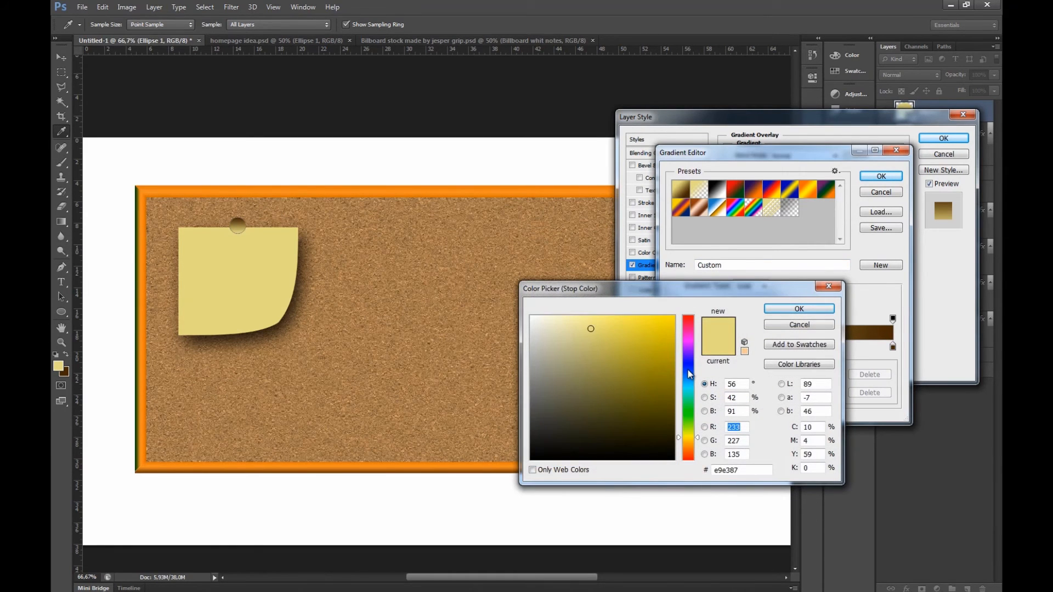
{"action": "left_click", "coordinate": [798, 308]}
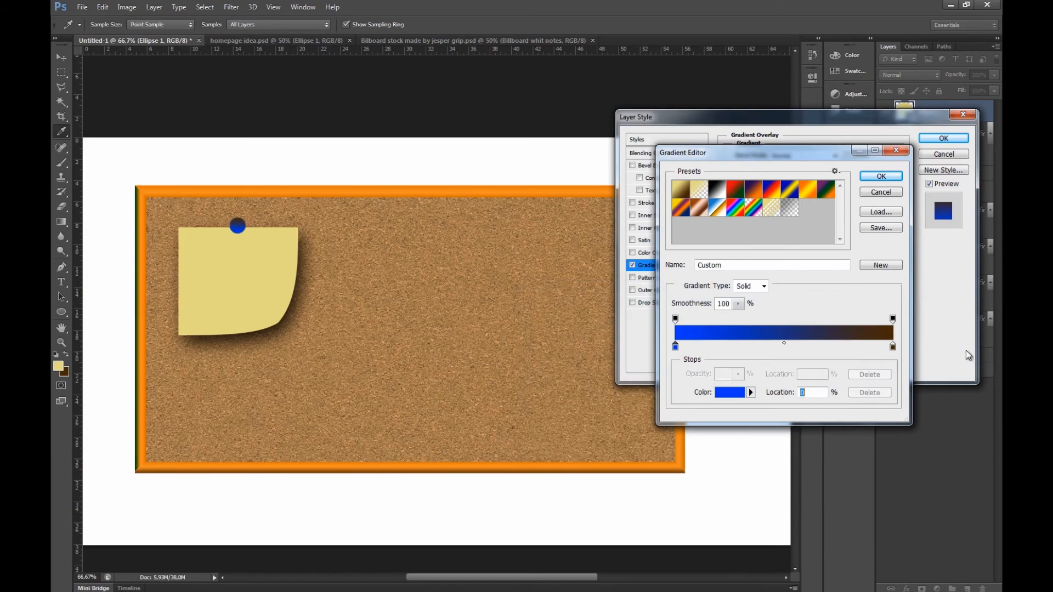
{"action": "left_click", "coordinate": [728, 392]}
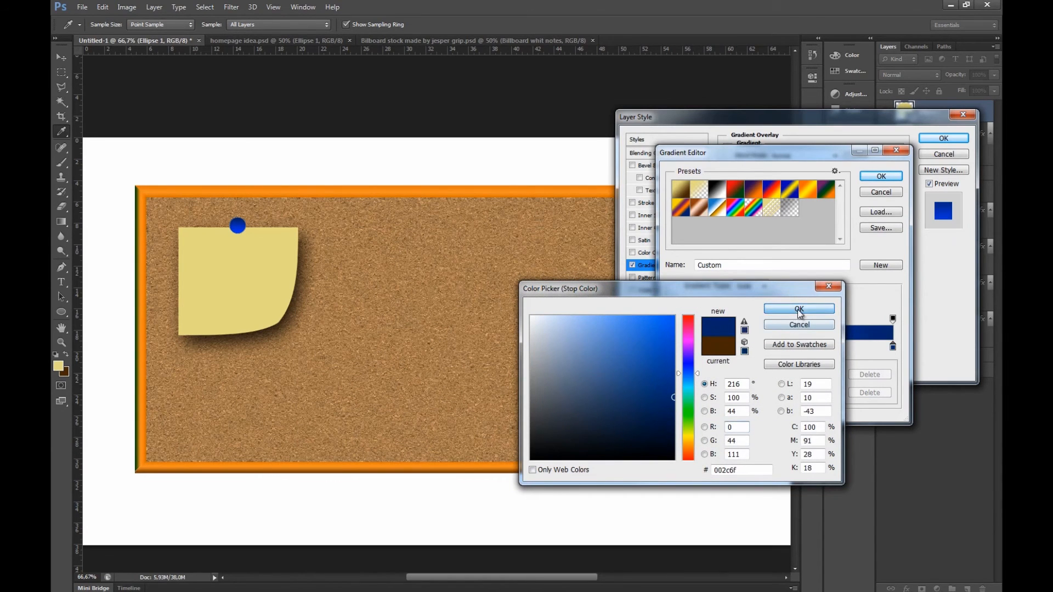
{"action": "left_click", "coordinate": [798, 309]}
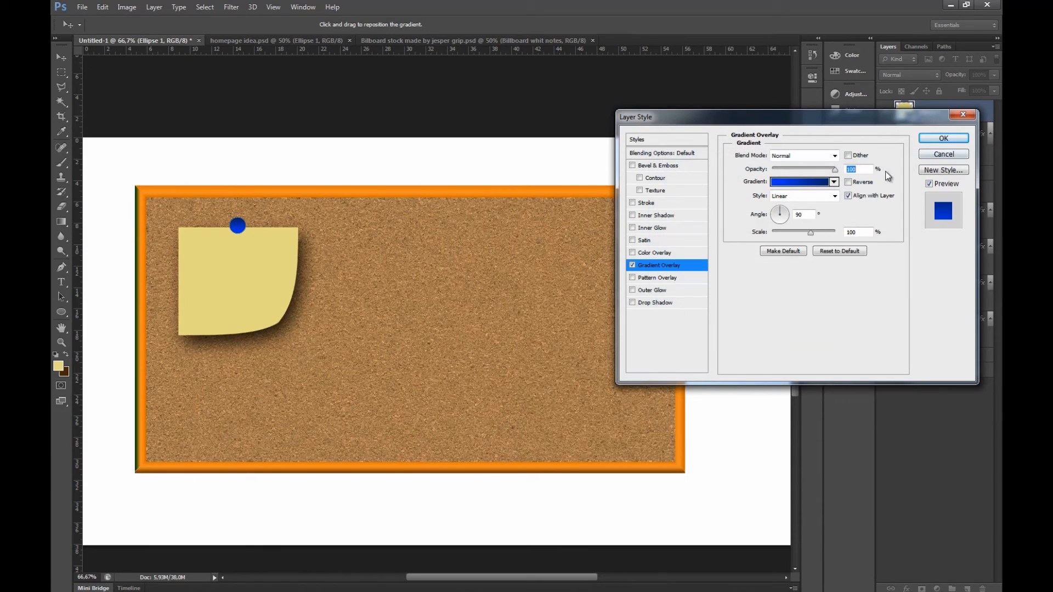
{"action": "mouse_move", "coordinate": [943, 138]}
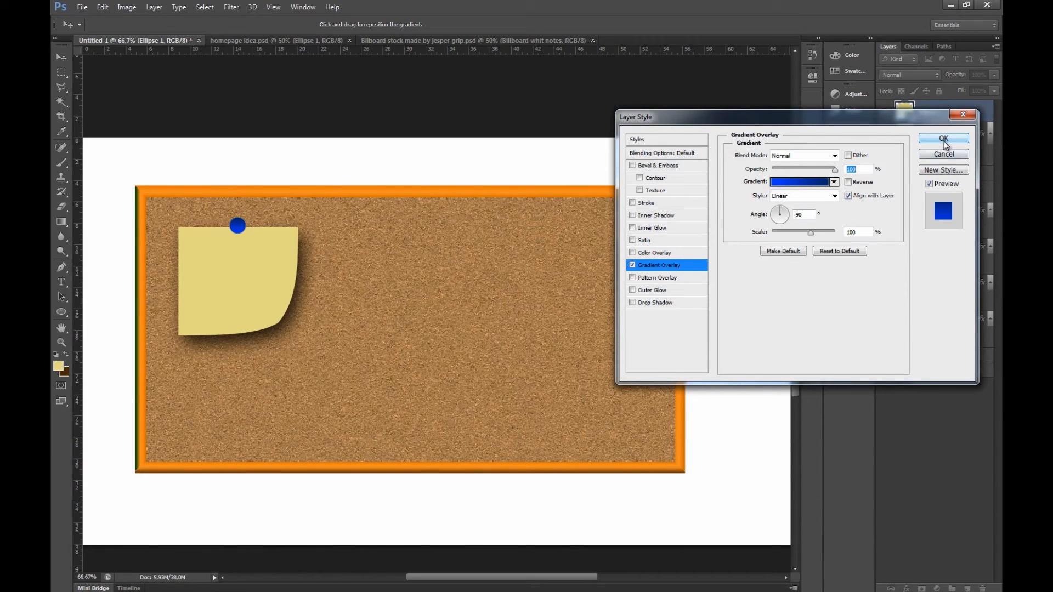
{"action": "left_click", "coordinate": [943, 138]}
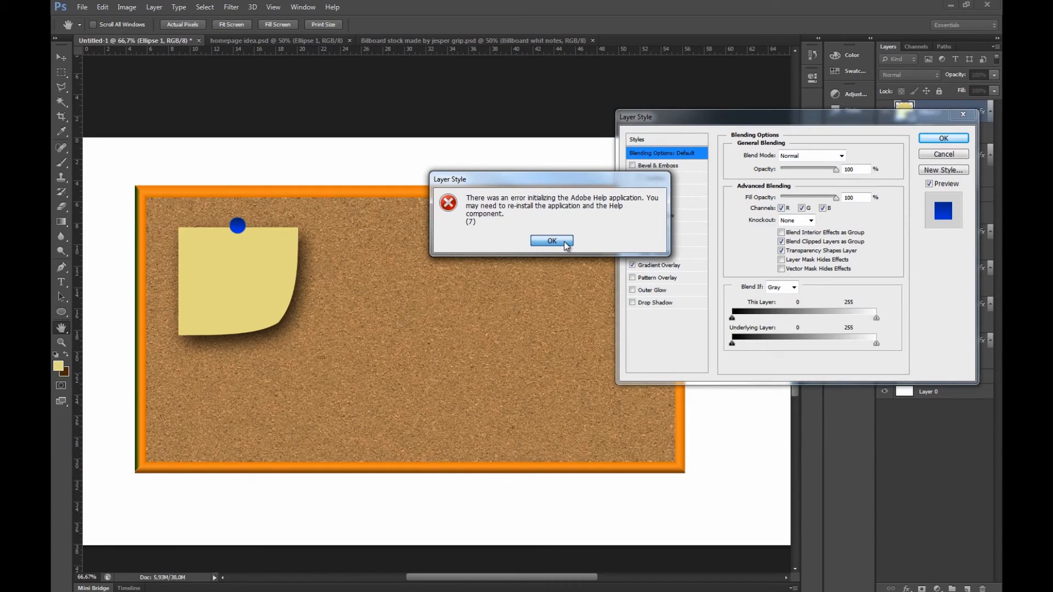
- Dismiss the help error and give the pushpin a dark green Inner Glow
{"action": "left_click", "coordinate": [552, 241]}
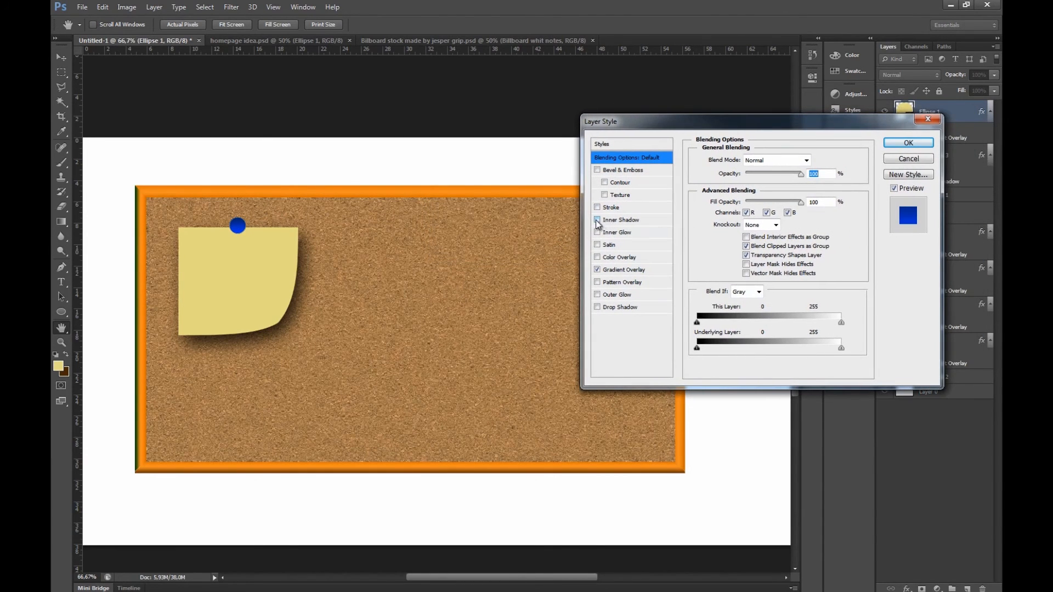
{"action": "left_click", "coordinate": [596, 232]}
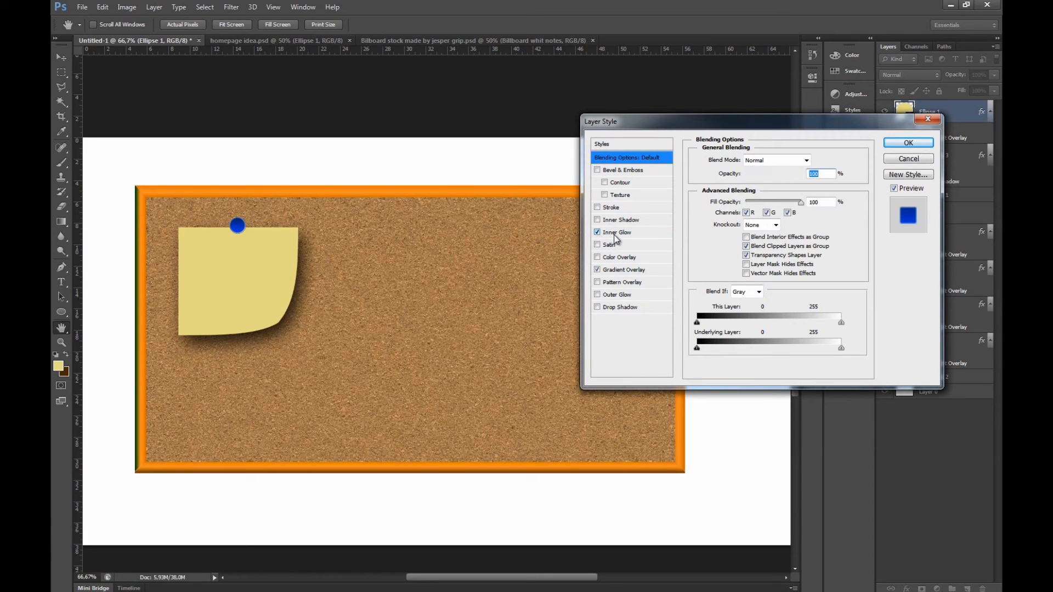
{"action": "left_click", "coordinate": [618, 232]}
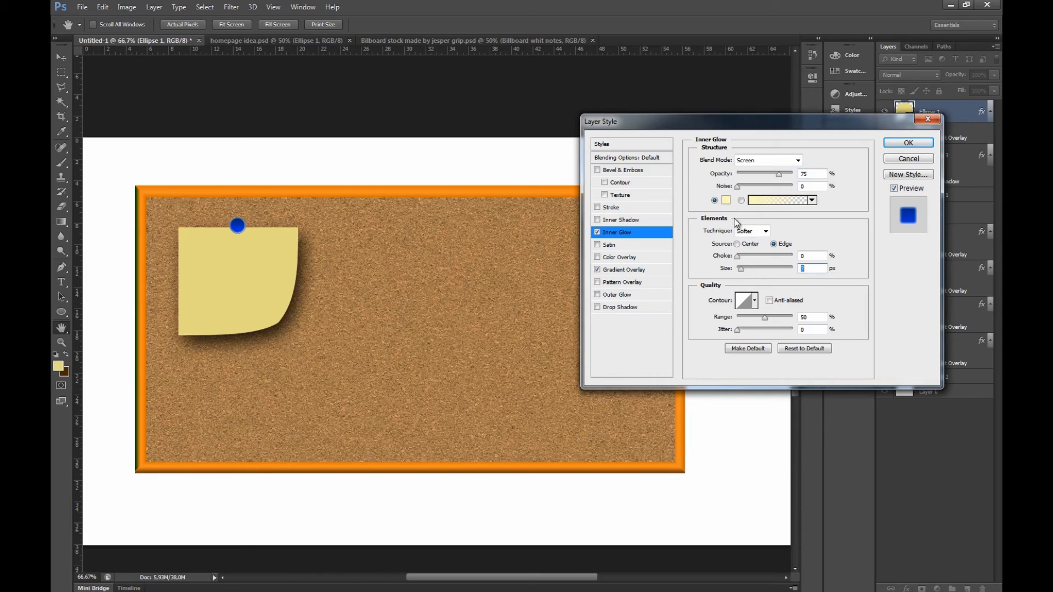
{"action": "left_click", "coordinate": [726, 200]}
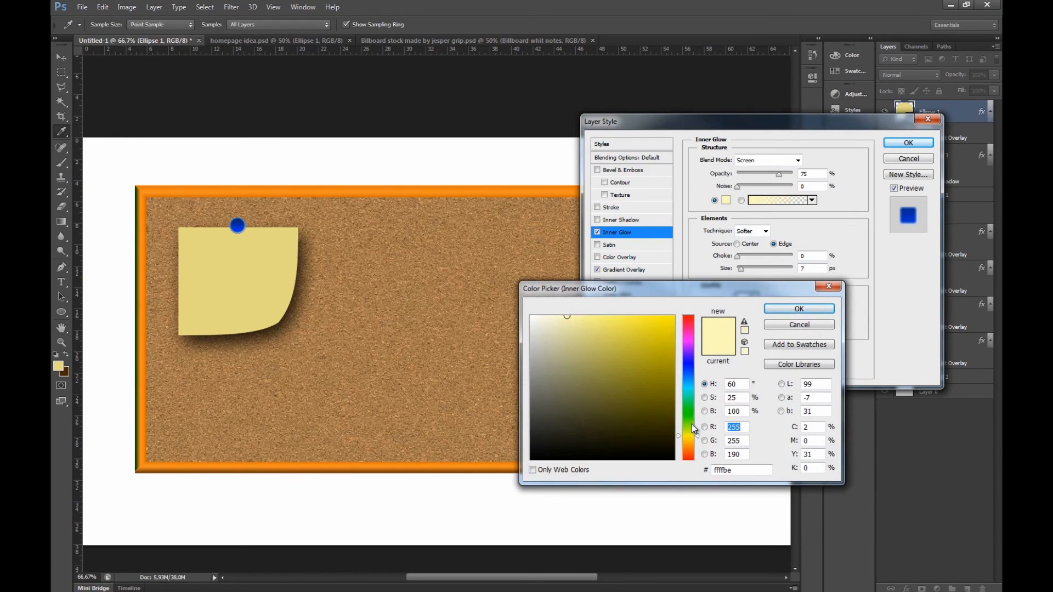
{"action": "left_click", "coordinate": [687, 417]}
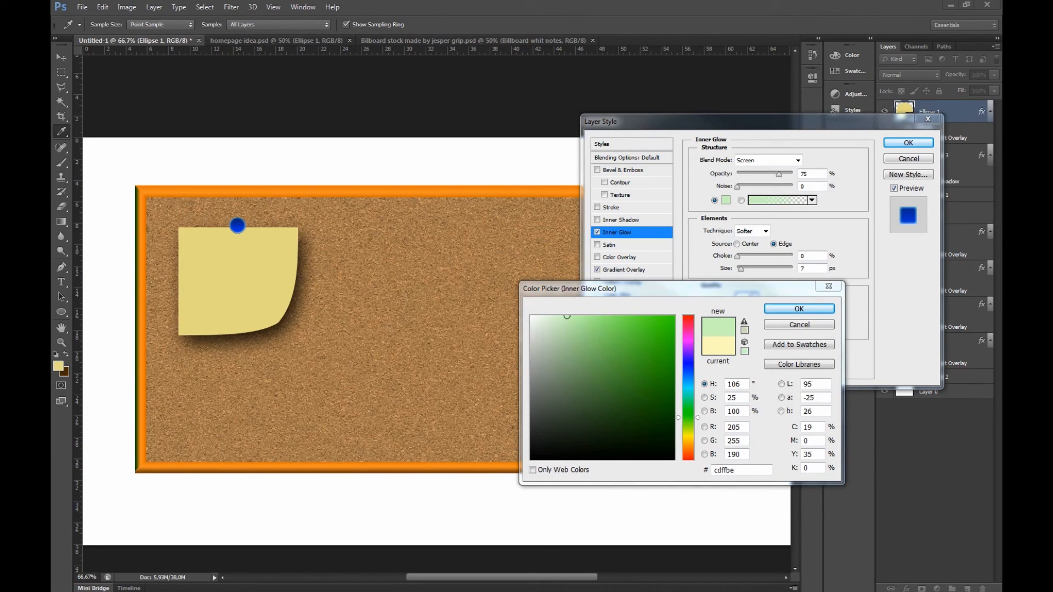
{"action": "mouse_move", "coordinate": [591, 394]}
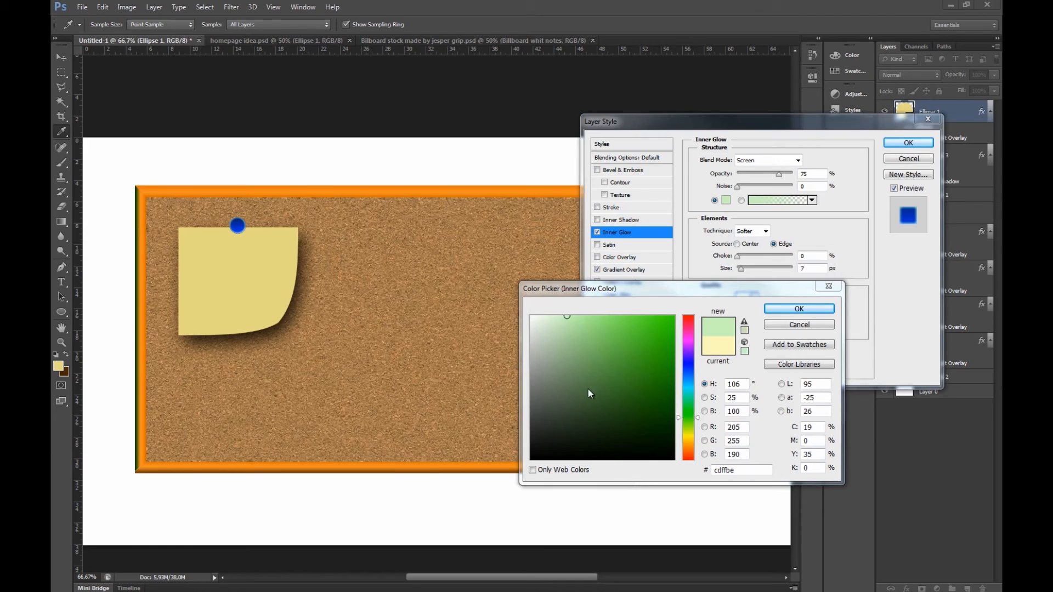
{"action": "left_click", "coordinate": [649, 377]}
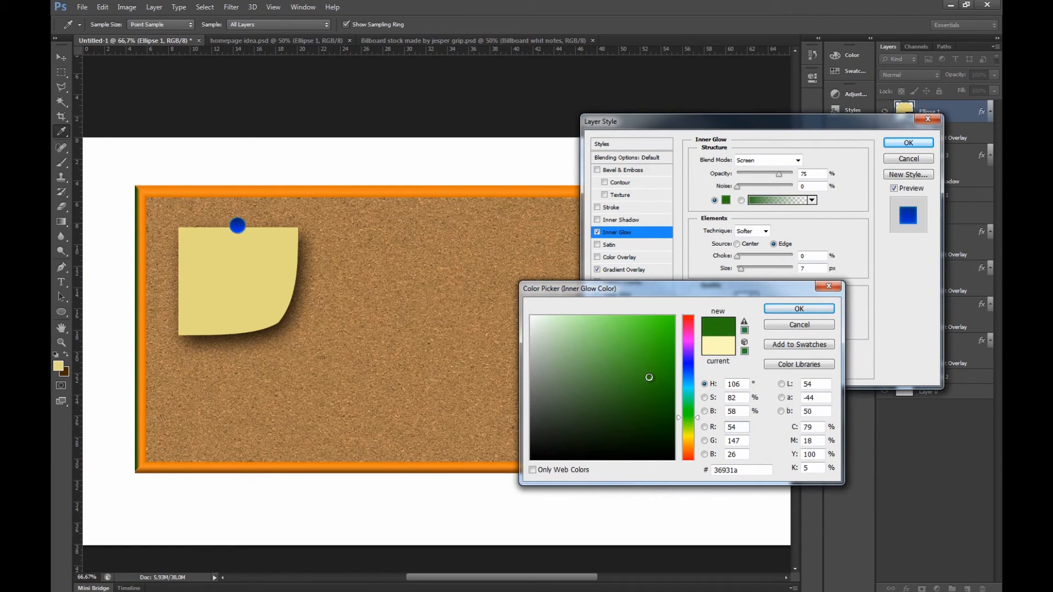
{"action": "left_click", "coordinate": [799, 309]}
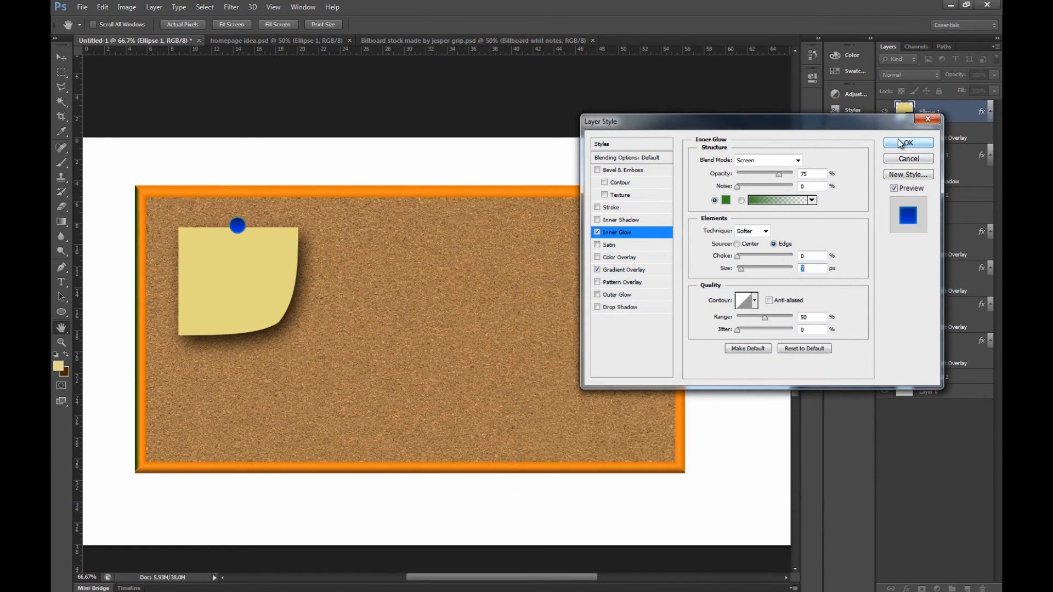
{"action": "left_click", "coordinate": [908, 143]}
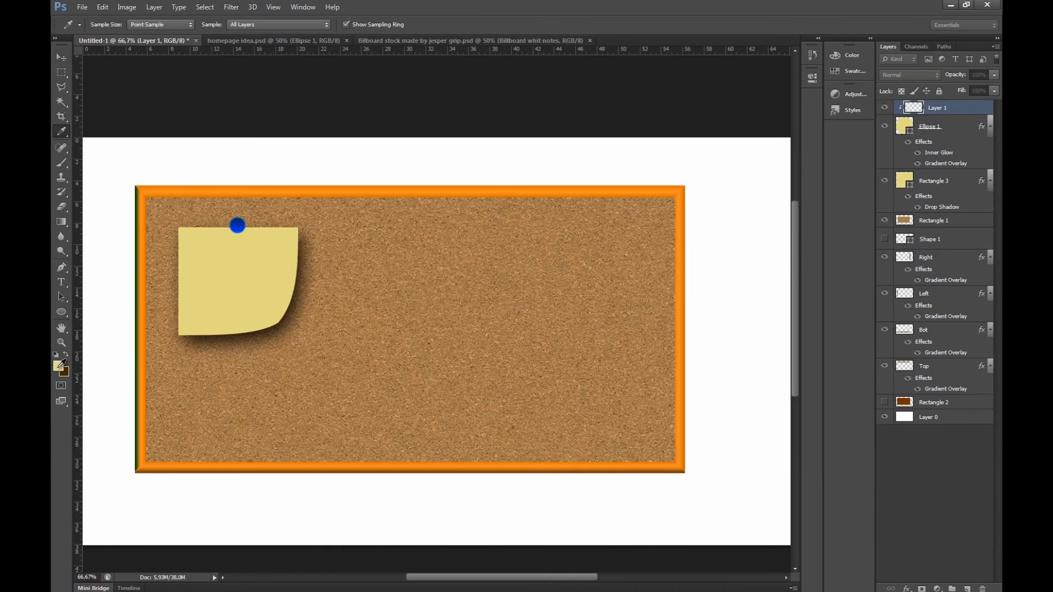
- Apply a Gaussian Blur of about 5.9 px to the pin highlight on Layer 1
{"action": "left_click", "coordinate": [62, 57]}
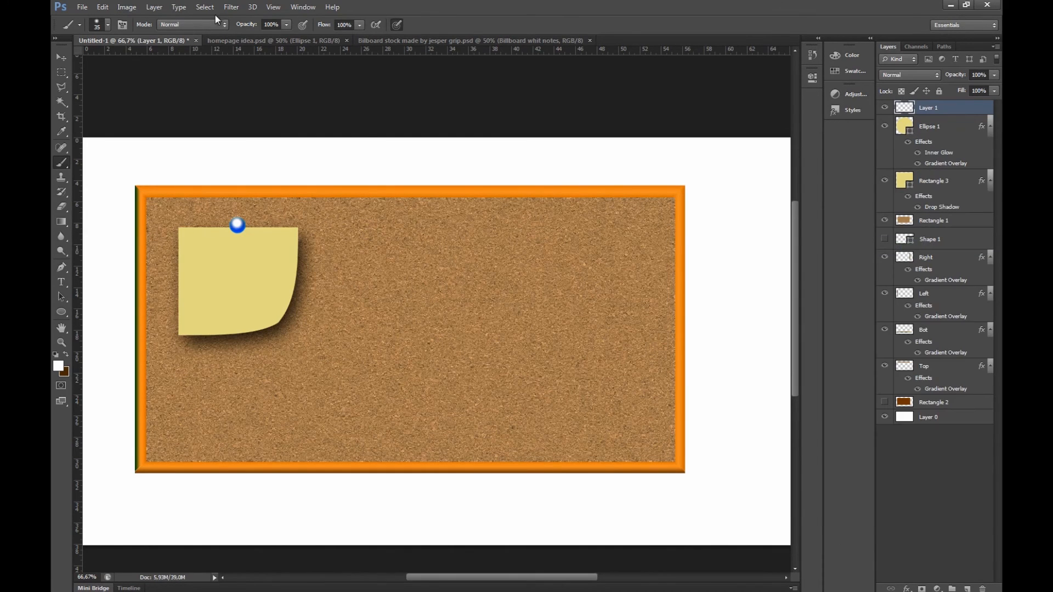
{"action": "left_click", "coordinate": [231, 7]}
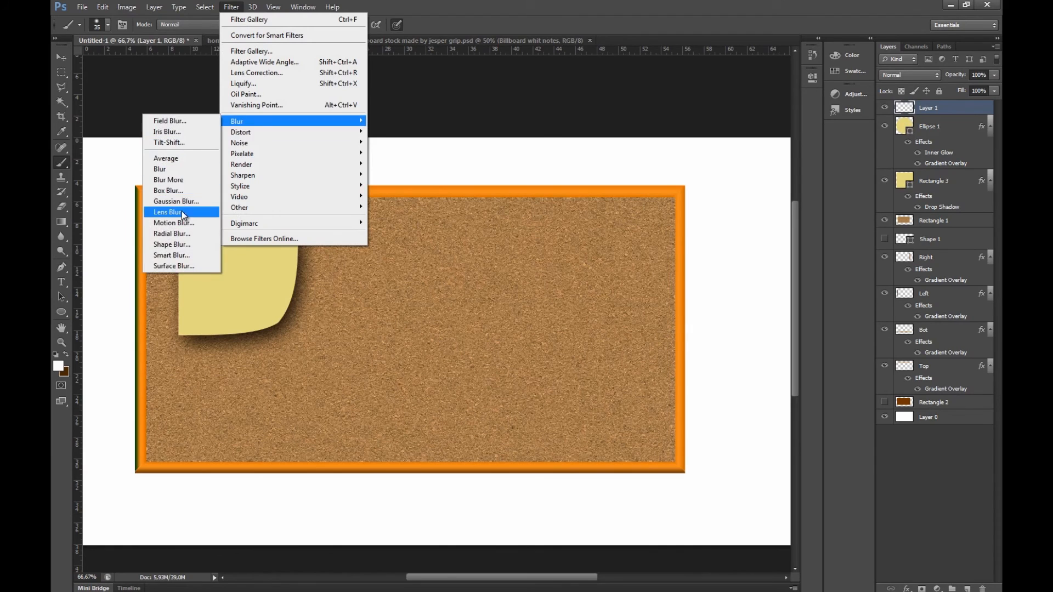
{"action": "left_click", "coordinate": [176, 212]}
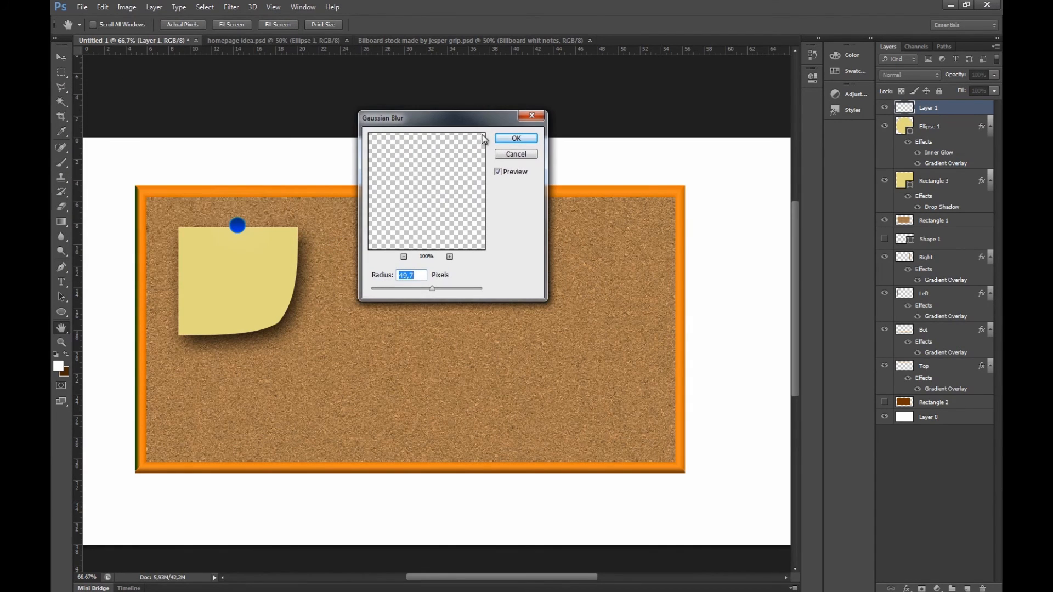
{"action": "left_click_drag", "start_coordinate": [430, 288], "coordinate": [396, 288]}
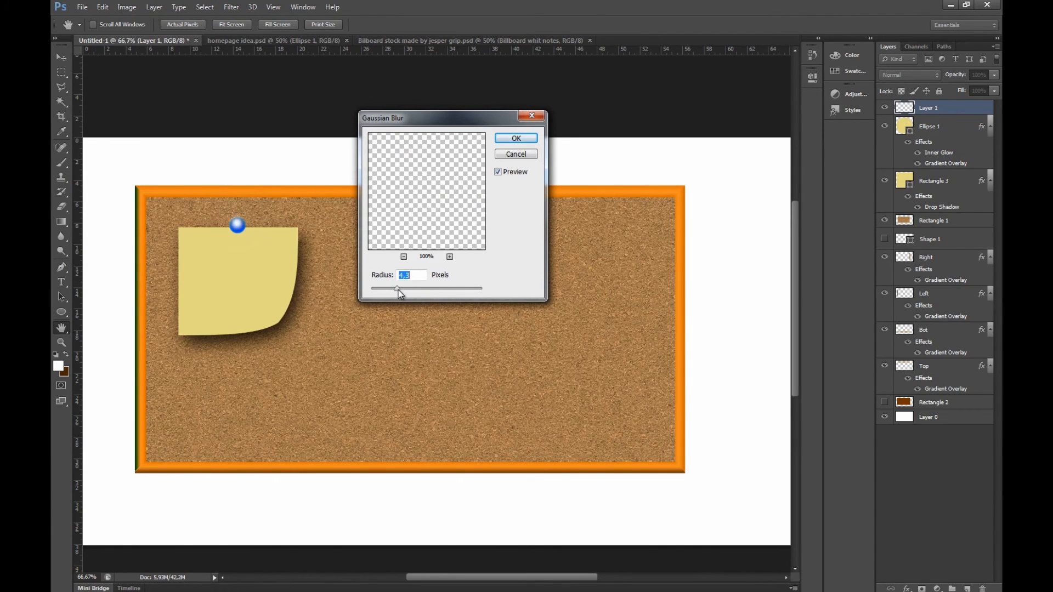
{"action": "left_click_drag", "start_coordinate": [396, 288], "coordinate": [404, 287]}
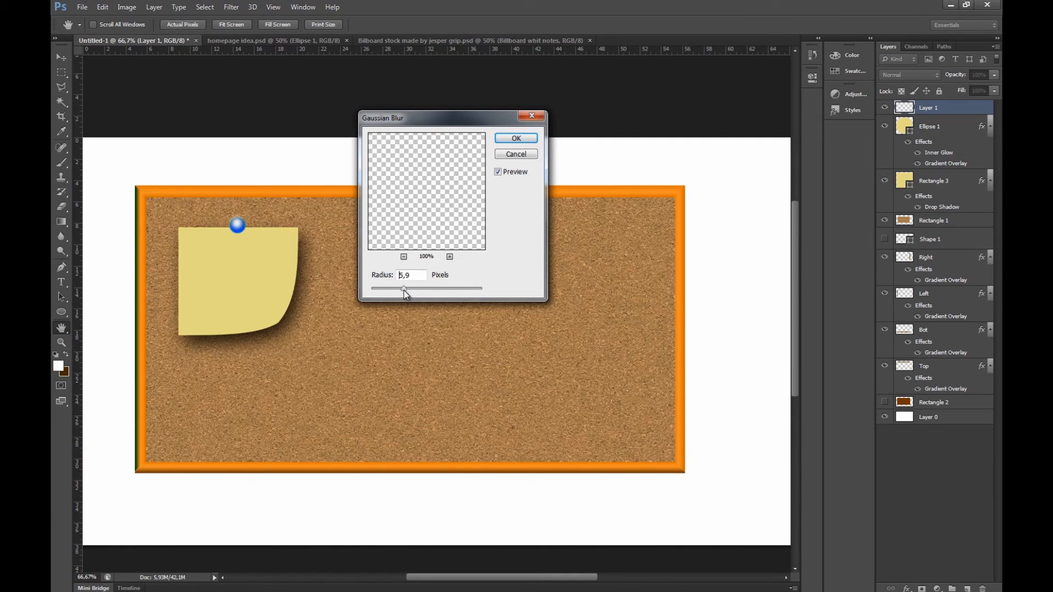
{"action": "left_click", "coordinate": [516, 138]}
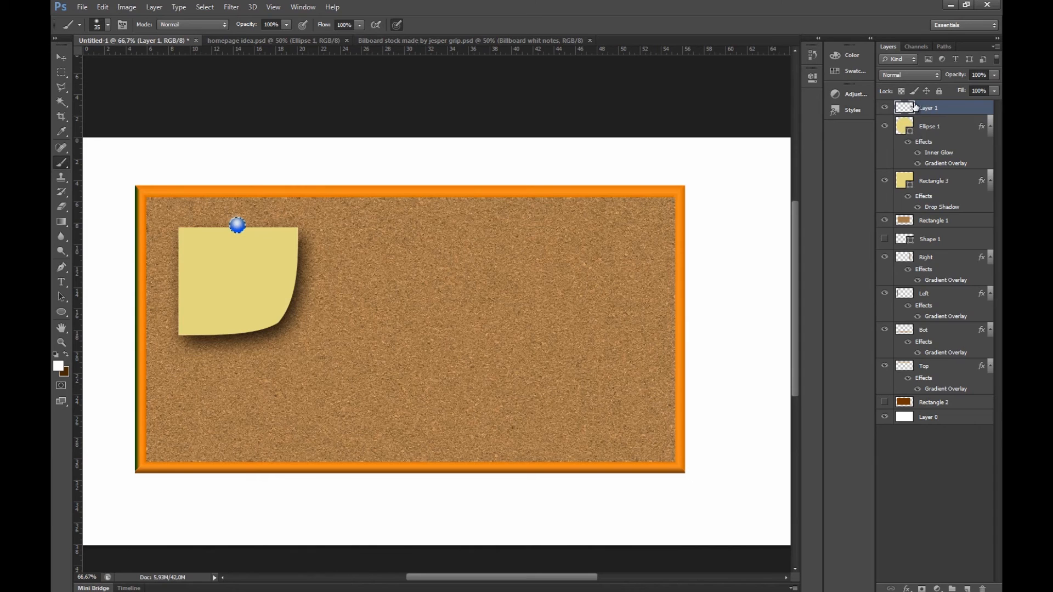
{"action": "left_click", "coordinate": [205, 6]}
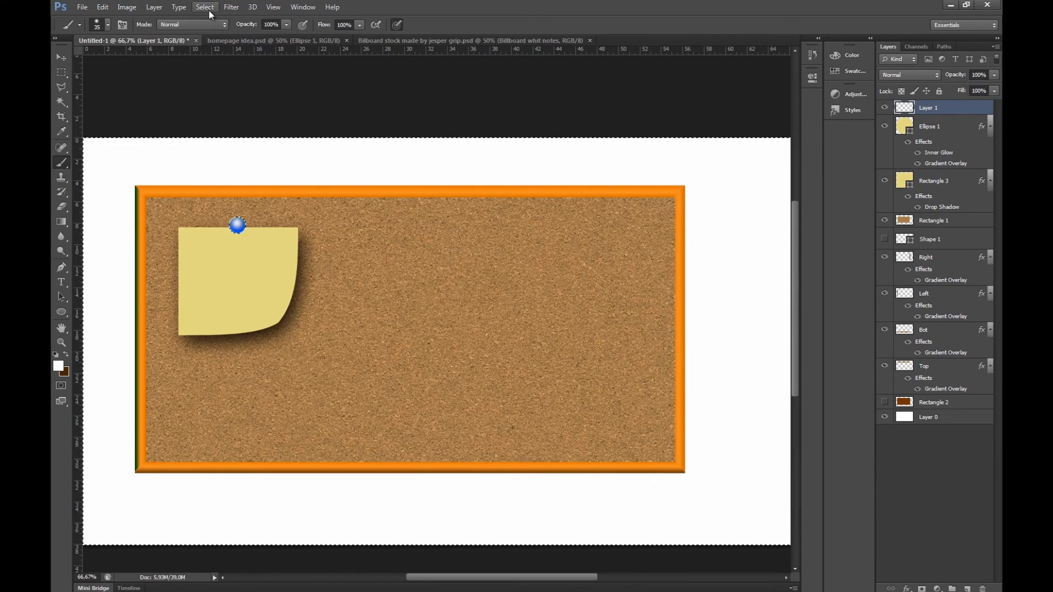
{"action": "mouse_move", "coordinate": [218, 197]}
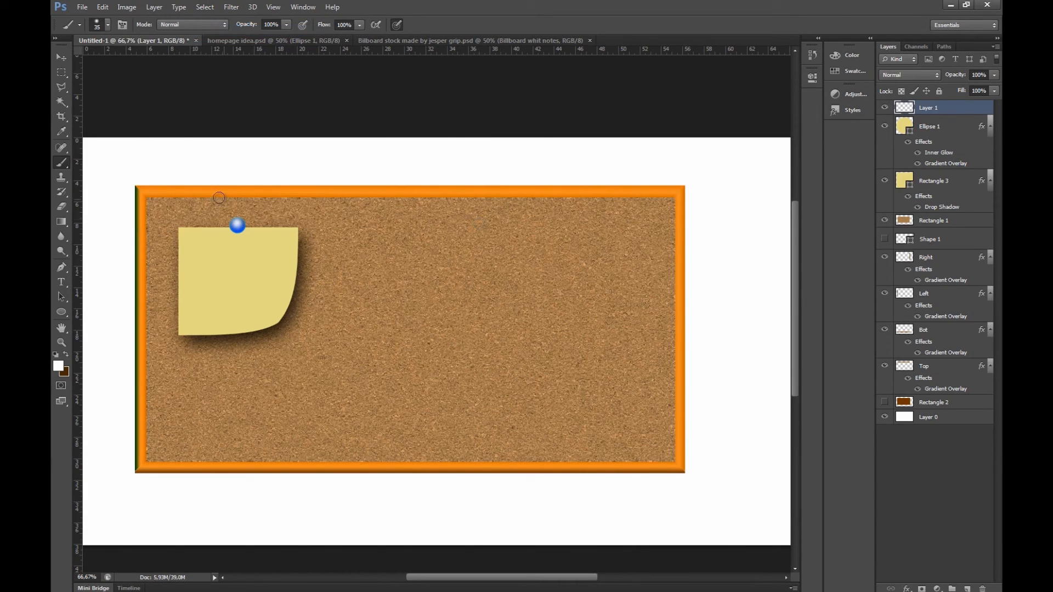
{"action": "left_click", "coordinate": [930, 126]}
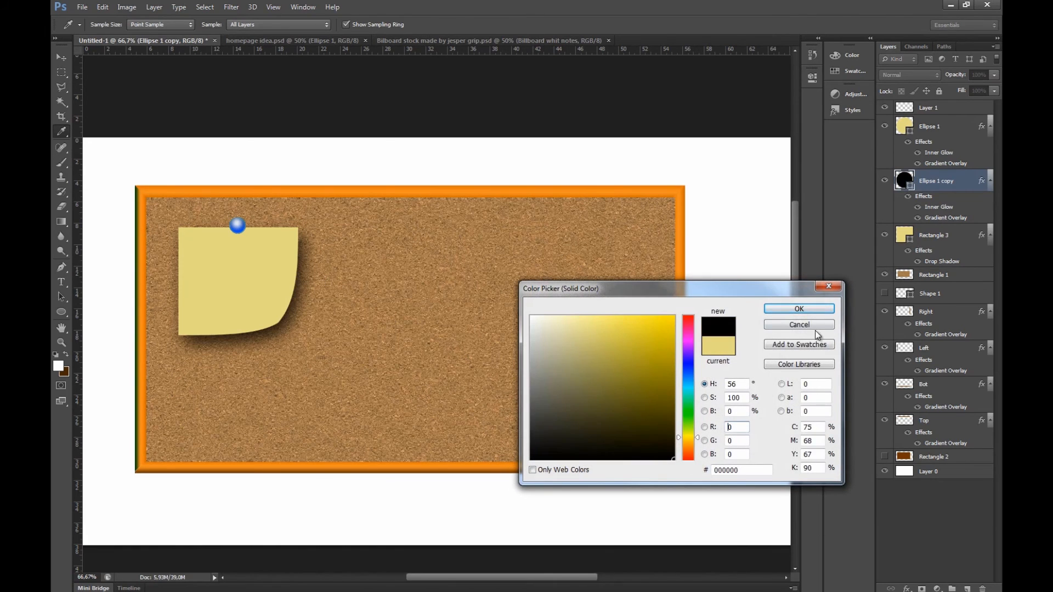
- Fill the Ellipse 1 copy with black and Gaussian-blur it at 7.8 px
{"action": "left_click", "coordinate": [799, 325]}
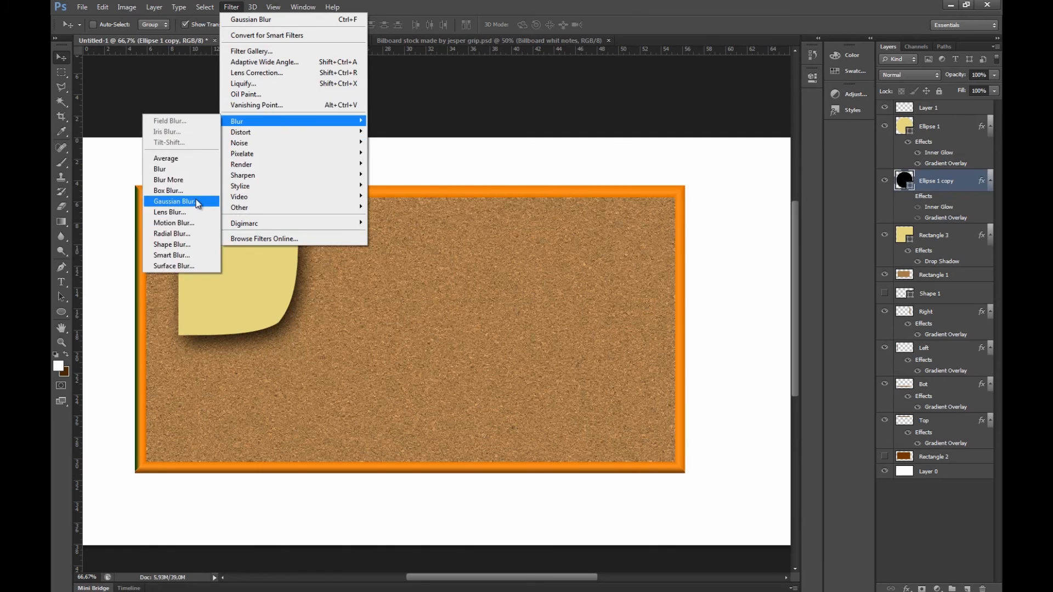
{"action": "left_click", "coordinate": [176, 201]}
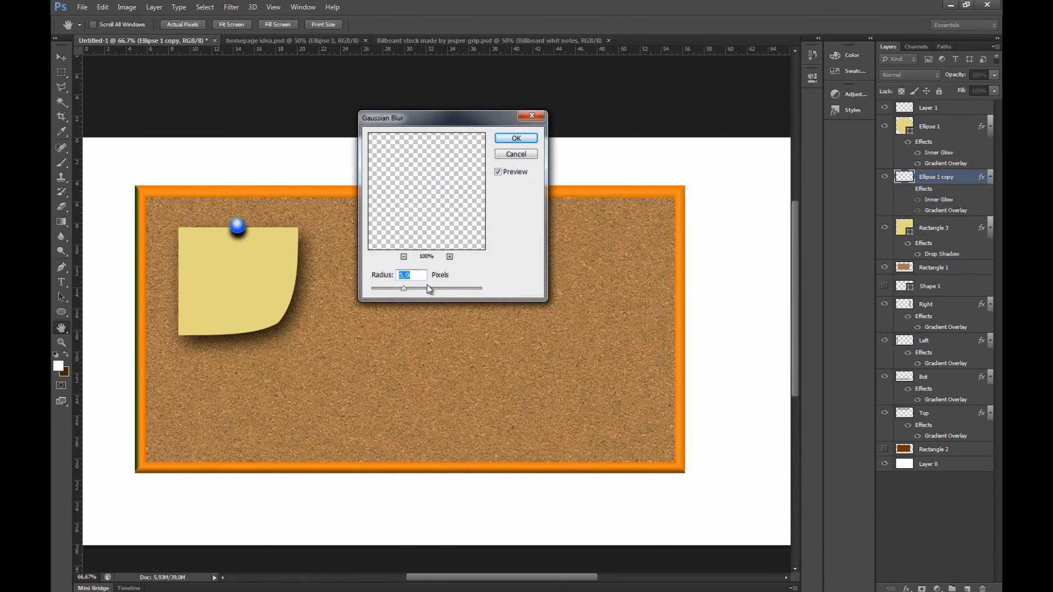
{"action": "left_click_drag", "start_coordinate": [403, 288], "coordinate": [413, 288]}
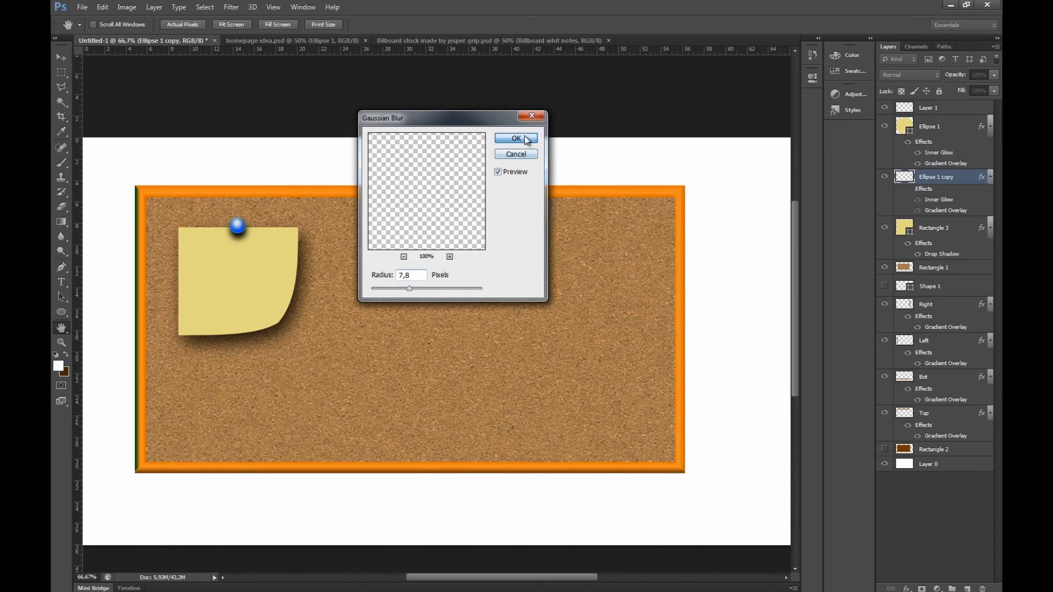
{"action": "left_click", "coordinate": [515, 137]}
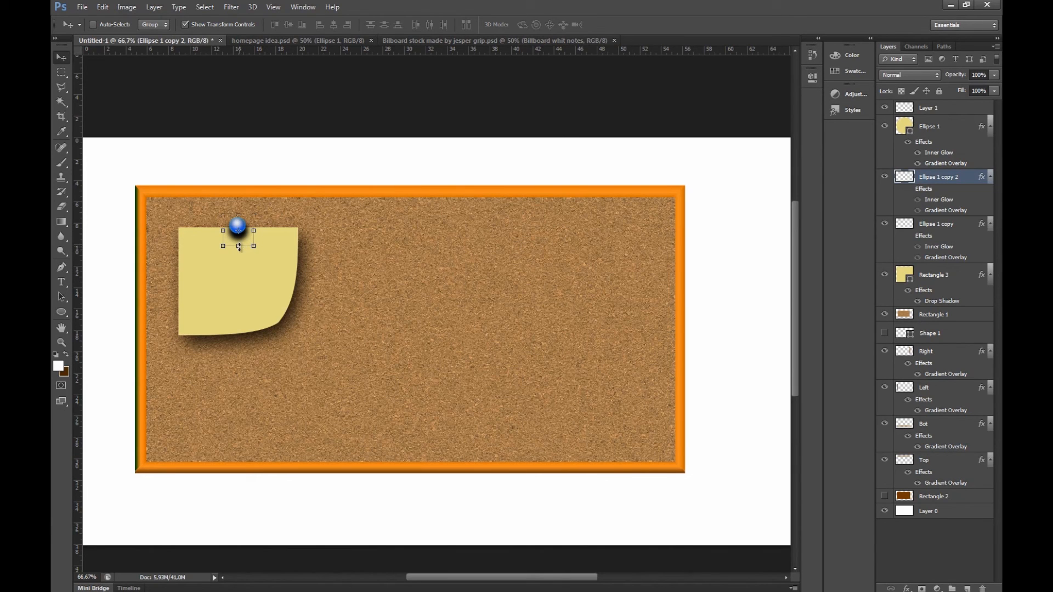
- Move Ellipse 1 copy 2 under the pin and fade the shadow copies to 38% and 61% opacity
{"action": "left_click_drag", "start_coordinate": [237, 246], "coordinate": [238, 269]}
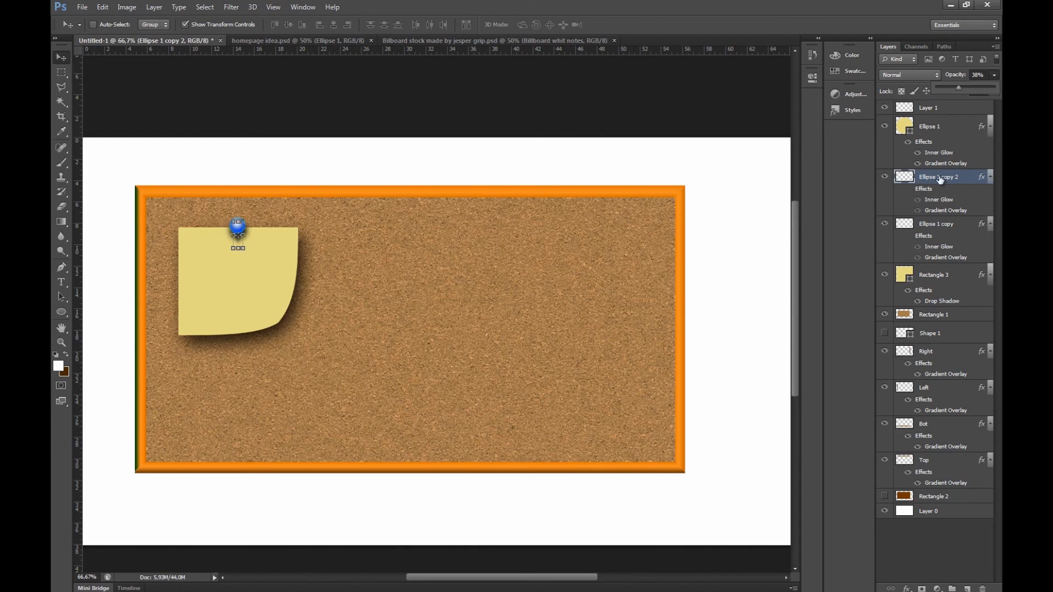
{"action": "left_click", "coordinate": [935, 224]}
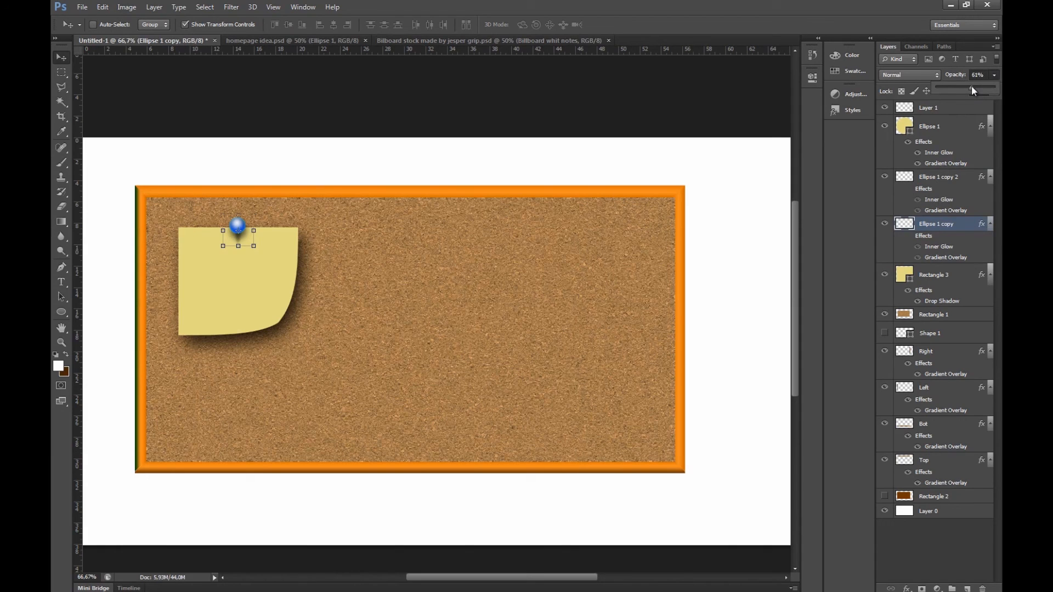
{"action": "left_click", "coordinate": [933, 275]}
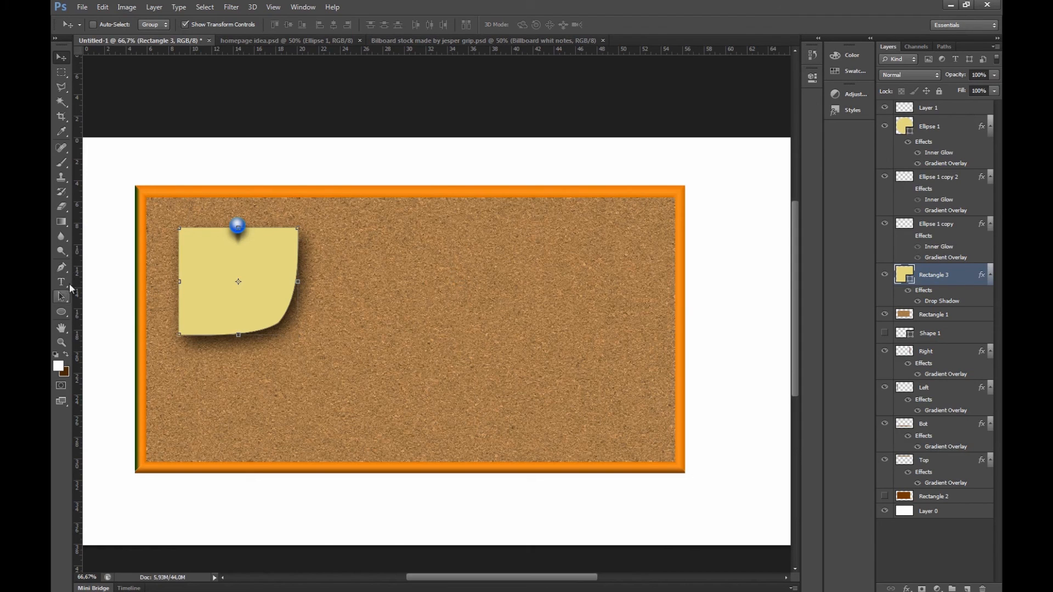
{"action": "mouse_move", "coordinate": [61, 313]}
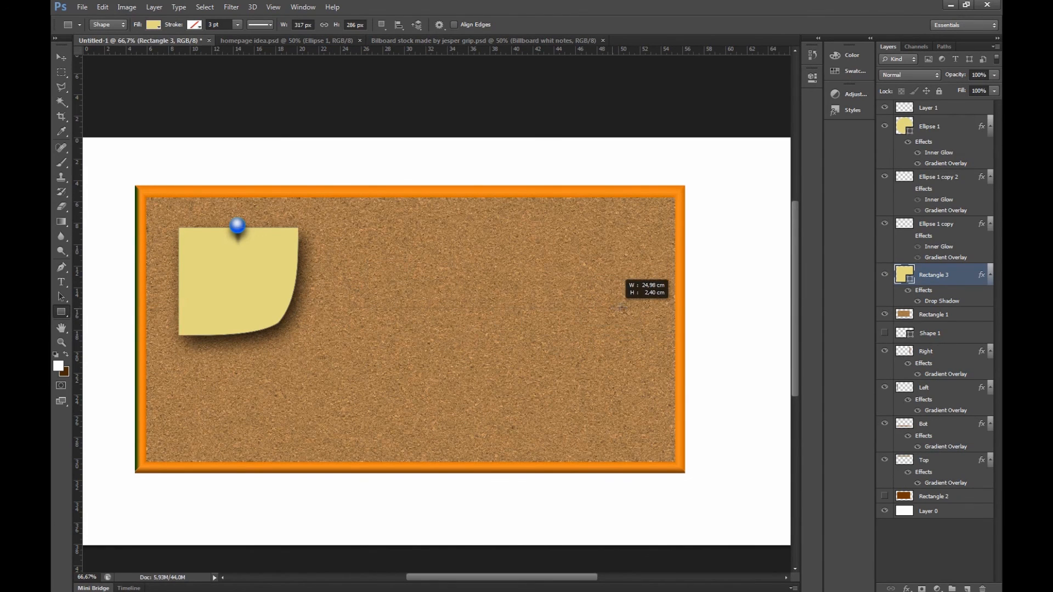
- Draw a long #b5b5b5 gray strip right of the note at 20% opacity
{"action": "left_click_drag", "start_coordinate": [350, 283], "coordinate": [628, 309]}
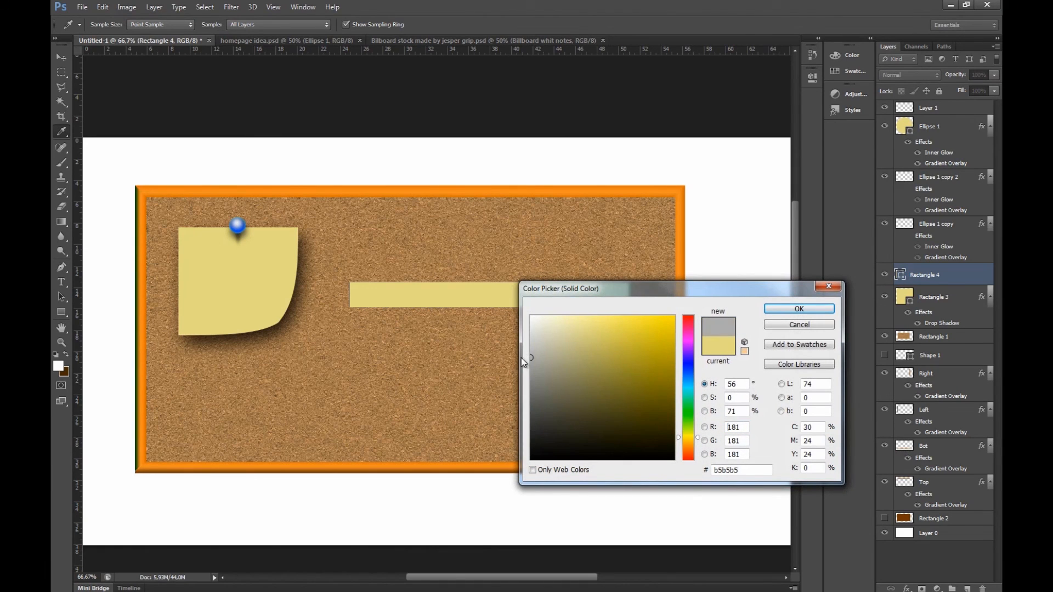
{"action": "left_click", "coordinate": [798, 308]}
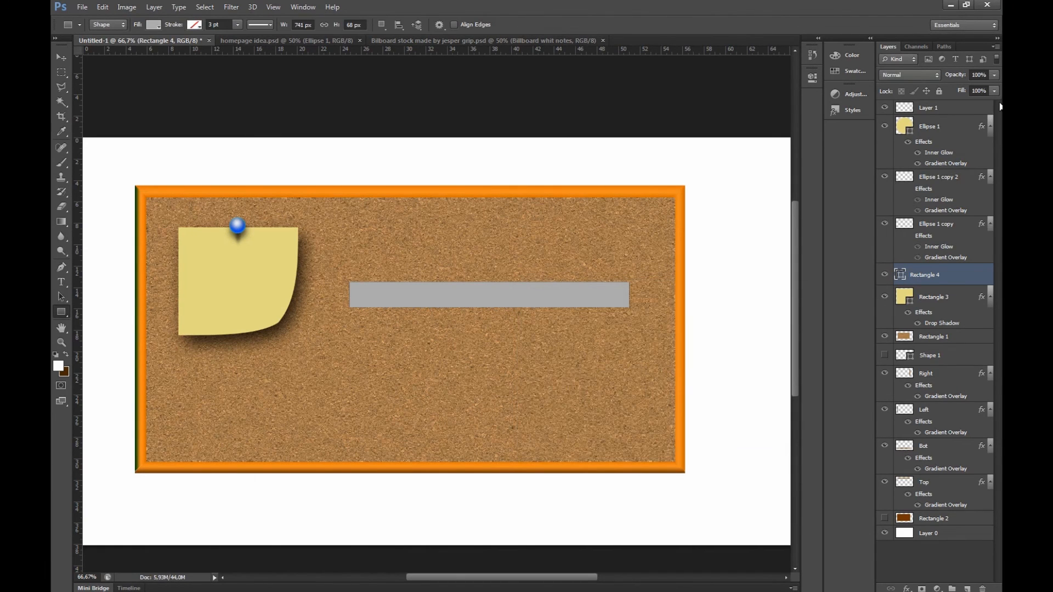
{"action": "left_click", "coordinate": [978, 75]}
{"action": "type", "text": "20"}
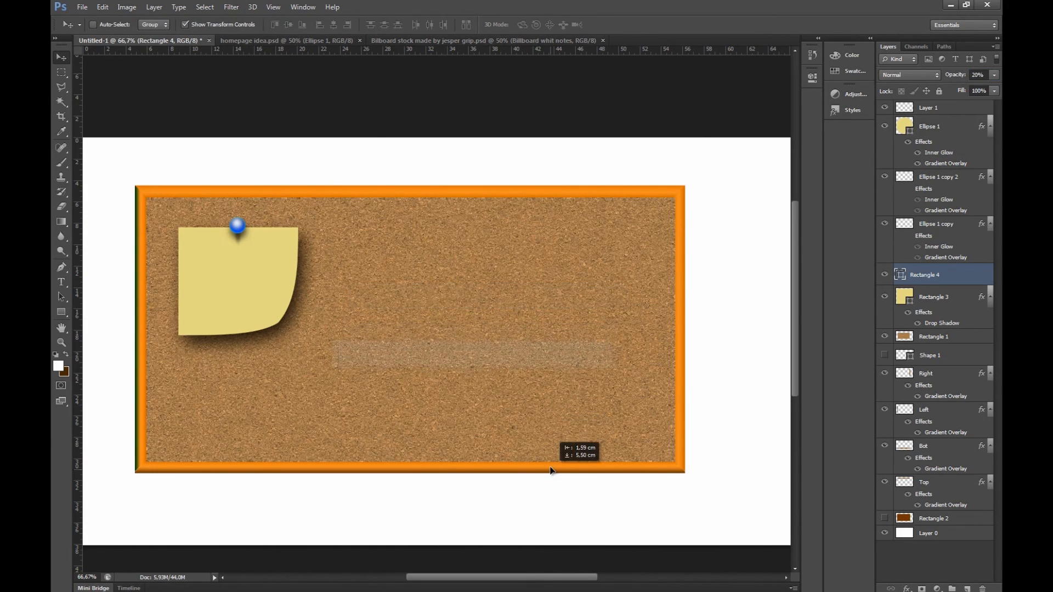
{"action": "right_click", "coordinate": [924, 274]}
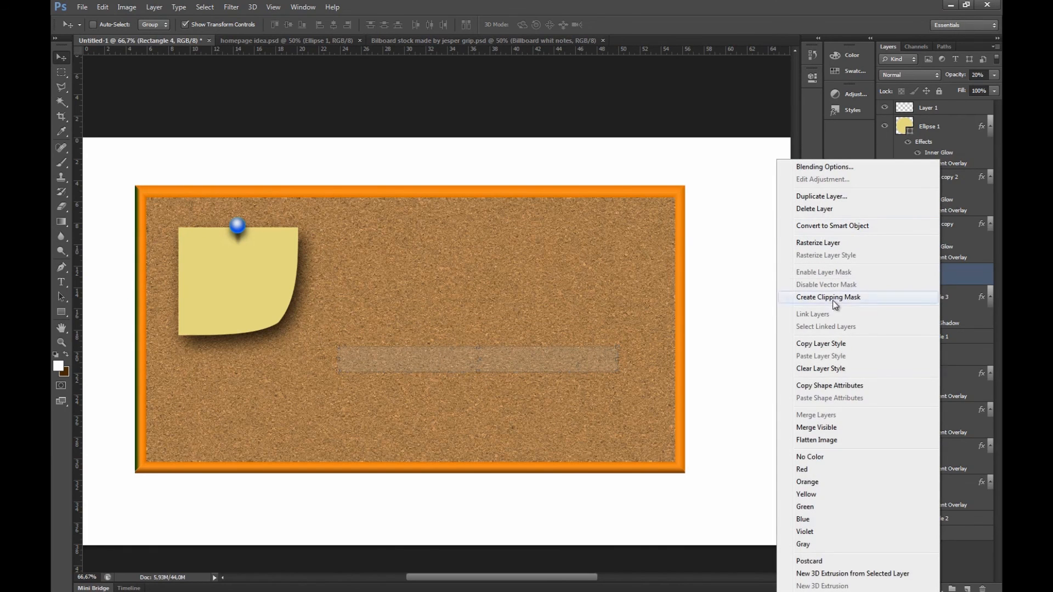
{"action": "mouse_move", "coordinate": [845, 243]}
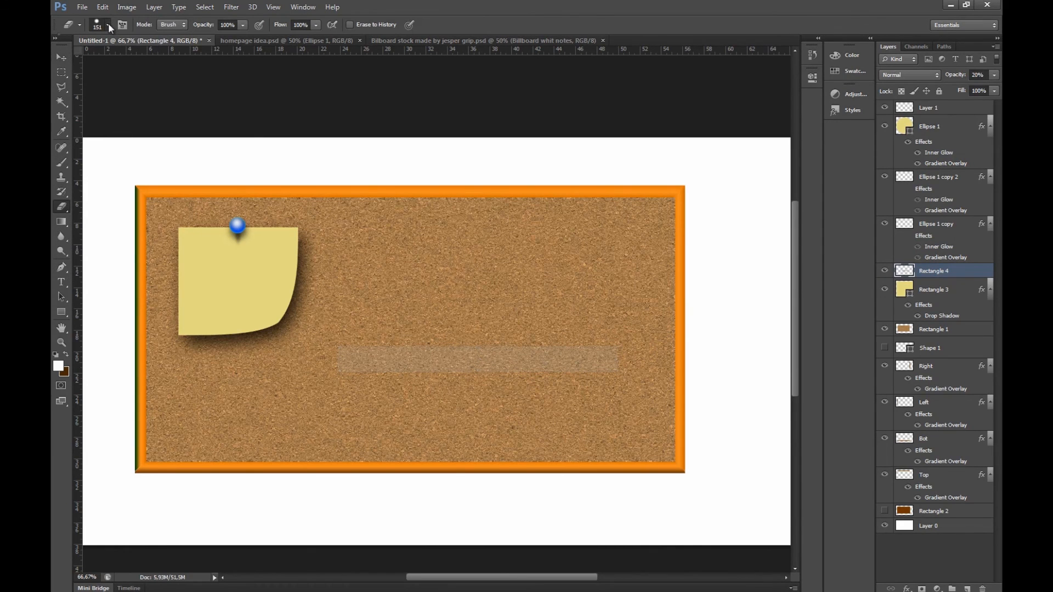
- Pick a 24 px textured eraser brush from the brush preset picker
{"action": "left_click", "coordinate": [109, 25]}
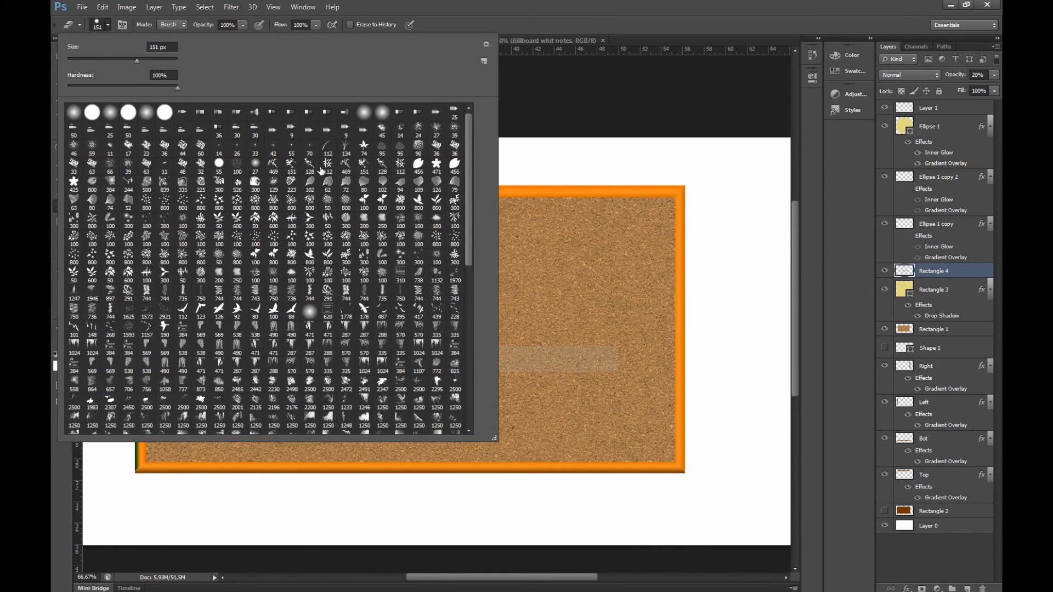
{"action": "left_click", "coordinate": [417, 127]}
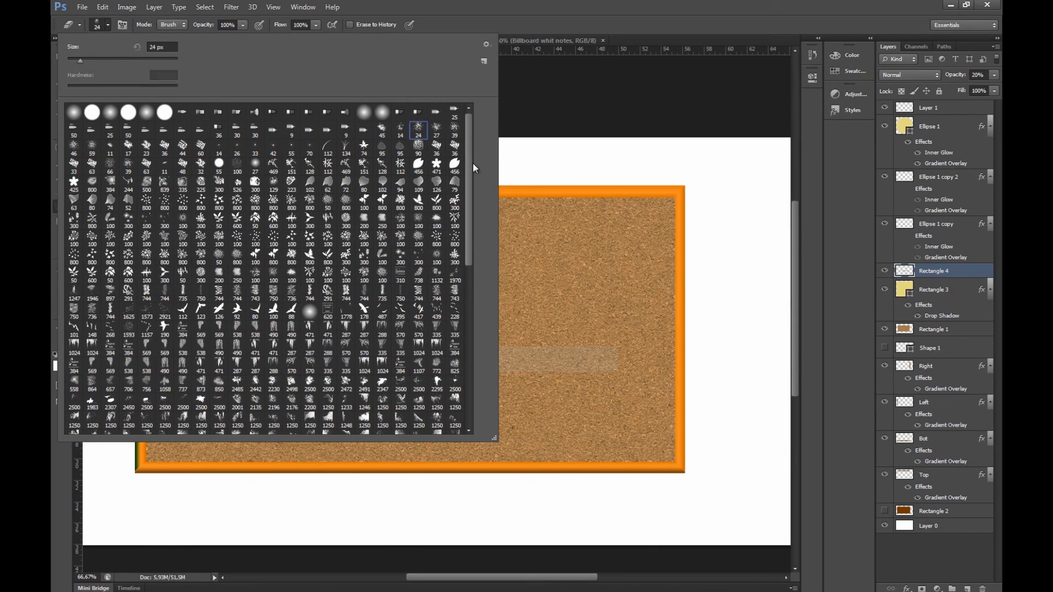